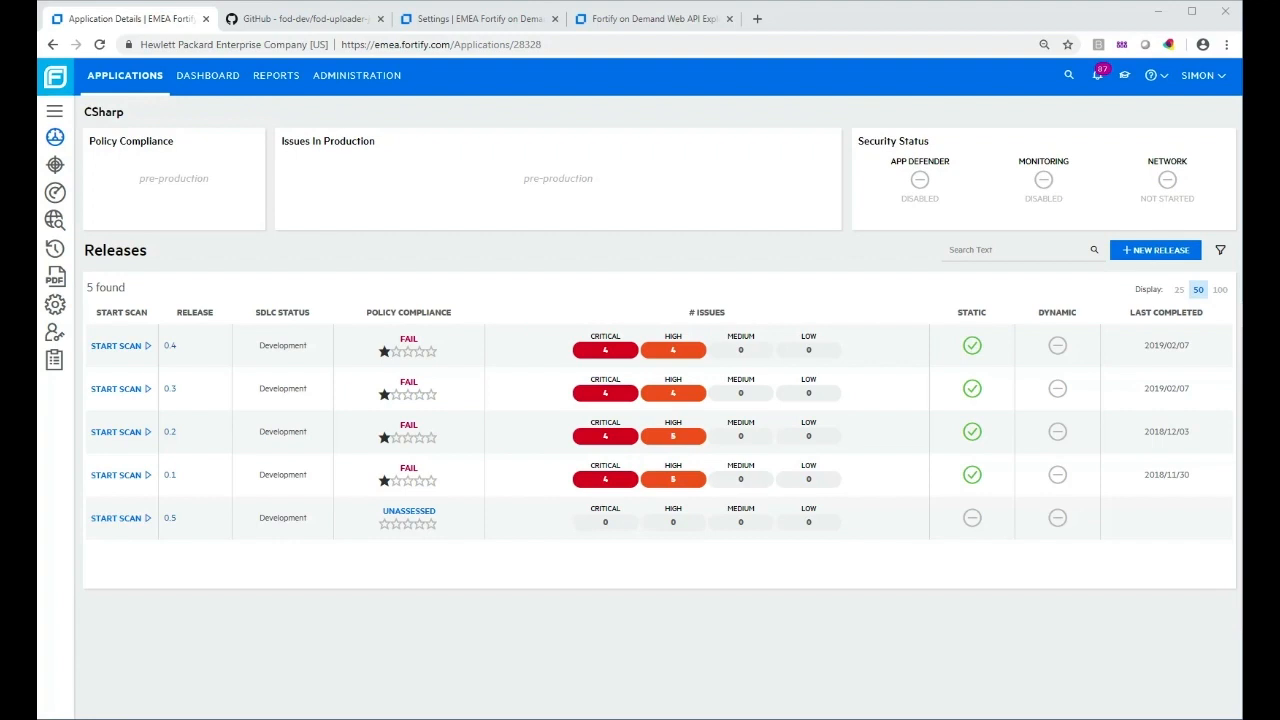
{"action": "mouse_move", "coordinate": [312, 592]}
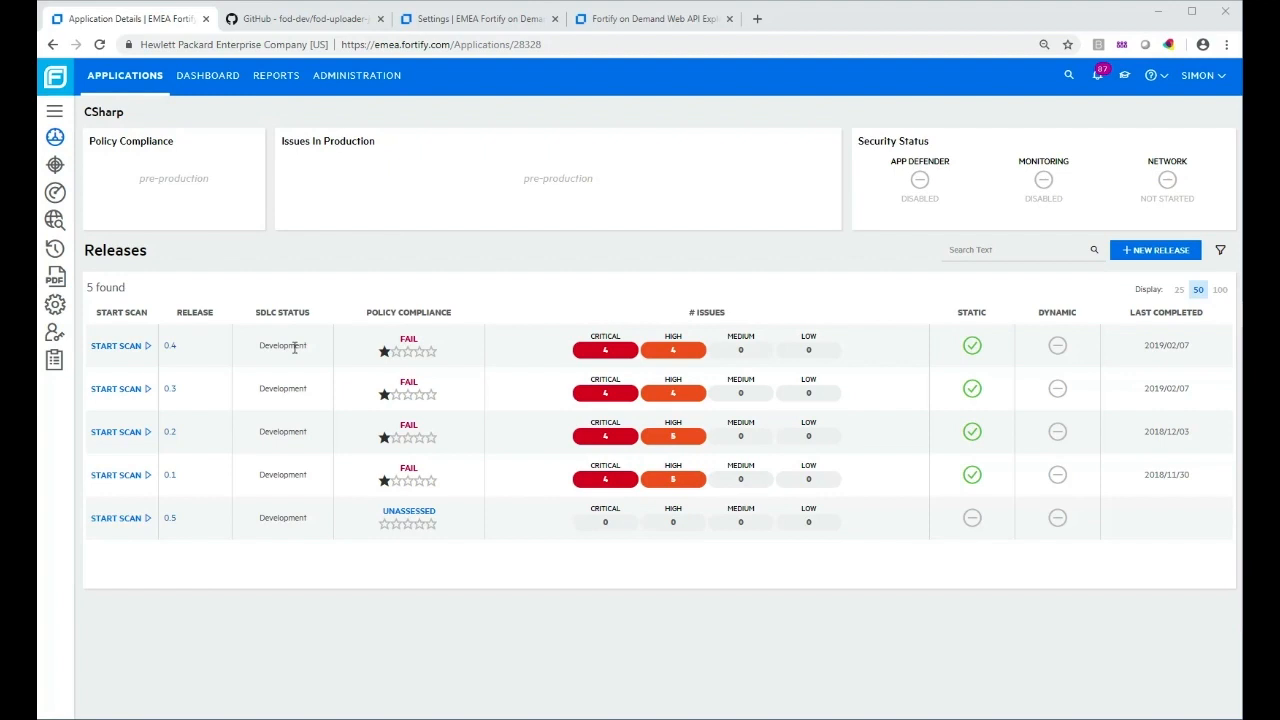
{"action": "mouse_move", "coordinate": [584, 254]}
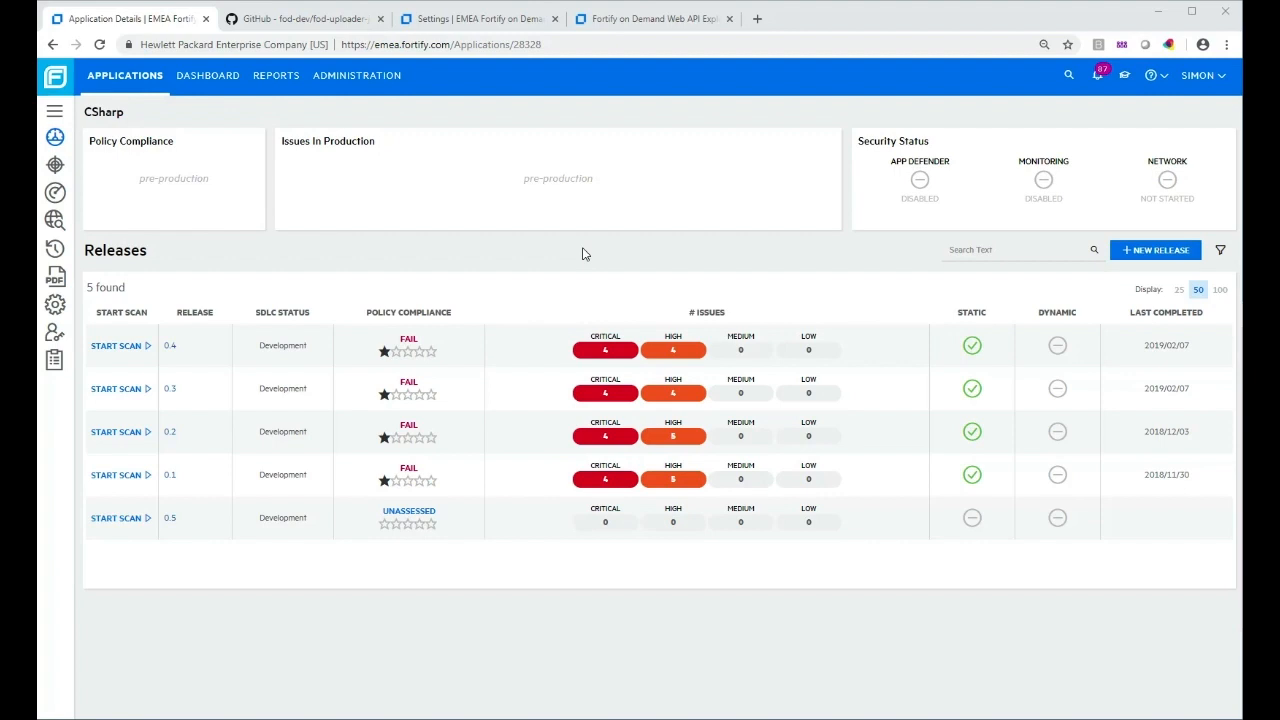
{"action": "mouse_move", "coordinate": [548, 616]}
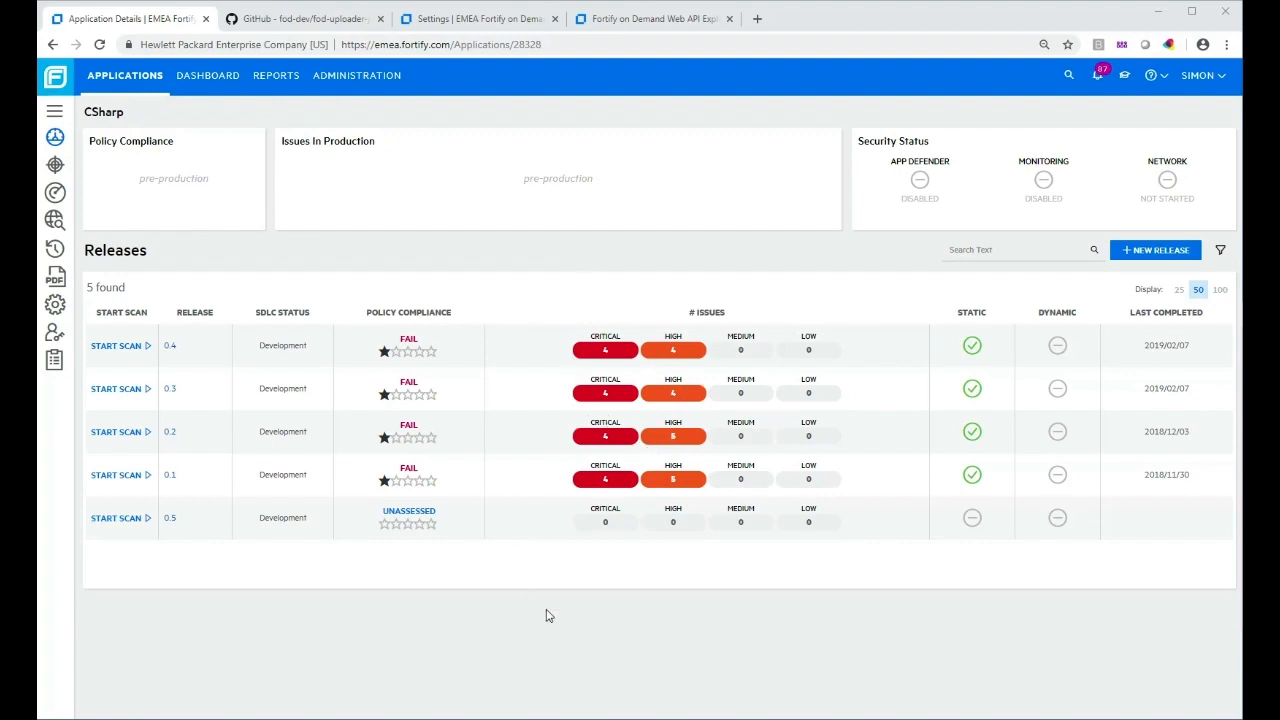
{"action": "mouse_move", "coordinate": [372, 614]}
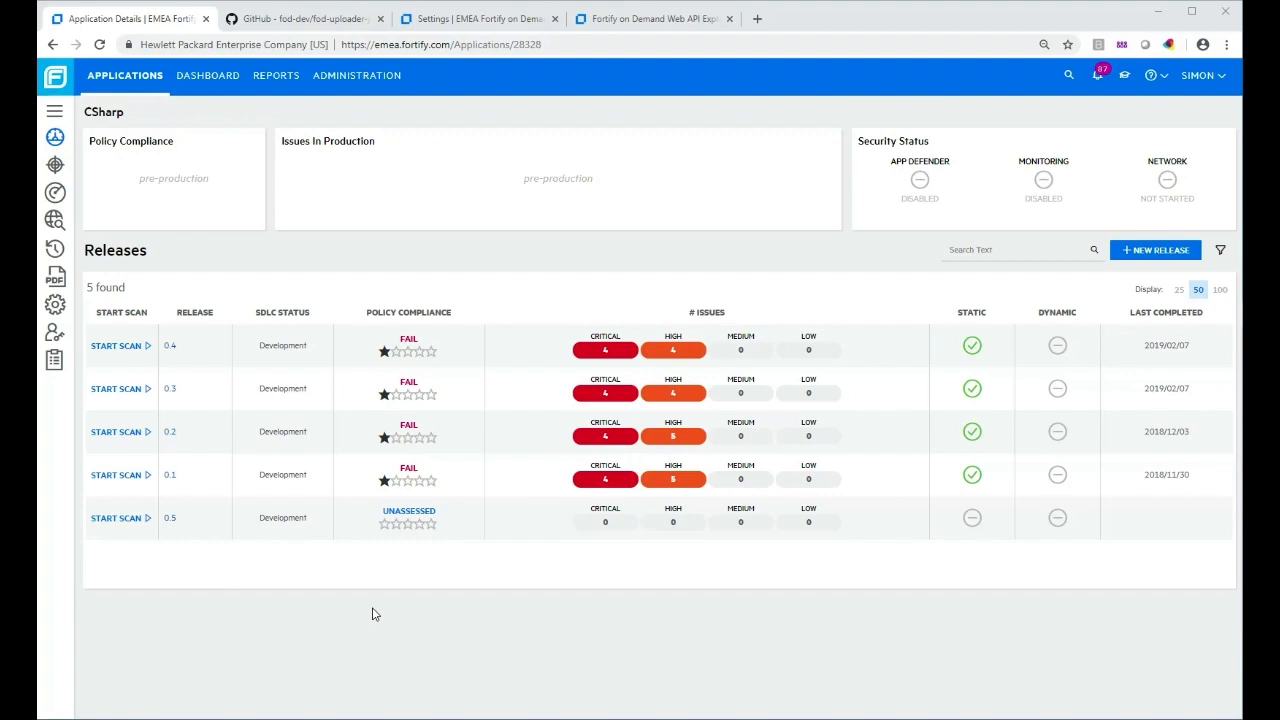
{"action": "mouse_move", "coordinate": [1068, 108]}
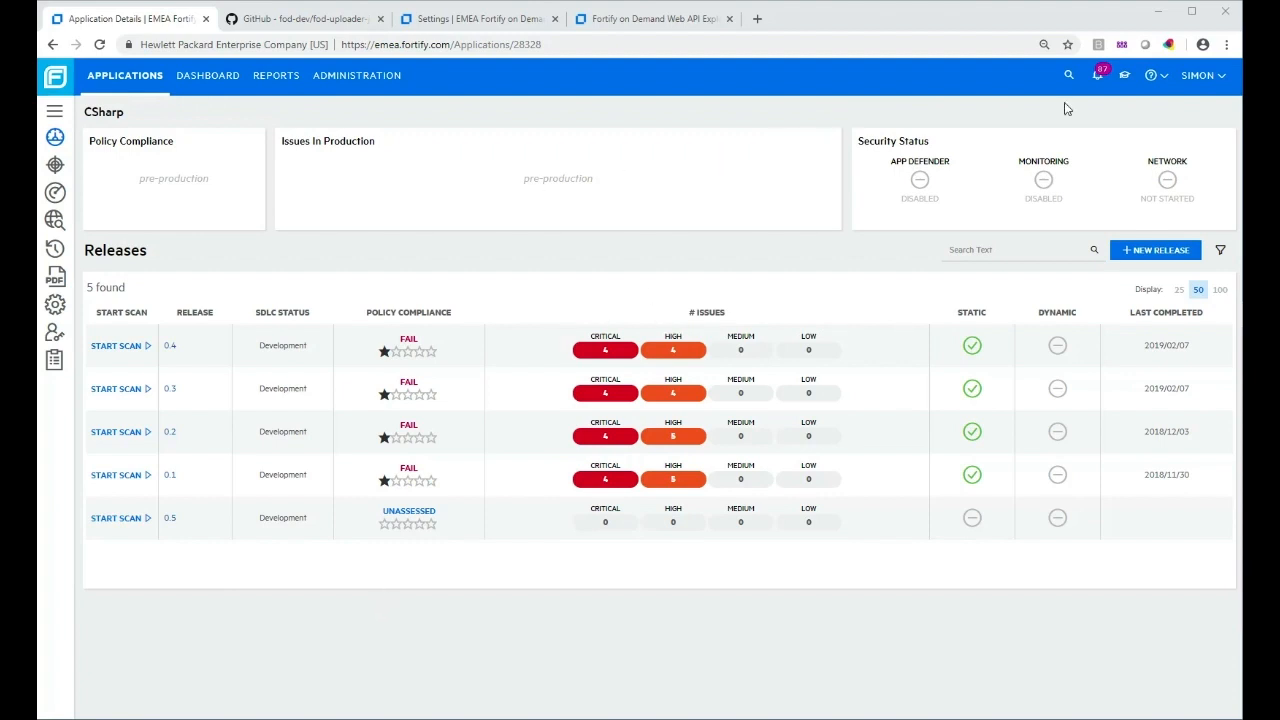
{"action": "mouse_move", "coordinate": [1192, 120]}
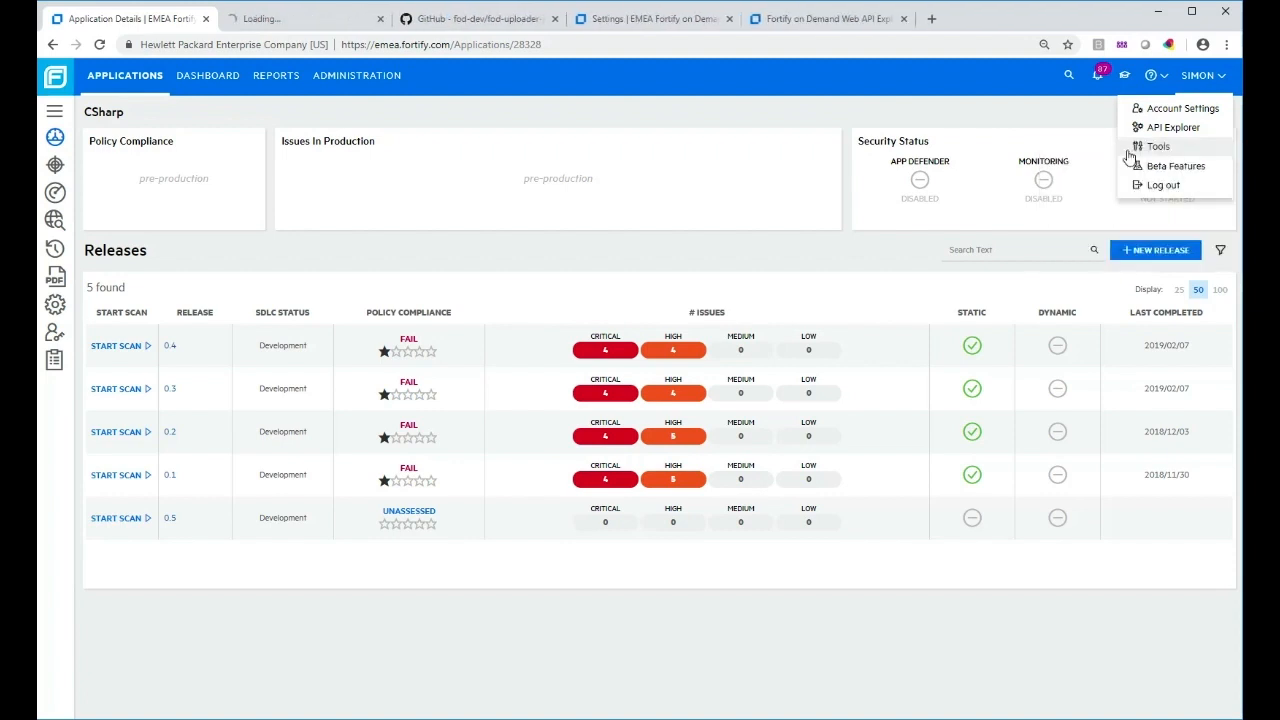
Go to the Tools downloads page listing IDE plugins, the Jenkins plugin and FOD Uploader JAVA.
{"action": "left_click", "coordinate": [1158, 146]}
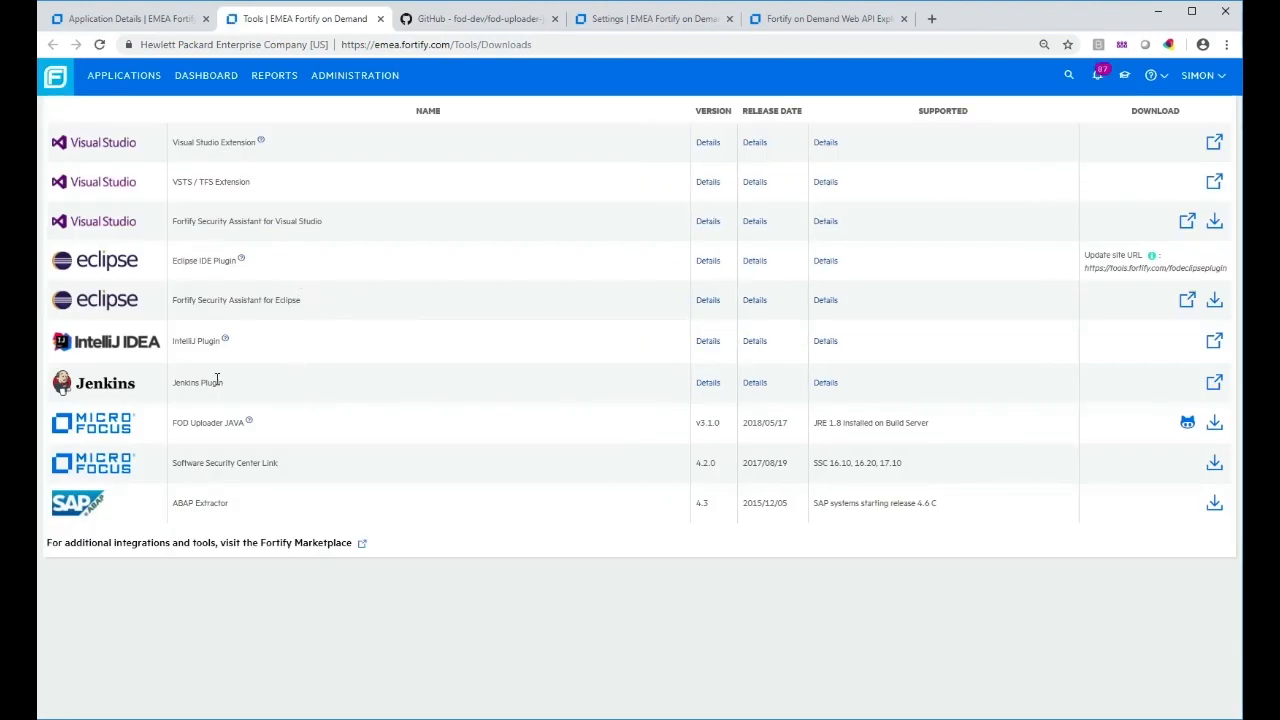
{"action": "mouse_move", "coordinate": [284, 388]}
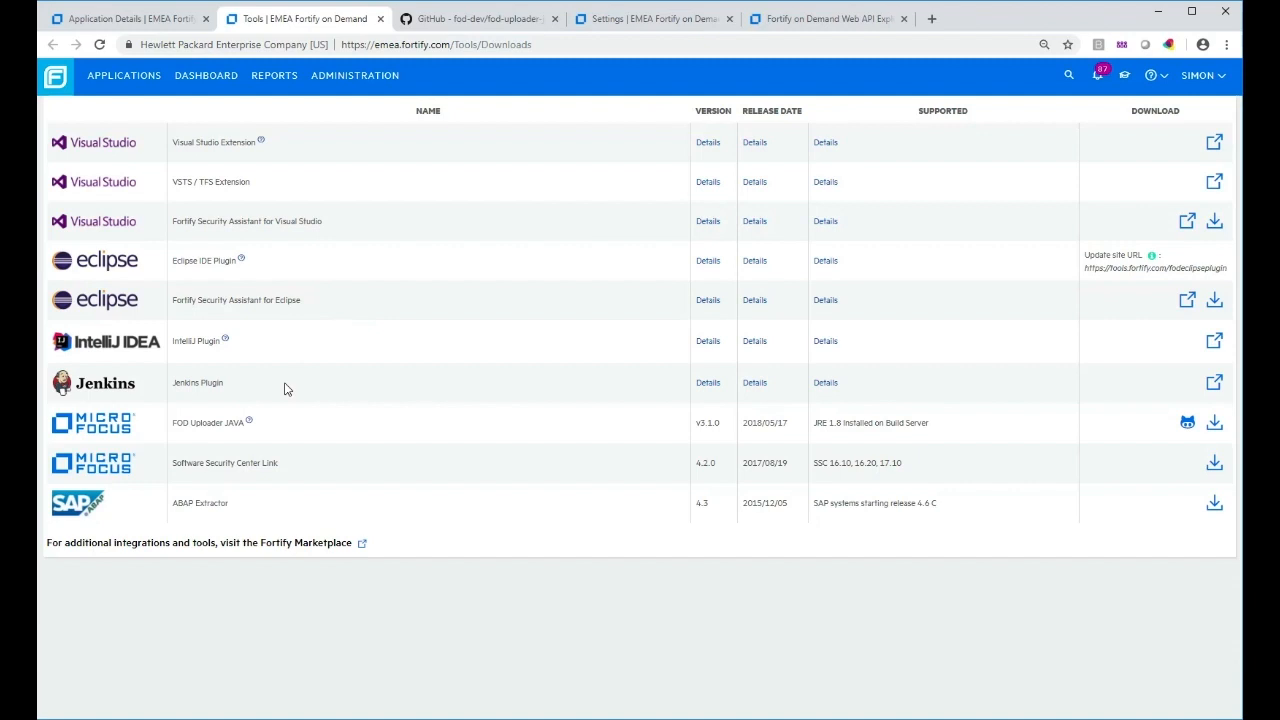
{"action": "mouse_move", "coordinate": [324, 410]}
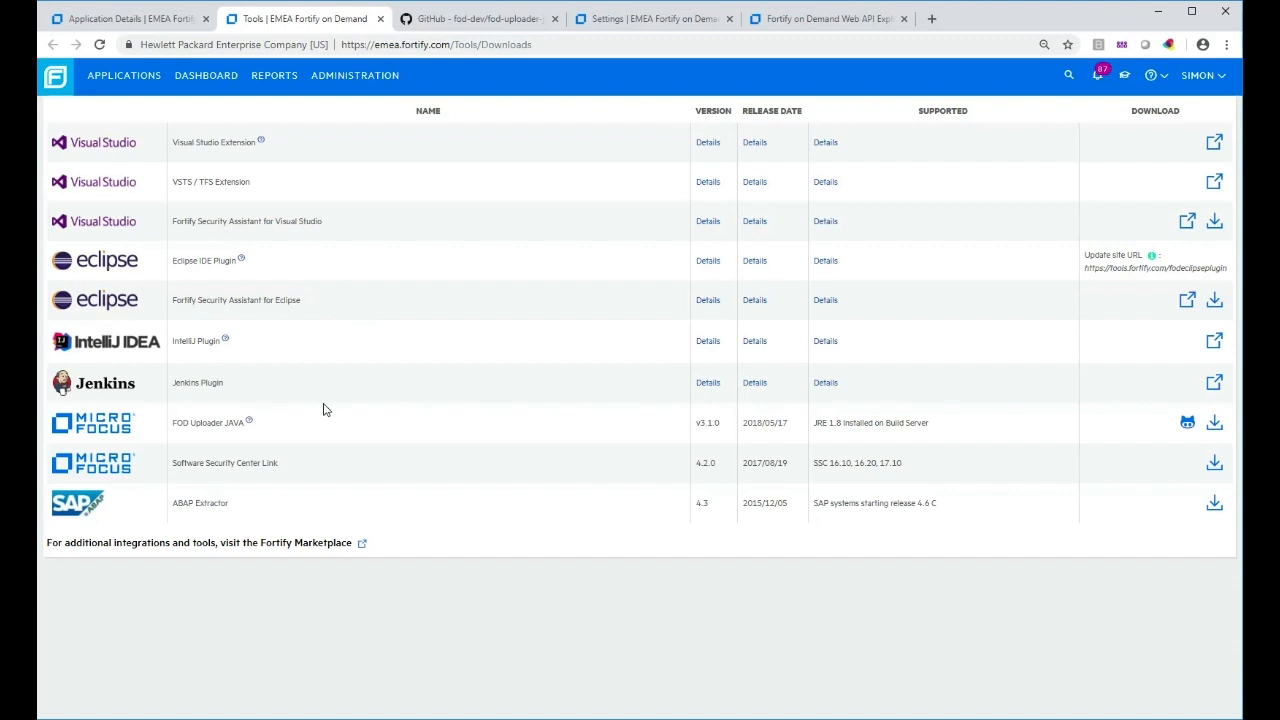
{"action": "mouse_move", "coordinate": [268, 188]}
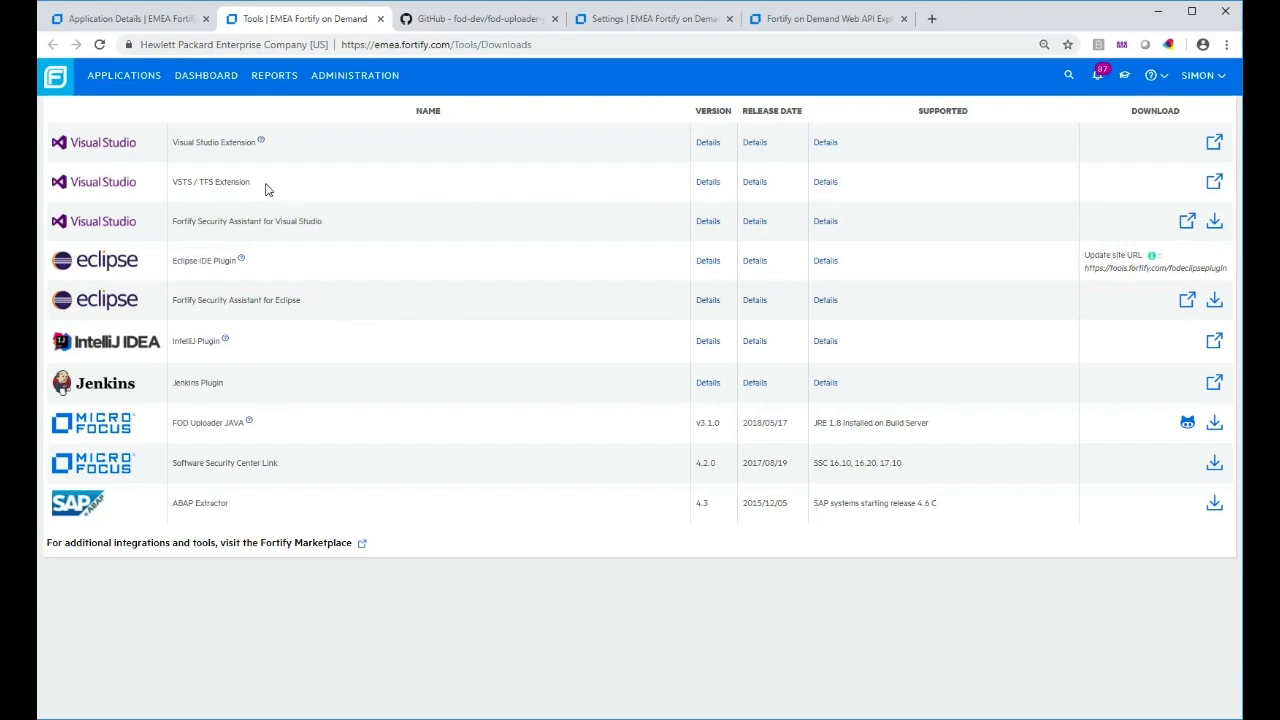
{"action": "mouse_move", "coordinate": [276, 190]}
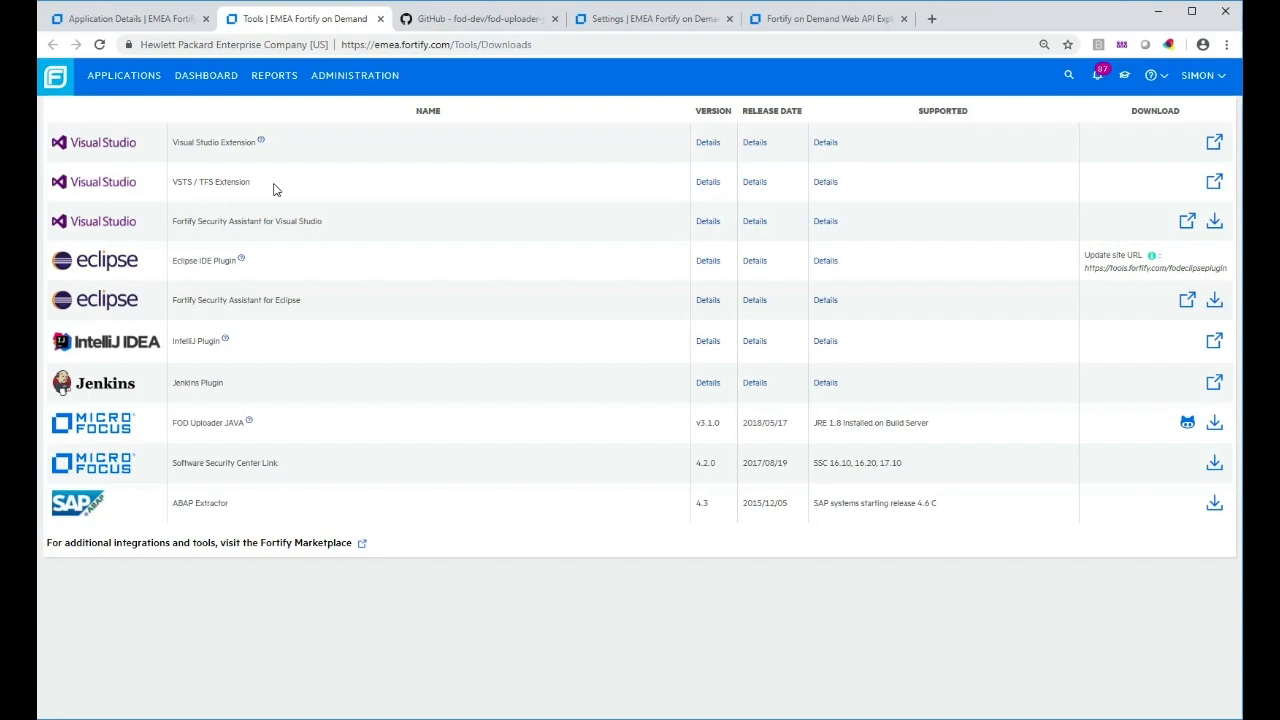
{"action": "mouse_move", "coordinate": [142, 496]}
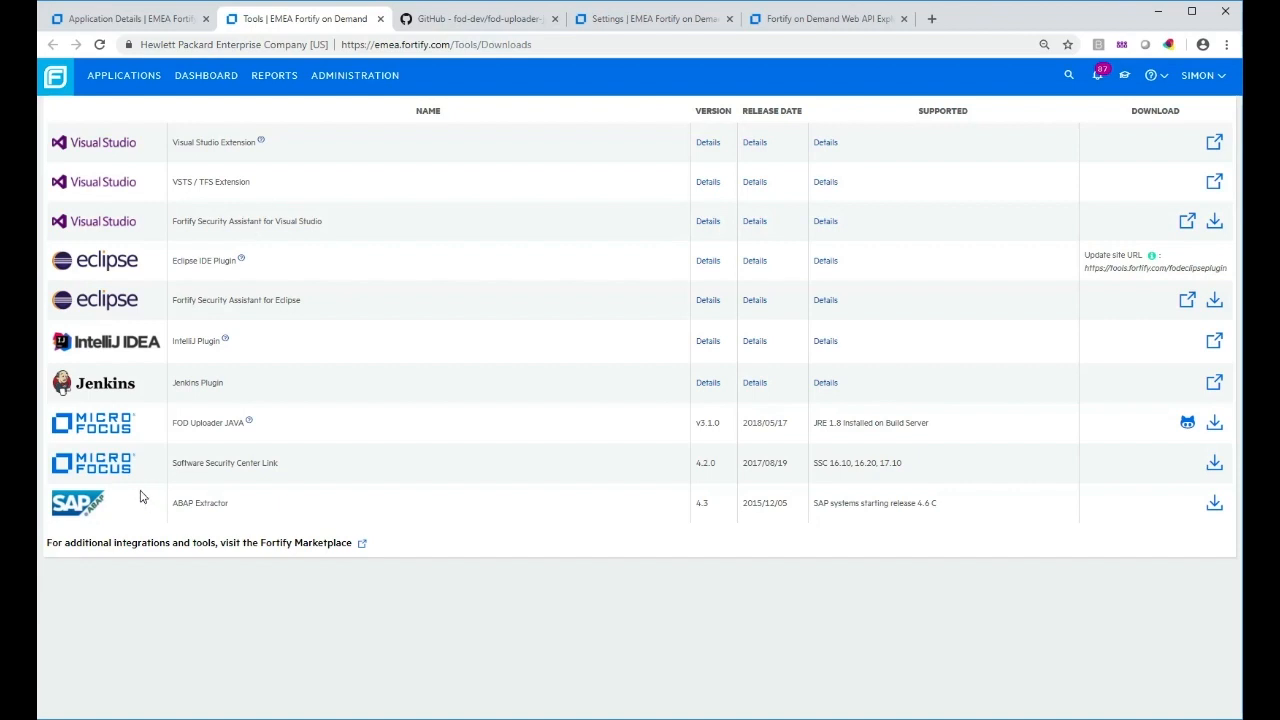
{"action": "mouse_move", "coordinate": [248, 436]}
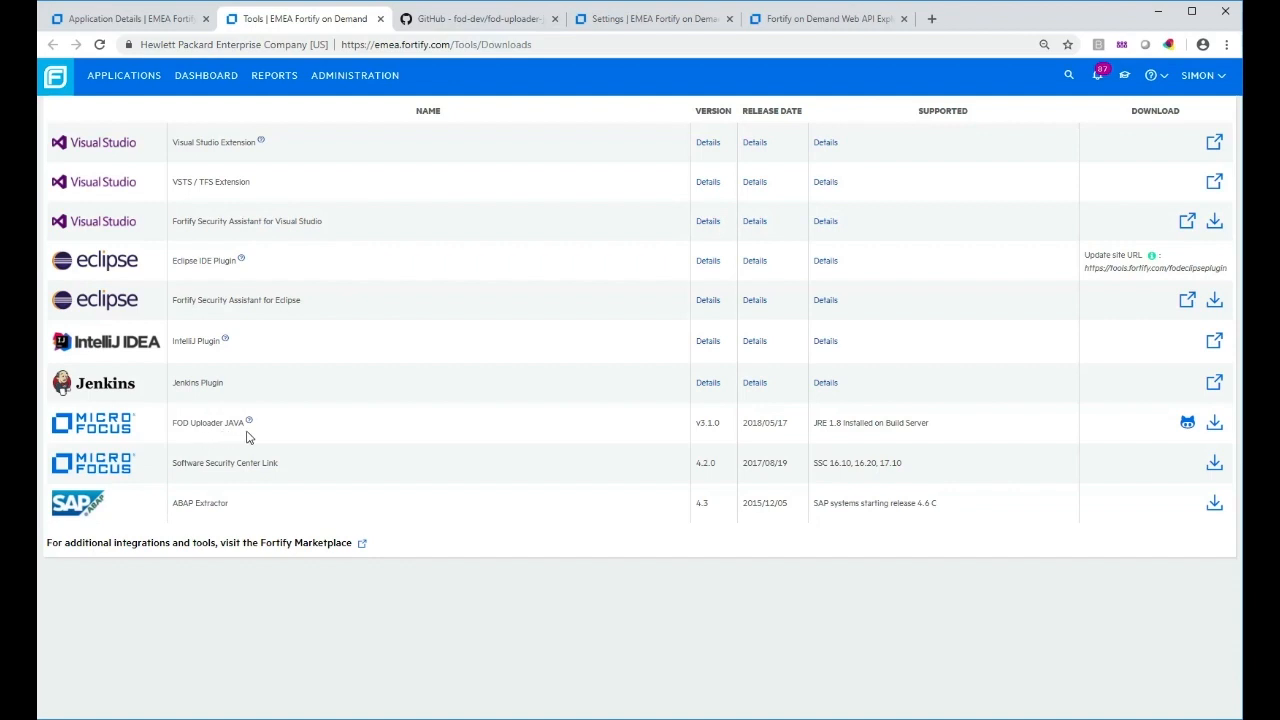
{"action": "mouse_move", "coordinate": [252, 440]}
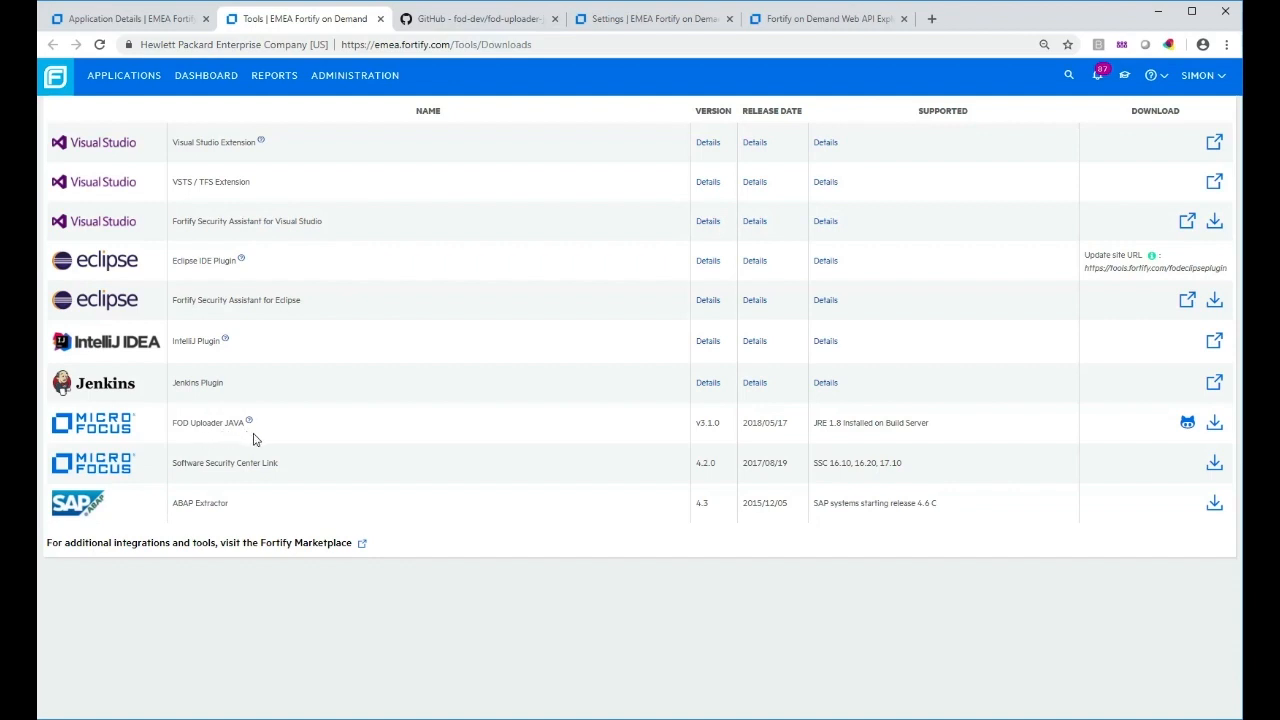
{"action": "mouse_move", "coordinate": [492, 424]}
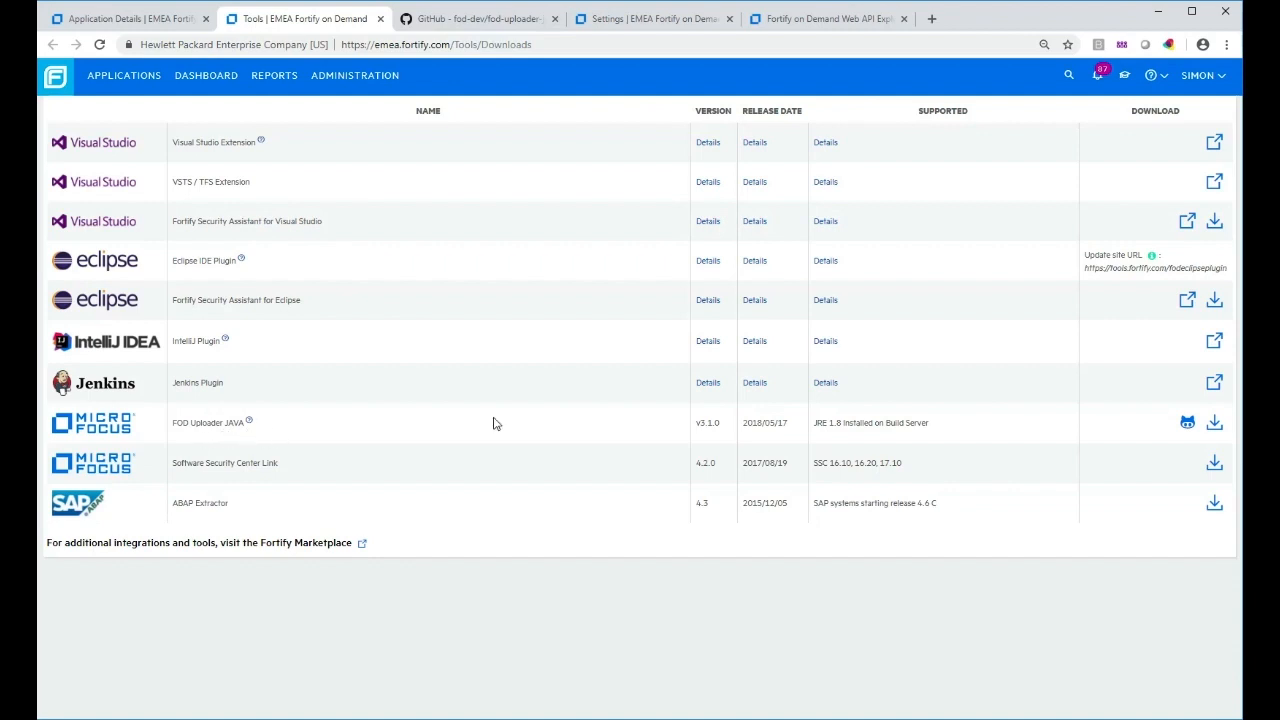
{"action": "mouse_move", "coordinate": [1030, 442]}
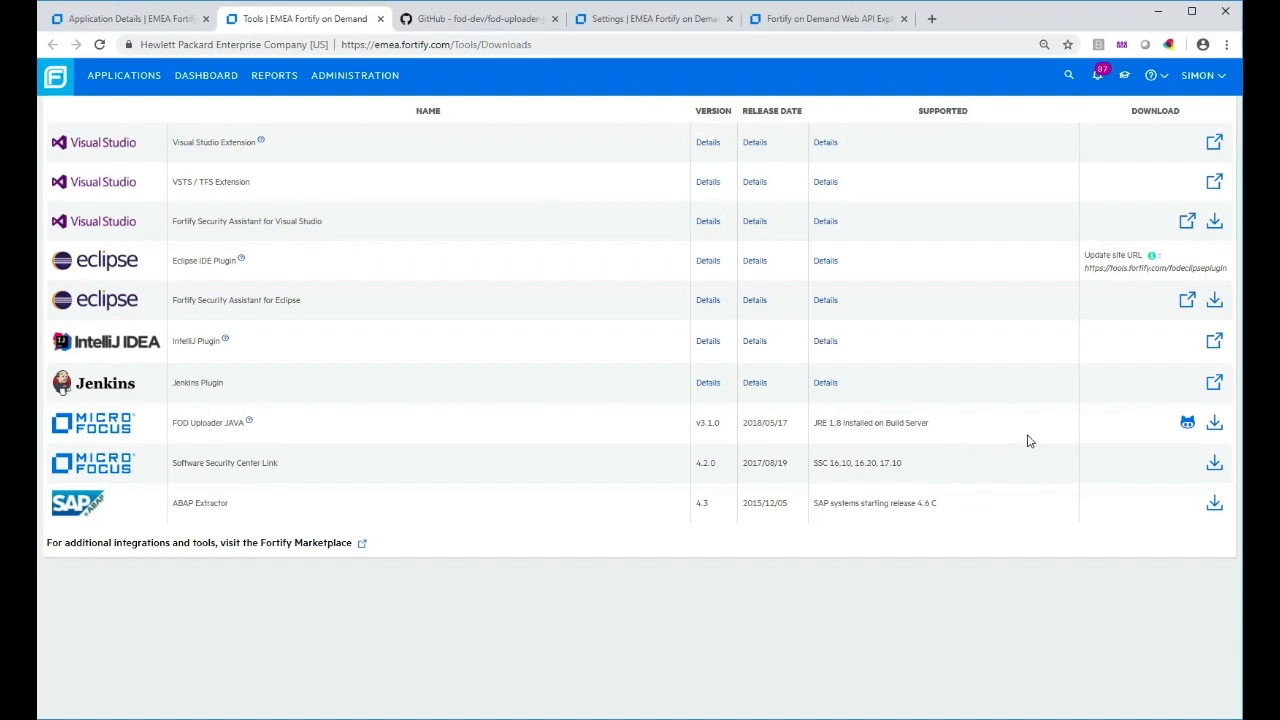
{"action": "mouse_move", "coordinate": [1128, 444]}
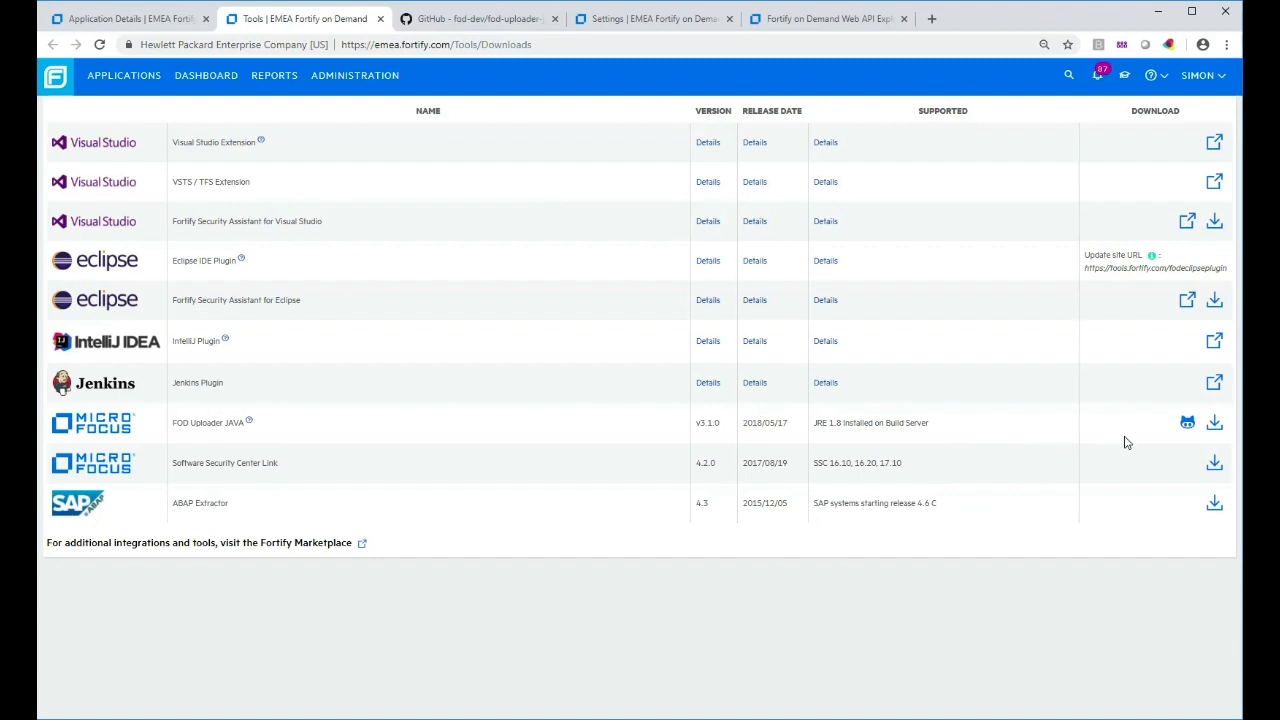
{"action": "mouse_move", "coordinate": [1098, 468]}
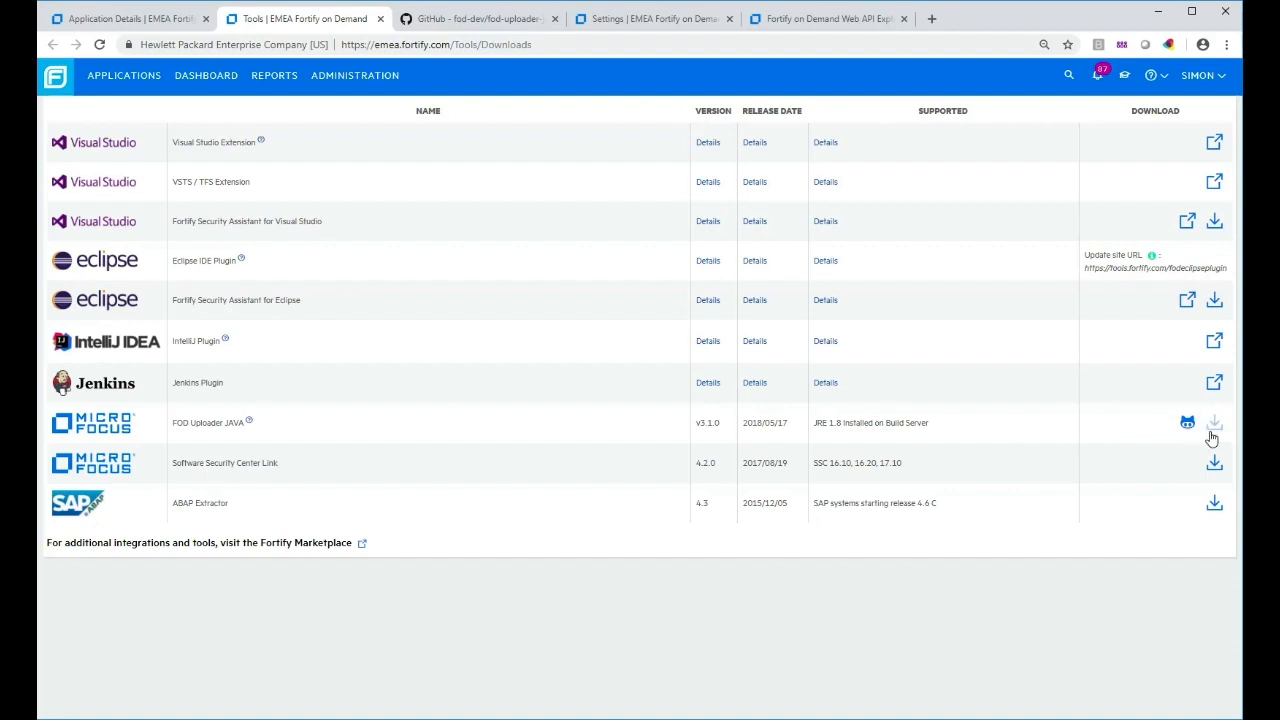
{"action": "mouse_move", "coordinate": [1188, 424]}
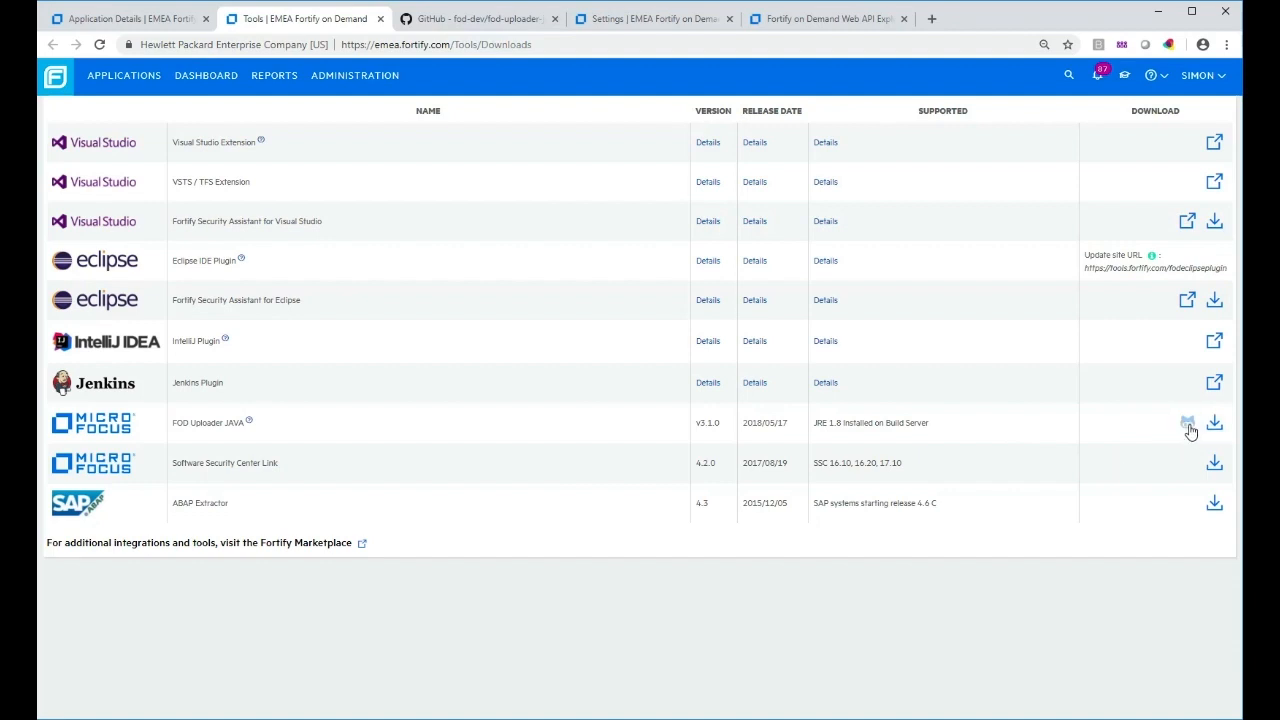
{"action": "mouse_move", "coordinate": [1132, 436]}
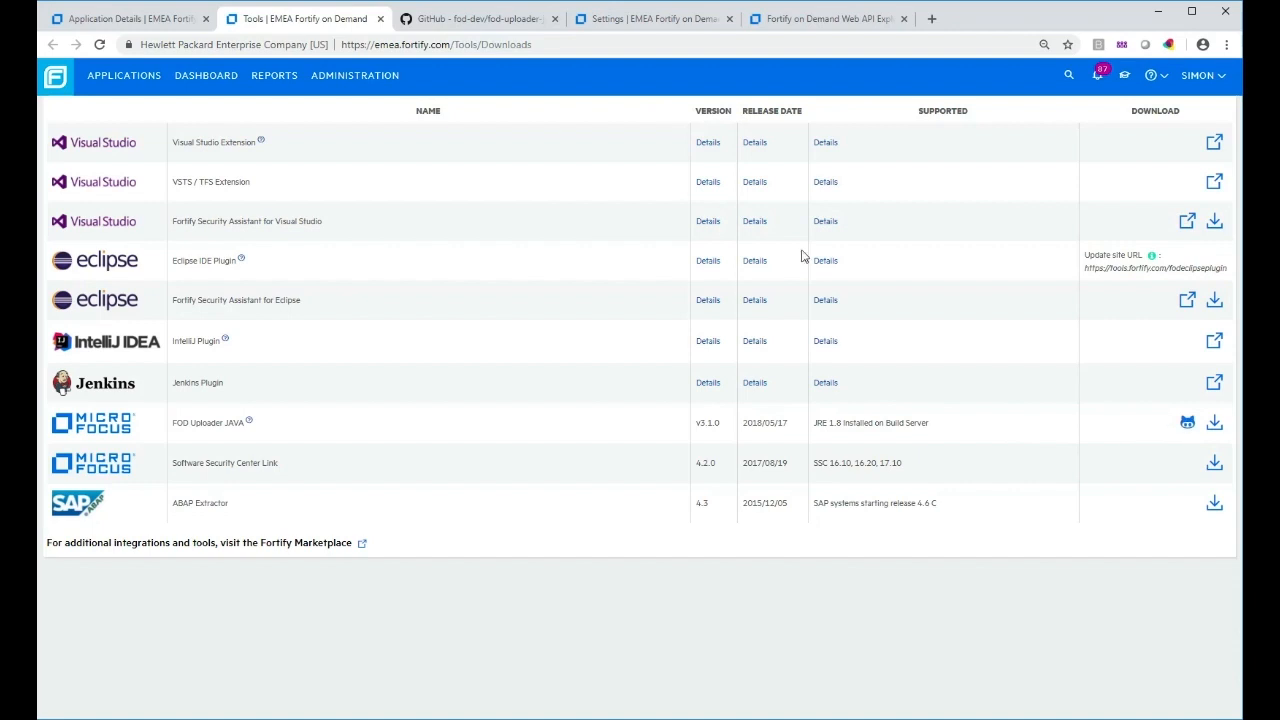
Open the fod-dev/fod-uploader-java repository and bring the README Usage section into view.
{"action": "left_click", "coordinate": [478, 18]}
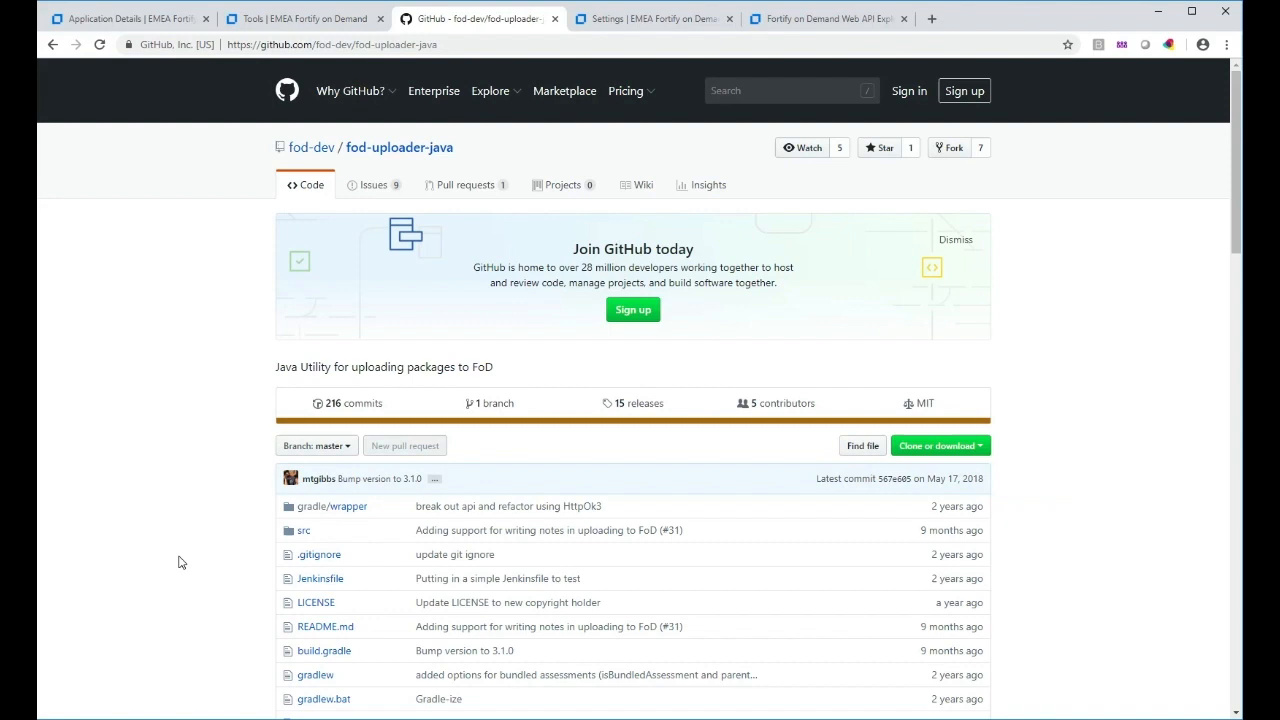
{"action": "scroll", "scroll_direction": "down", "scroll_amount": 3}
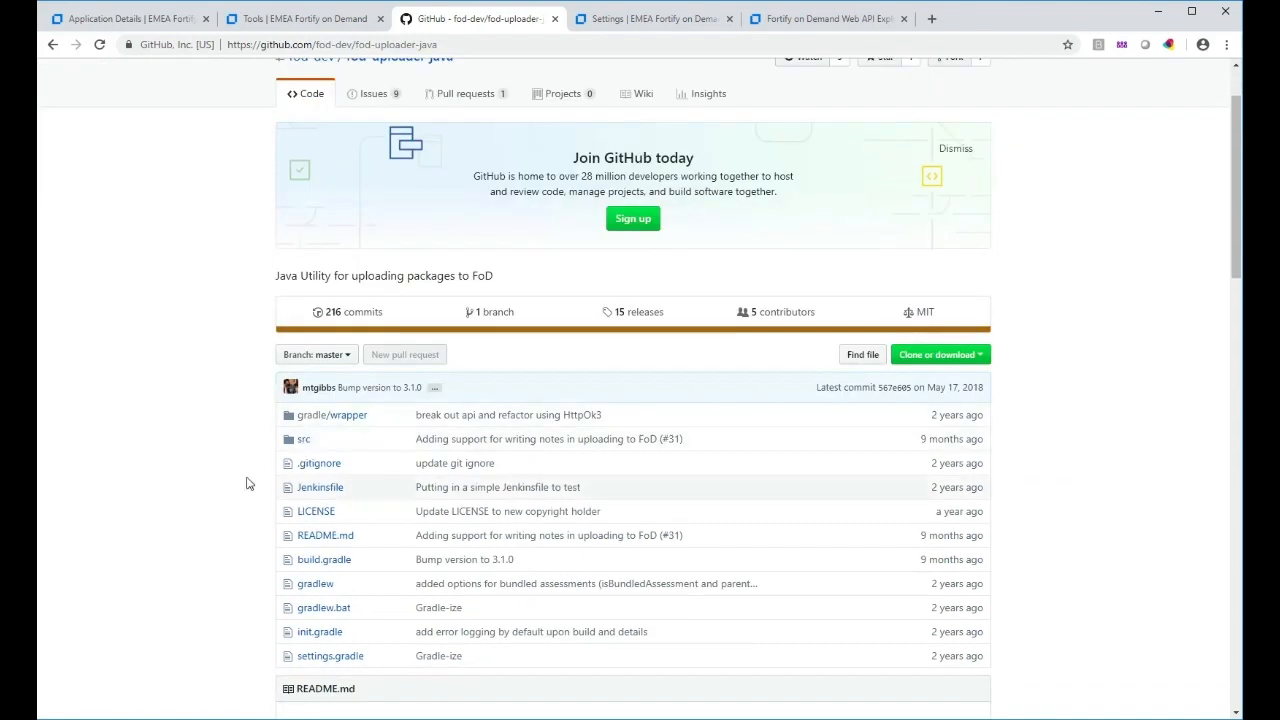
{"action": "mouse_move", "coordinate": [196, 504]}
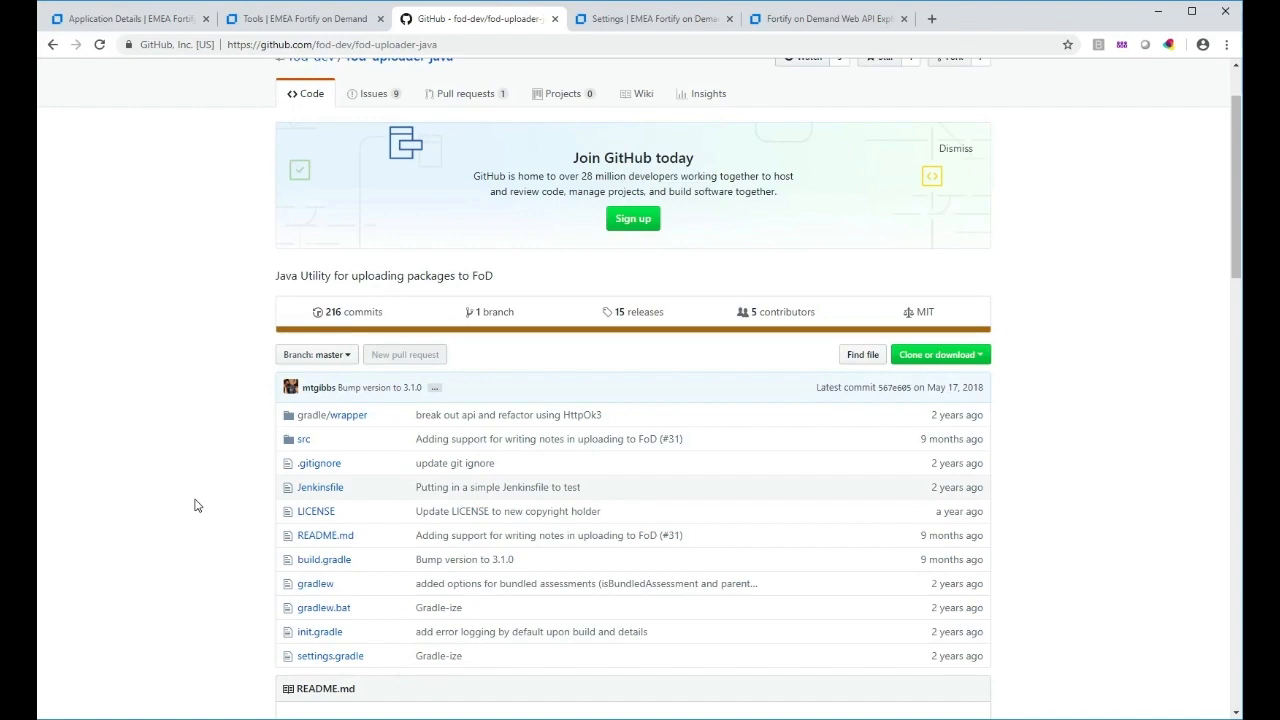
{"action": "scroll", "scroll_direction": "down", "scroll_amount": 3}
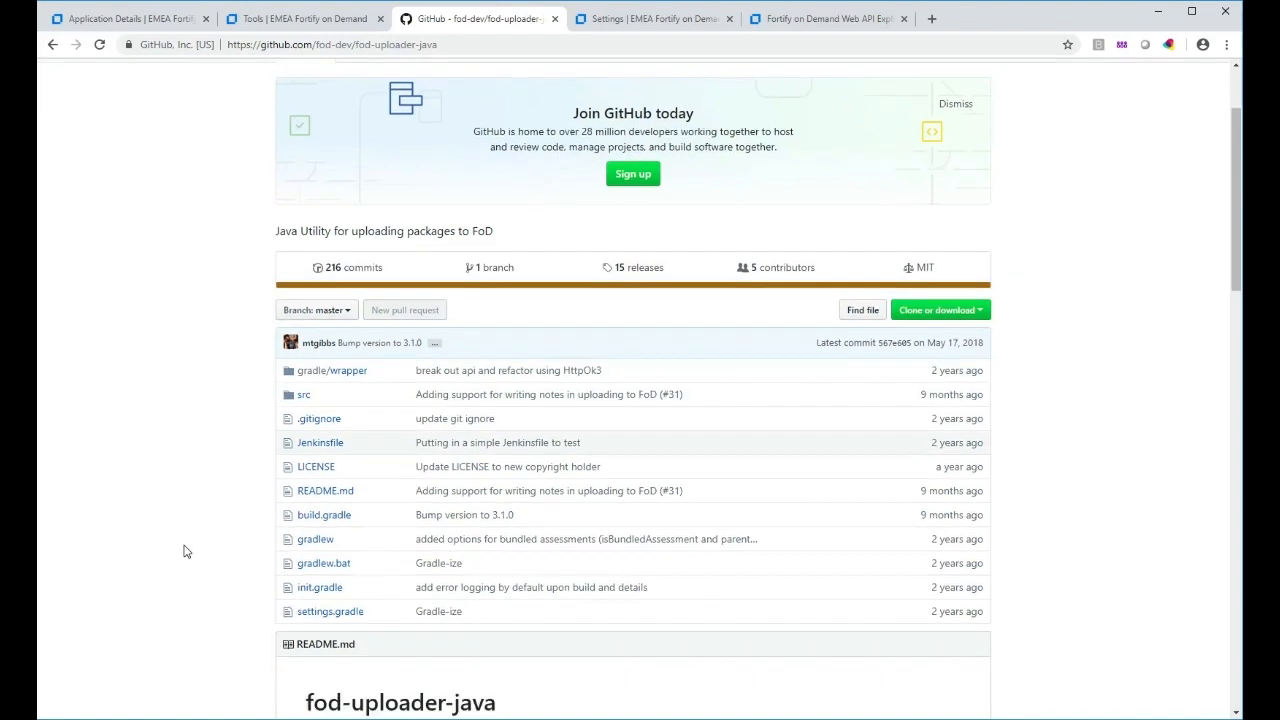
{"action": "scroll", "scroll_direction": "down", "scroll_amount": 3}
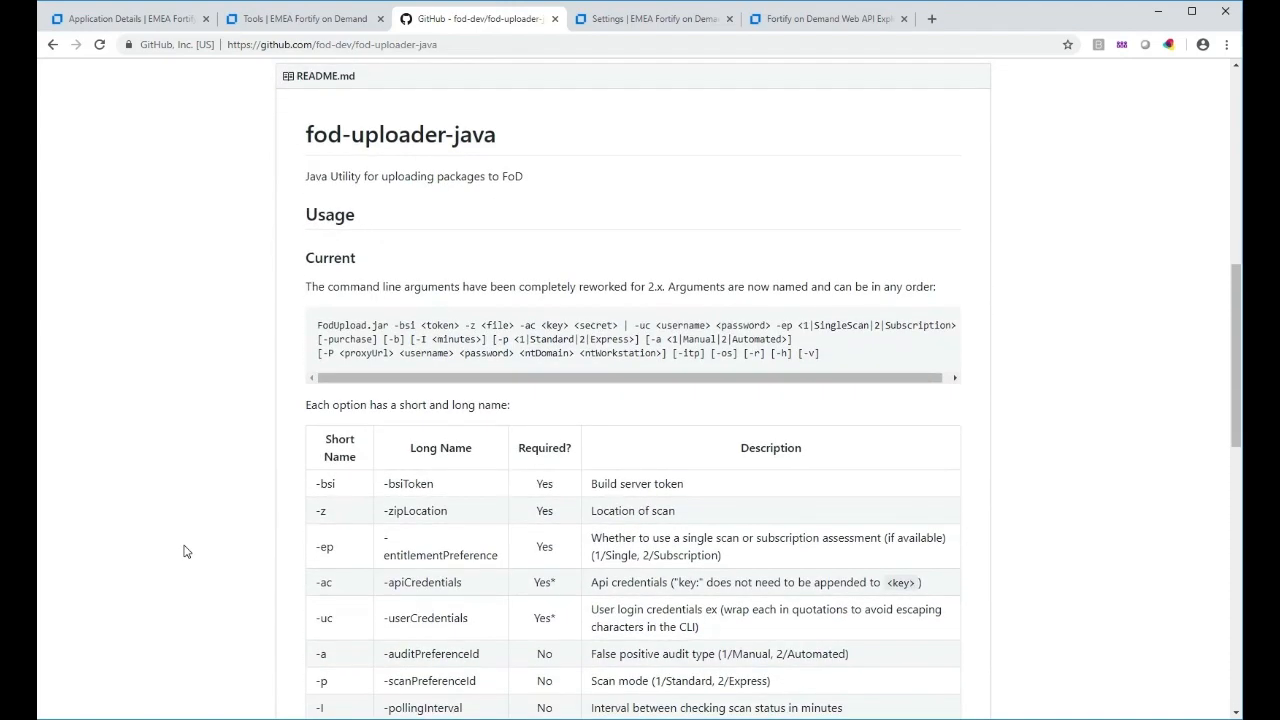
{"action": "mouse_move", "coordinate": [272, 326]}
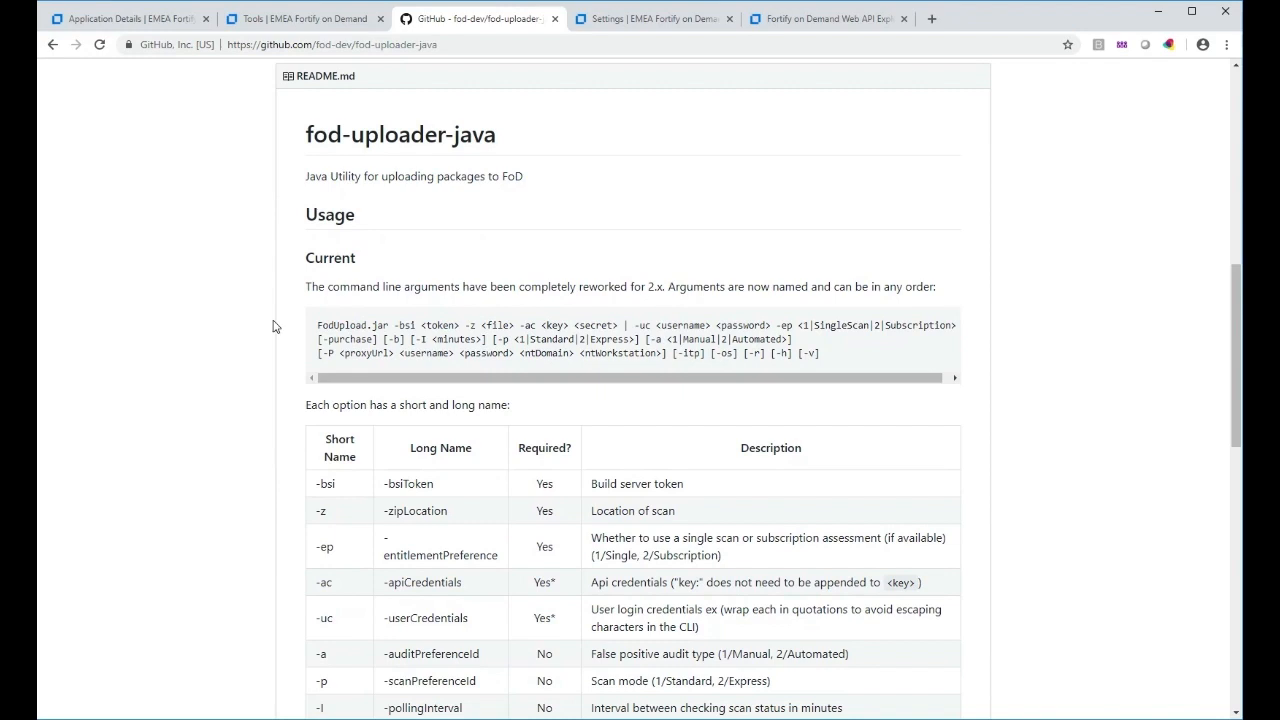
{"action": "mouse_move", "coordinate": [826, 352]}
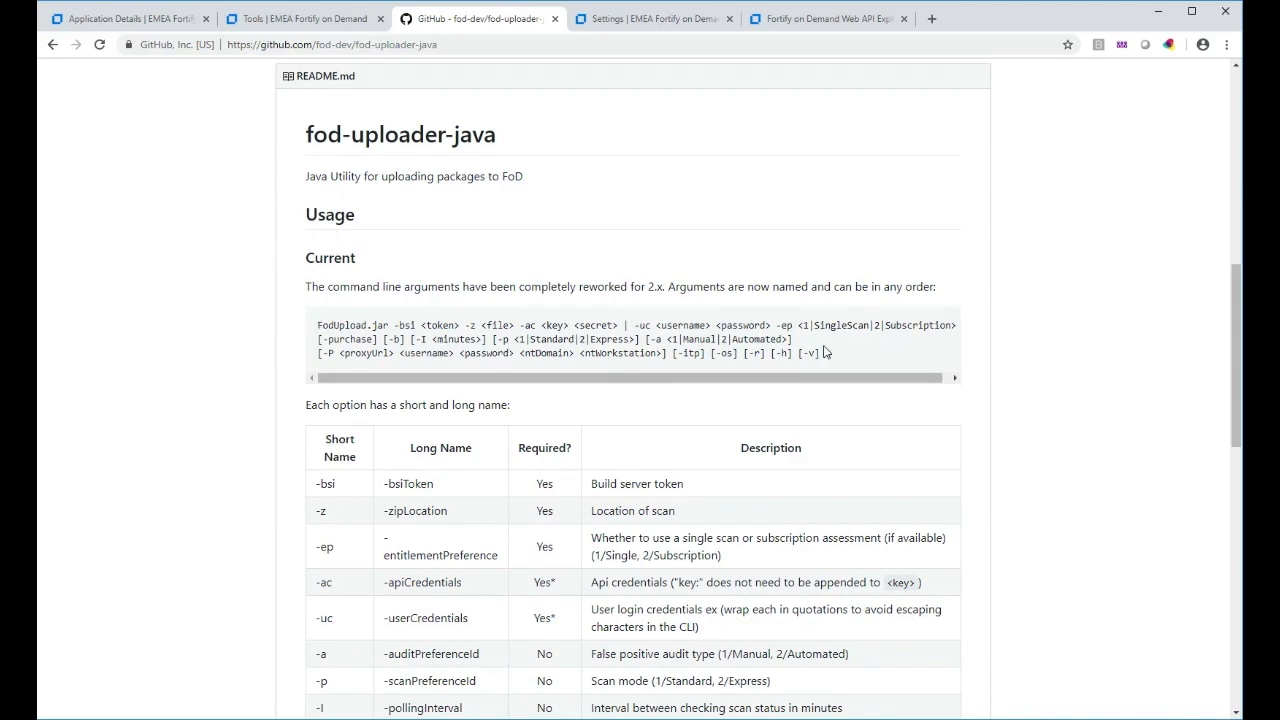
{"action": "mouse_move", "coordinate": [884, 358]}
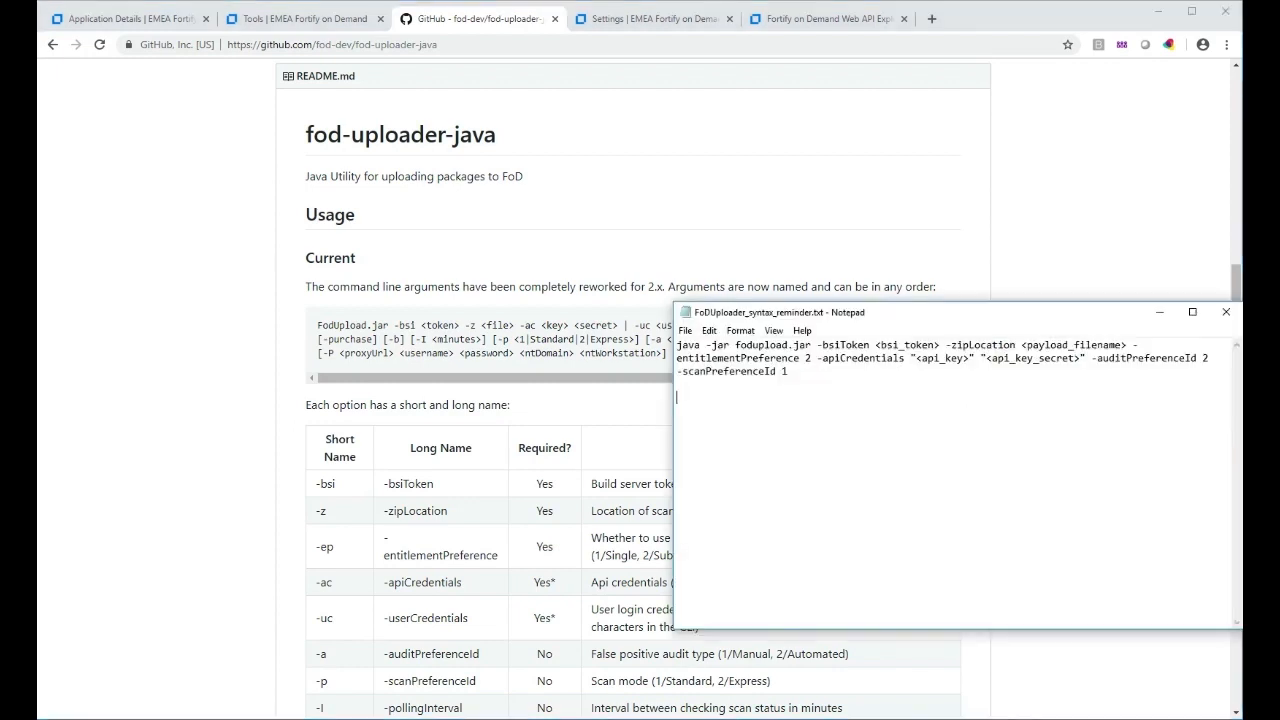
{"action": "mouse_move", "coordinate": [896, 380]}
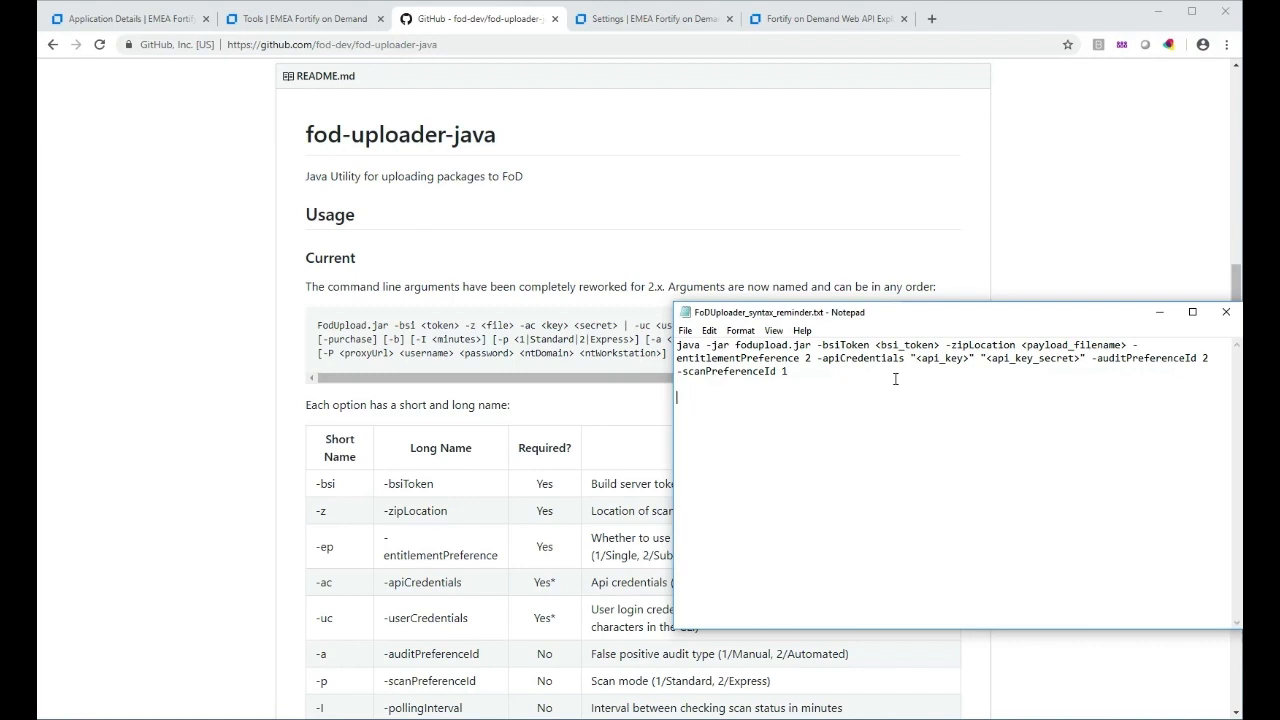
{"action": "mouse_move", "coordinate": [712, 378]}
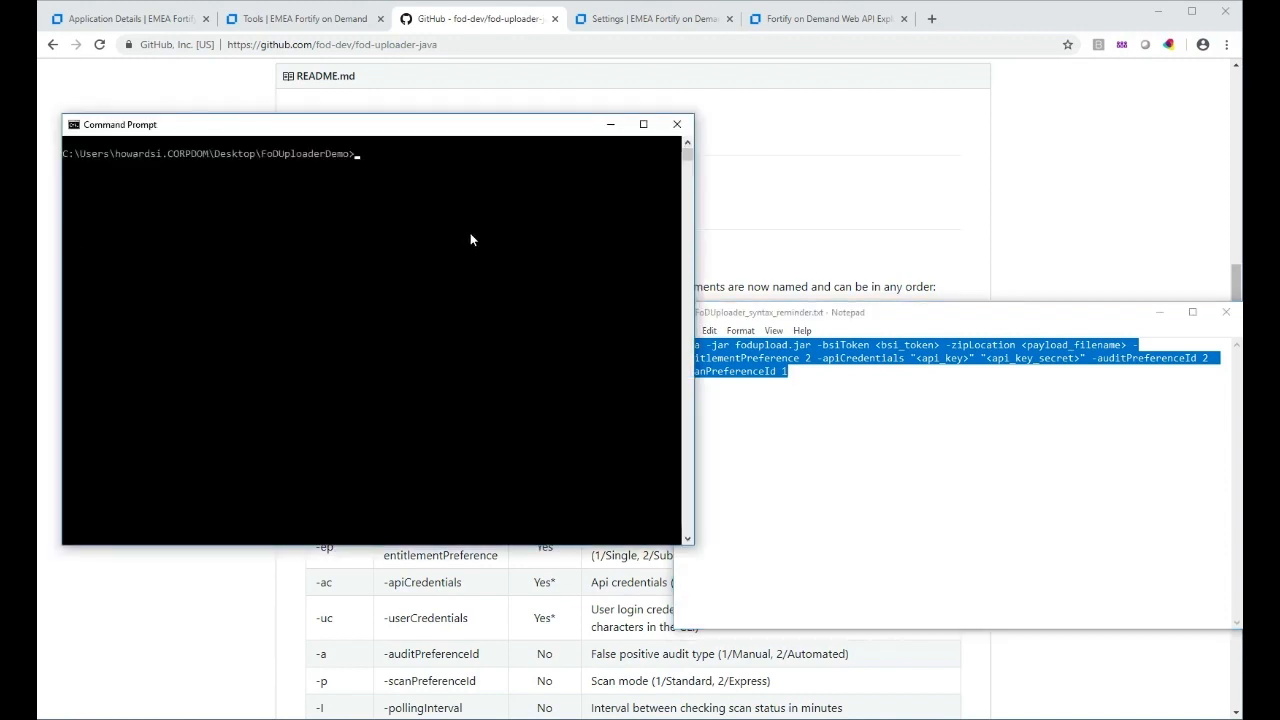
Paste the java -jar fodupload.jar template with -bsiToken, -zipLocation and credential placeholders into Command Prompt.
{"action": "type", "text": "java -jar fodupload.jar -bsiToken <bsi_token> -zipLocation <payload_filename> -entitlementPreference 2 -apiCredentials \"<api_key>\" \"<api_key_secret>\" -auditPreferenceId 2 -scanPreferenceId 1"}
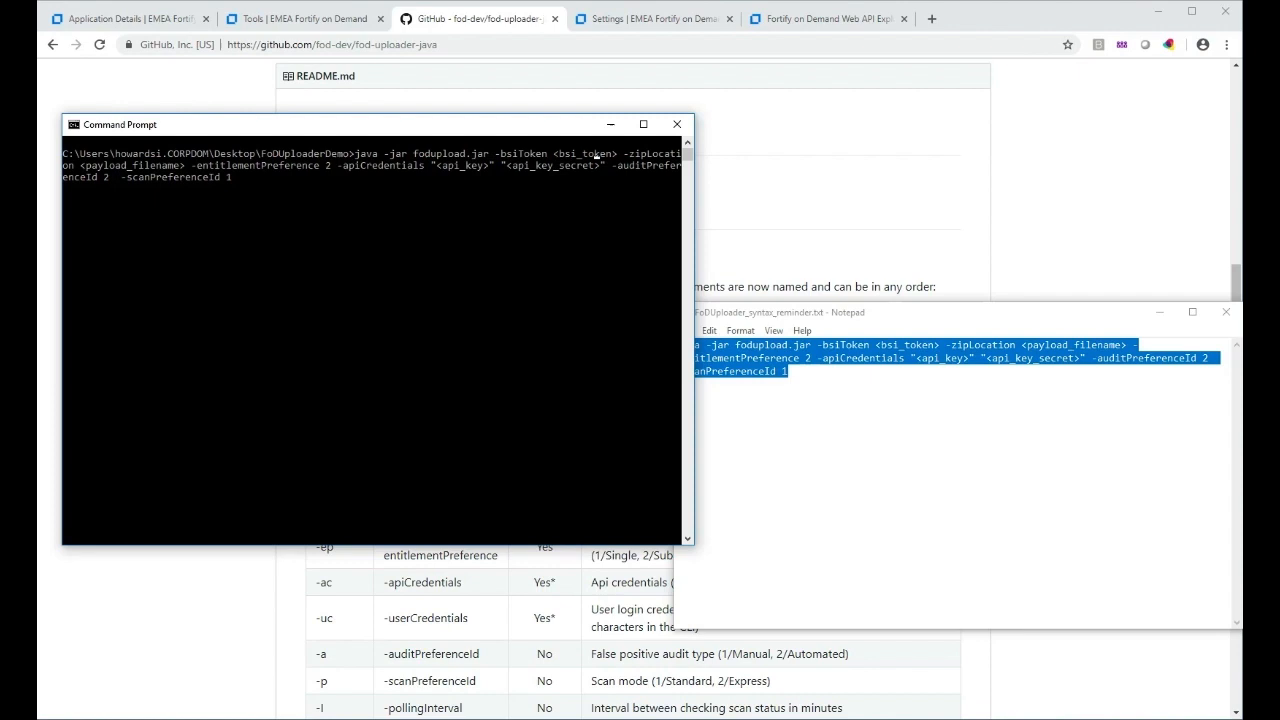
Return to the CSharp application's releases and start a new scan on release 0.5.
{"action": "left_click", "coordinate": [128, 18]}
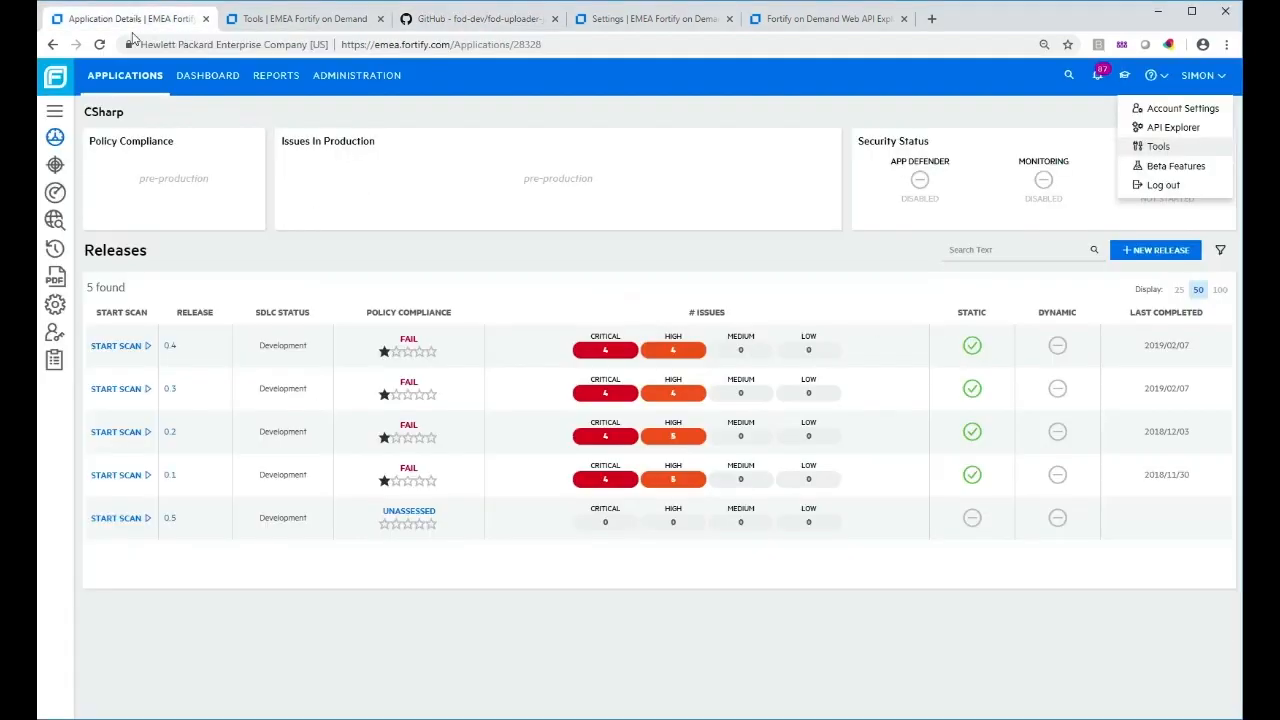
{"action": "mouse_move", "coordinate": [364, 508]}
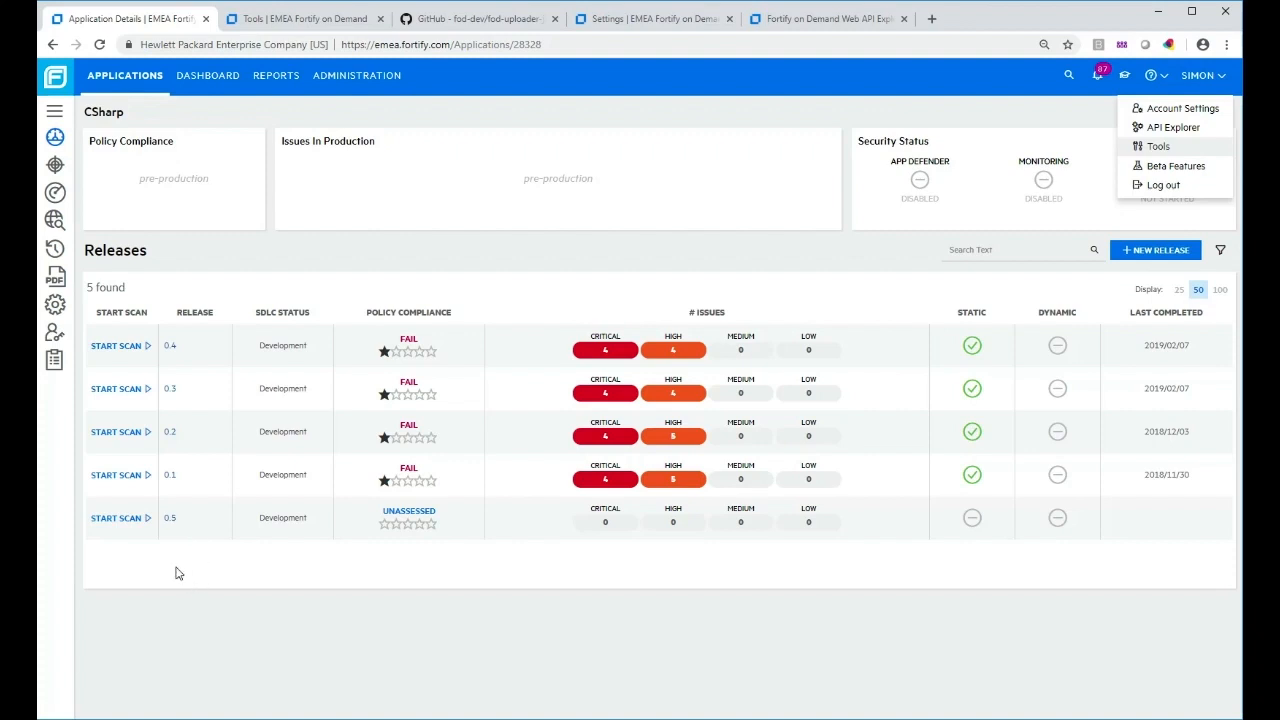
{"action": "mouse_move", "coordinate": [118, 518]}
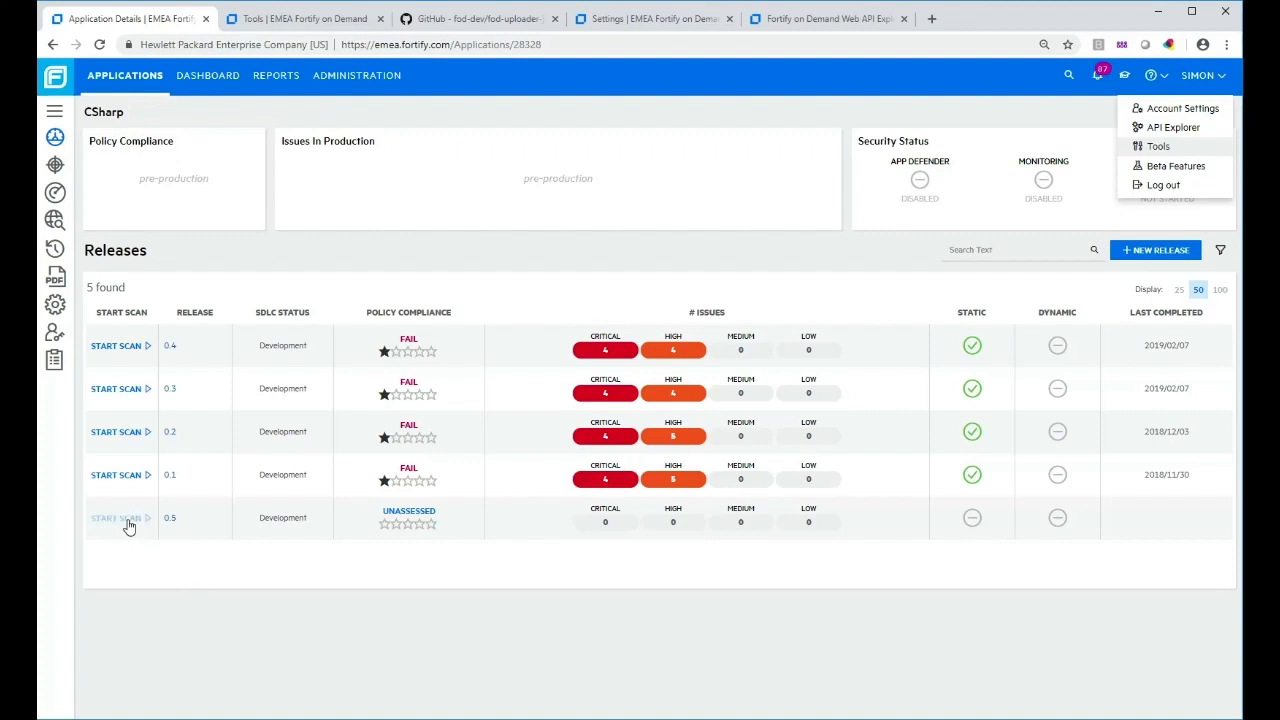
{"action": "left_click", "coordinate": [118, 518]}
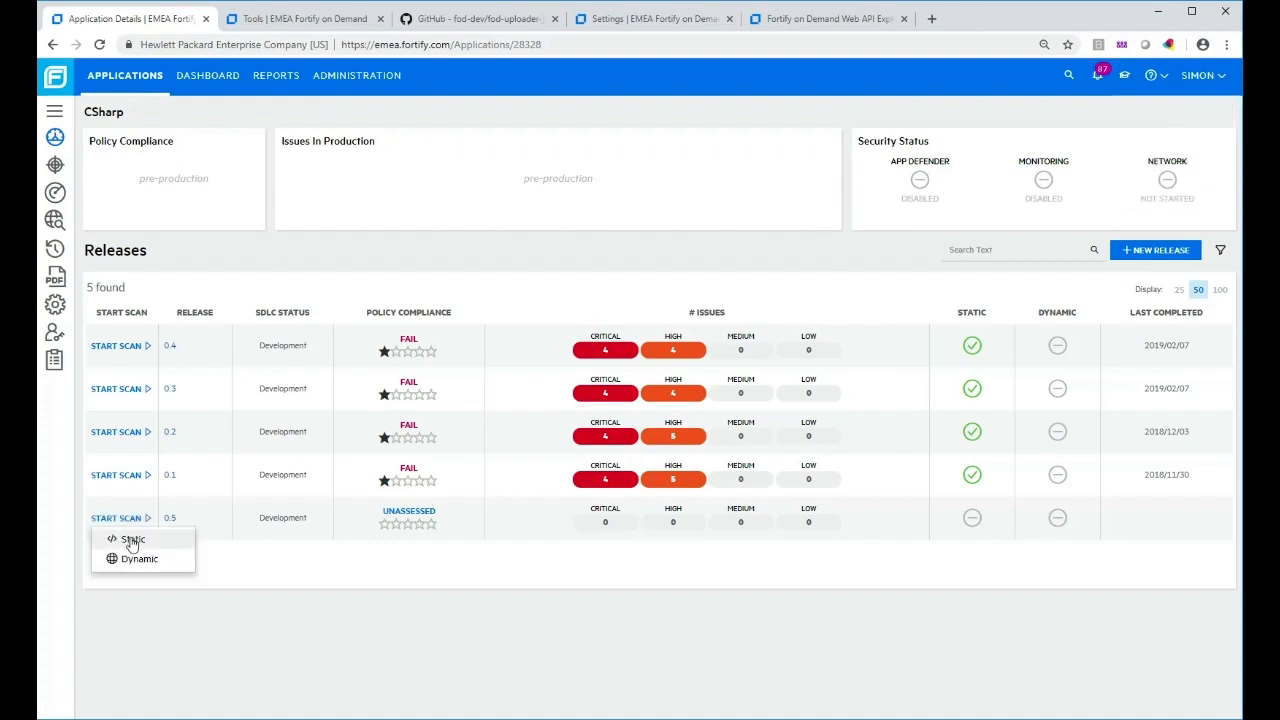
Configure release 0.5's static scan: Subscription assessment, .NET stack, language level 4.5, Automated audit, and save it.
{"action": "left_click", "coordinate": [132, 540]}
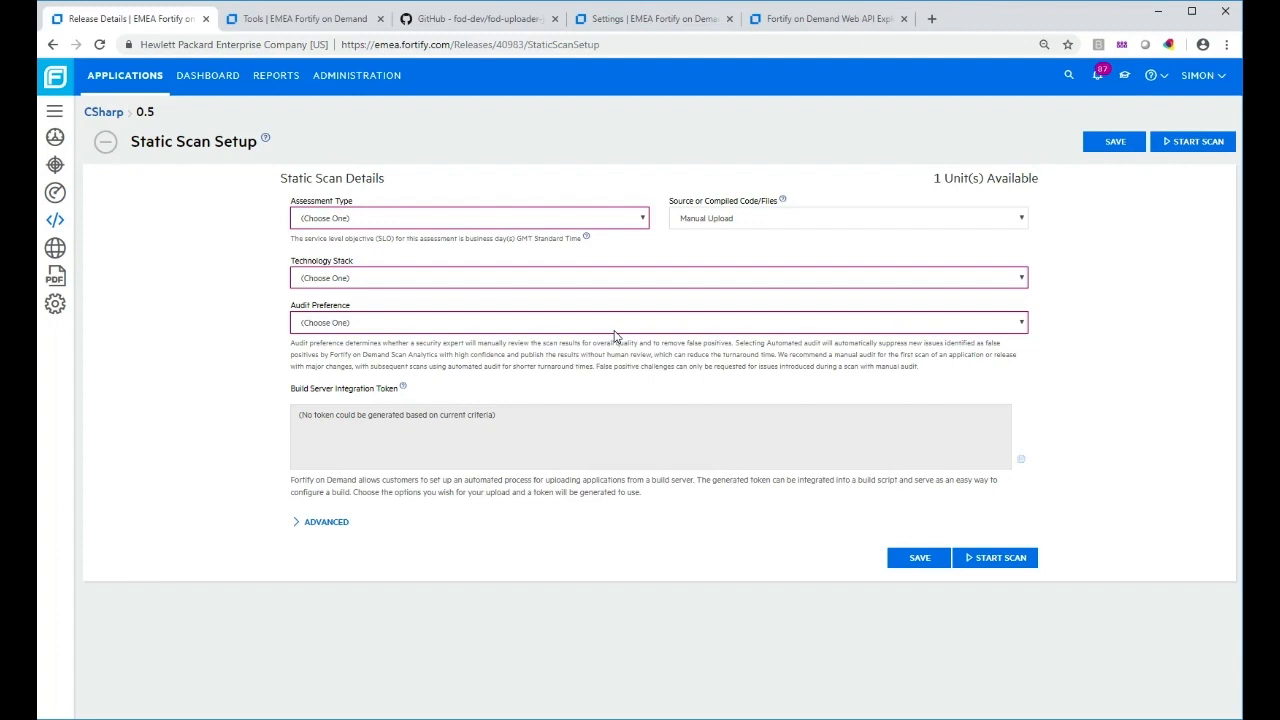
{"action": "mouse_move", "coordinate": [640, 228]}
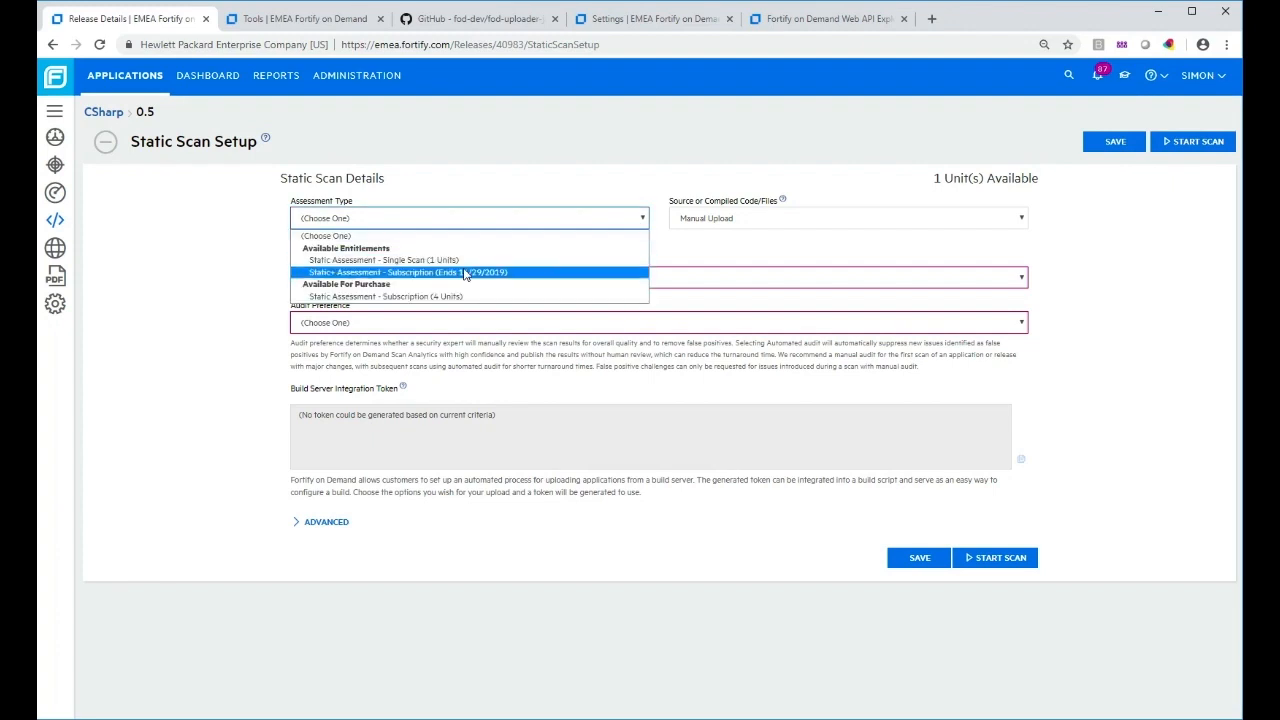
{"action": "mouse_move", "coordinate": [456, 276]}
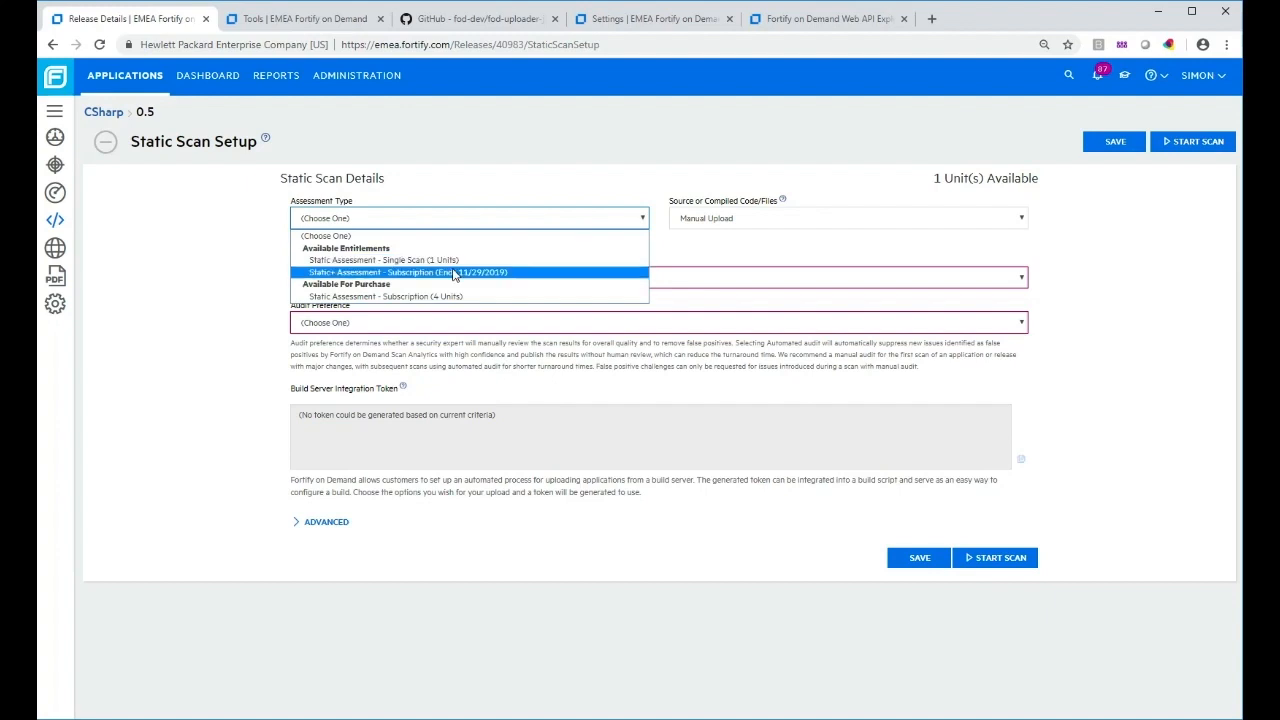
{"action": "left_click", "coordinate": [400, 272]}
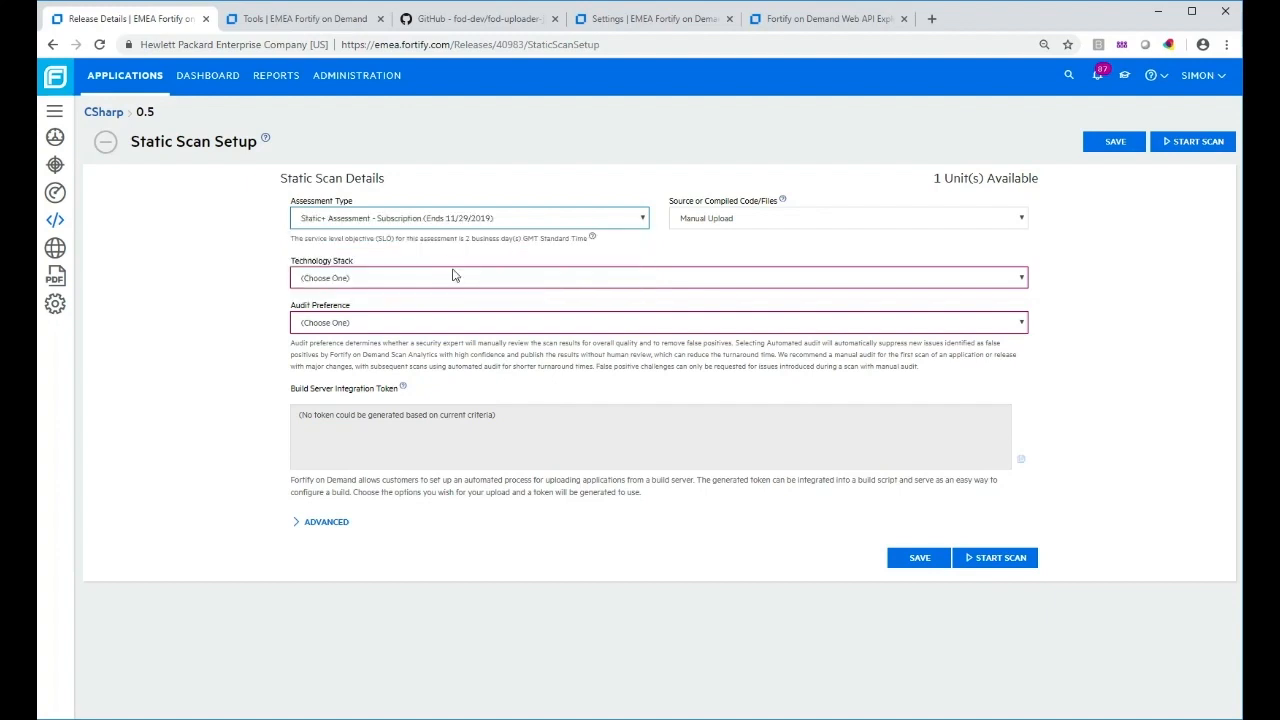
{"action": "mouse_move", "coordinate": [380, 230]}
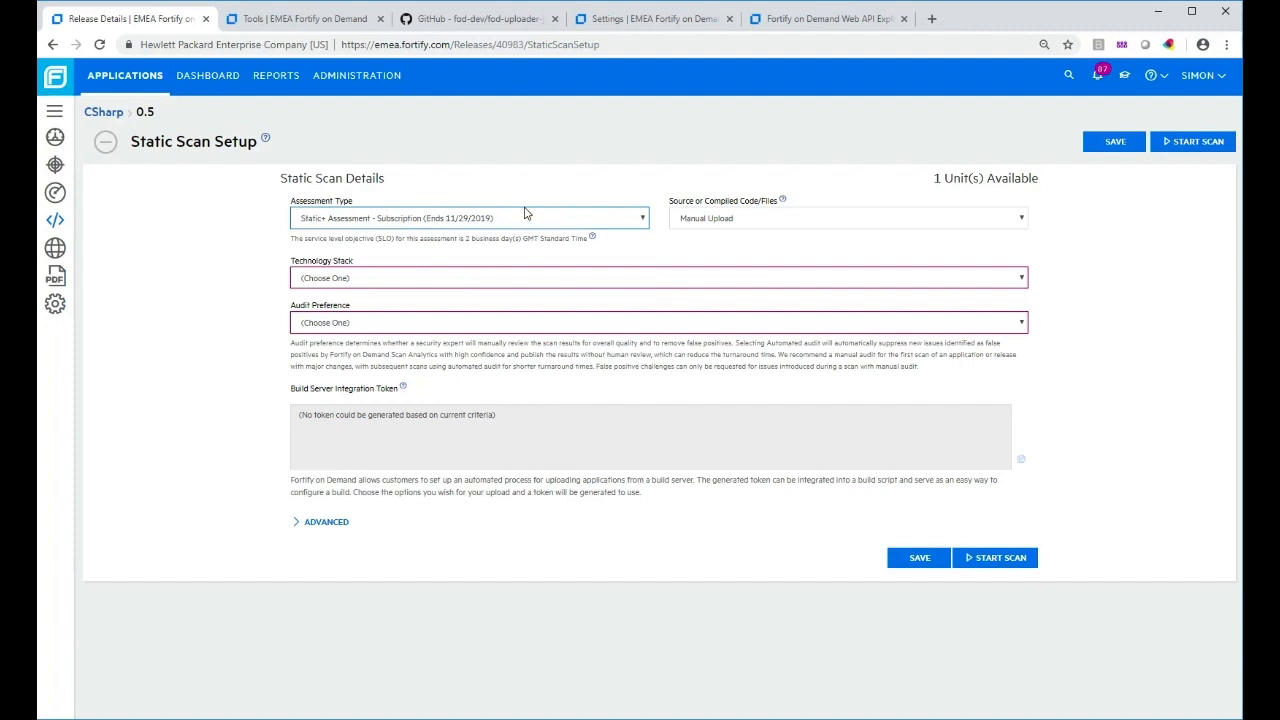
{"action": "left_click", "coordinate": [658, 278]}
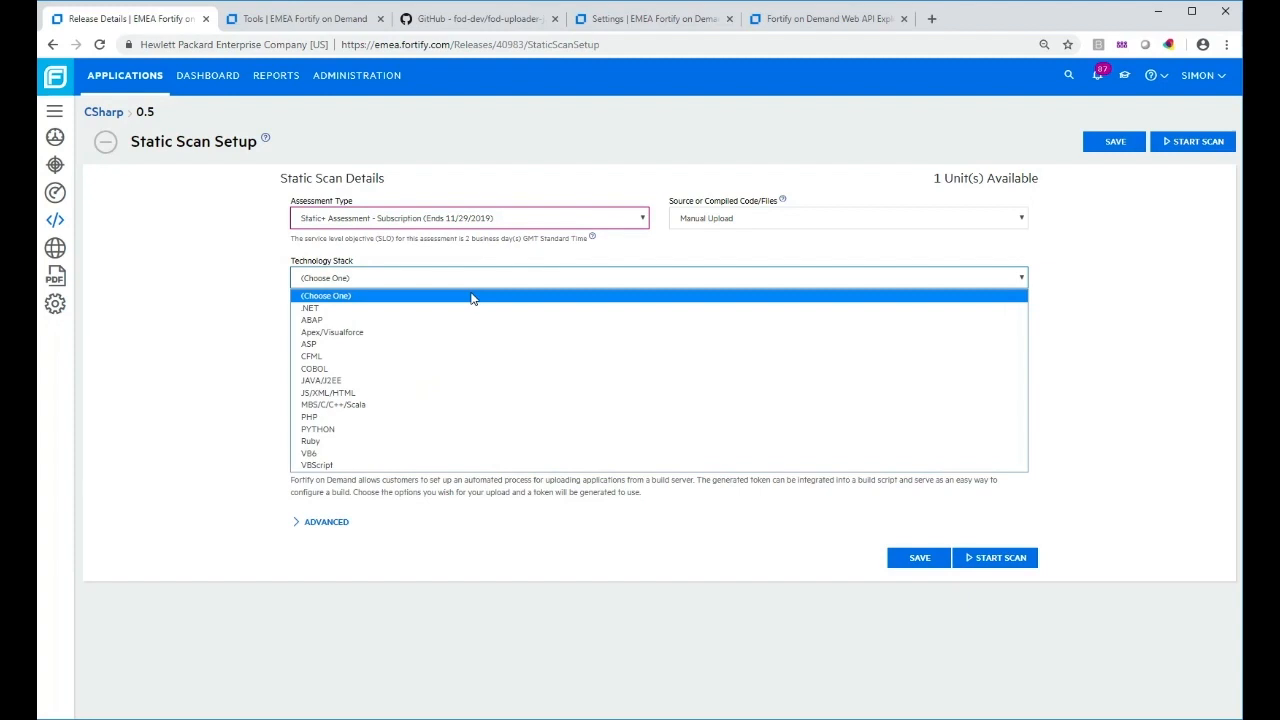
{"action": "left_click", "coordinate": [312, 308]}
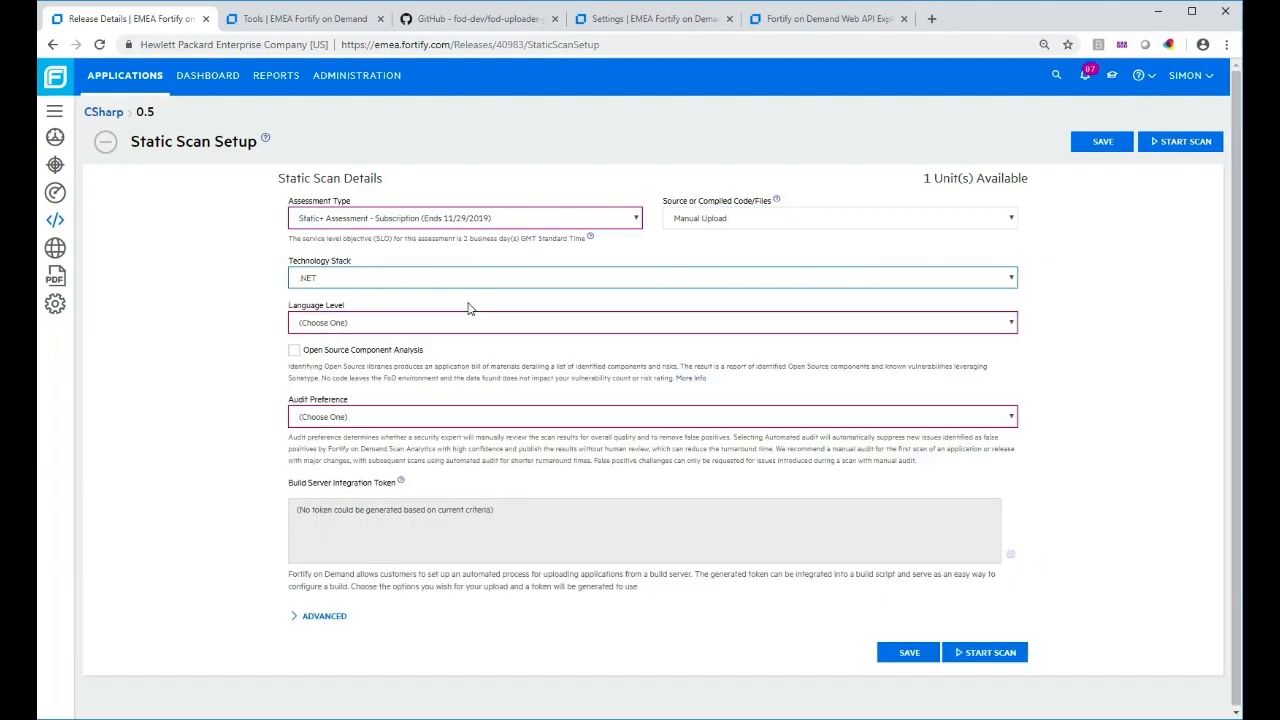
{"action": "mouse_move", "coordinate": [464, 324]}
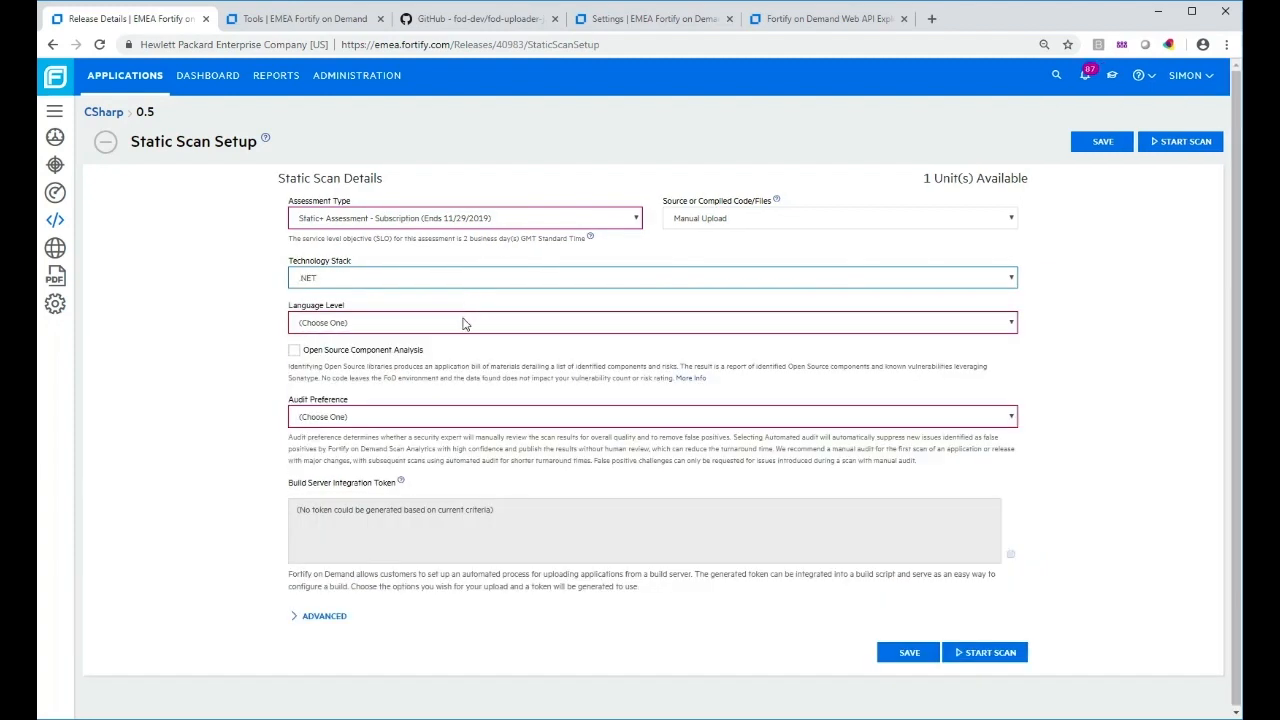
{"action": "left_click", "coordinate": [654, 322]}
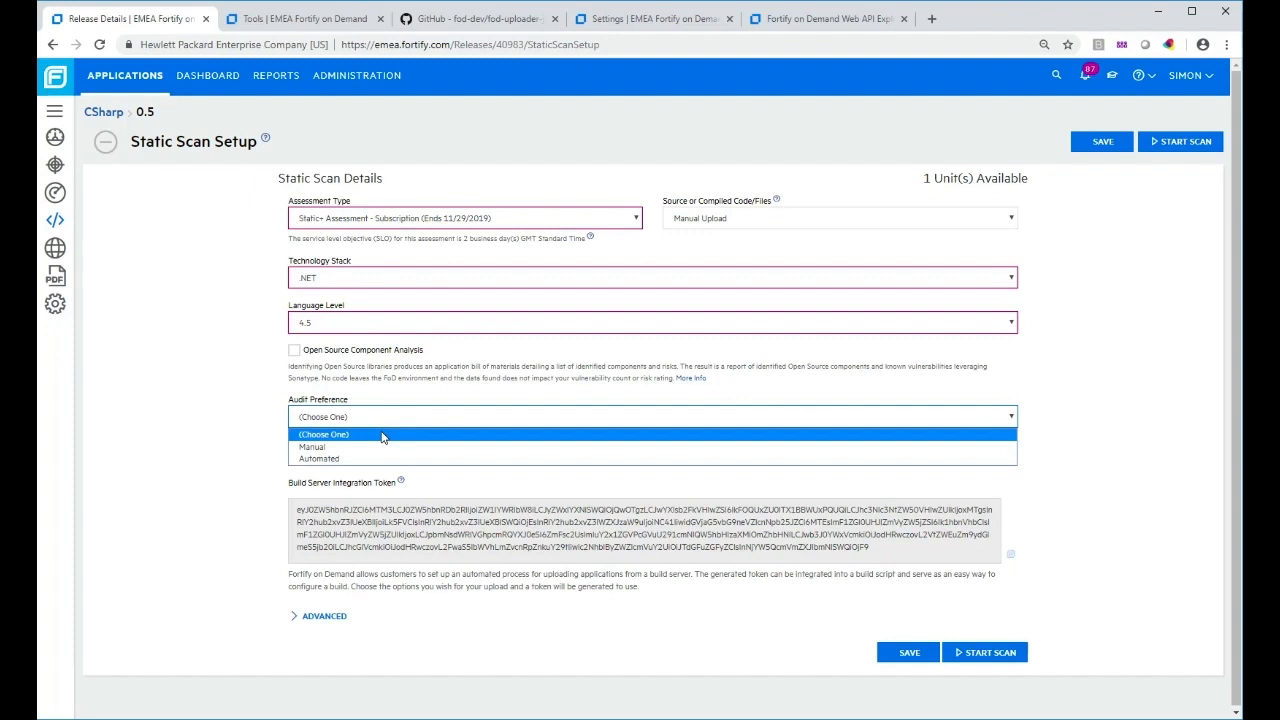
{"action": "left_click", "coordinate": [318, 458]}
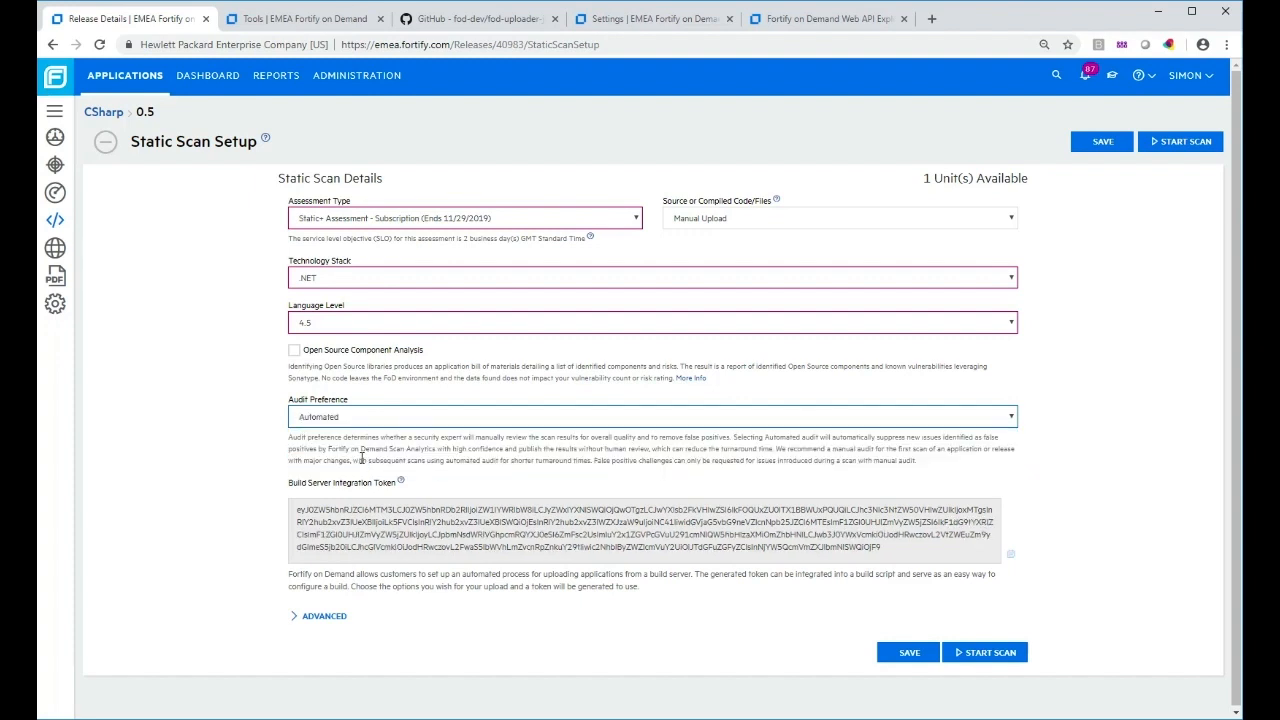
{"action": "mouse_move", "coordinate": [420, 422]}
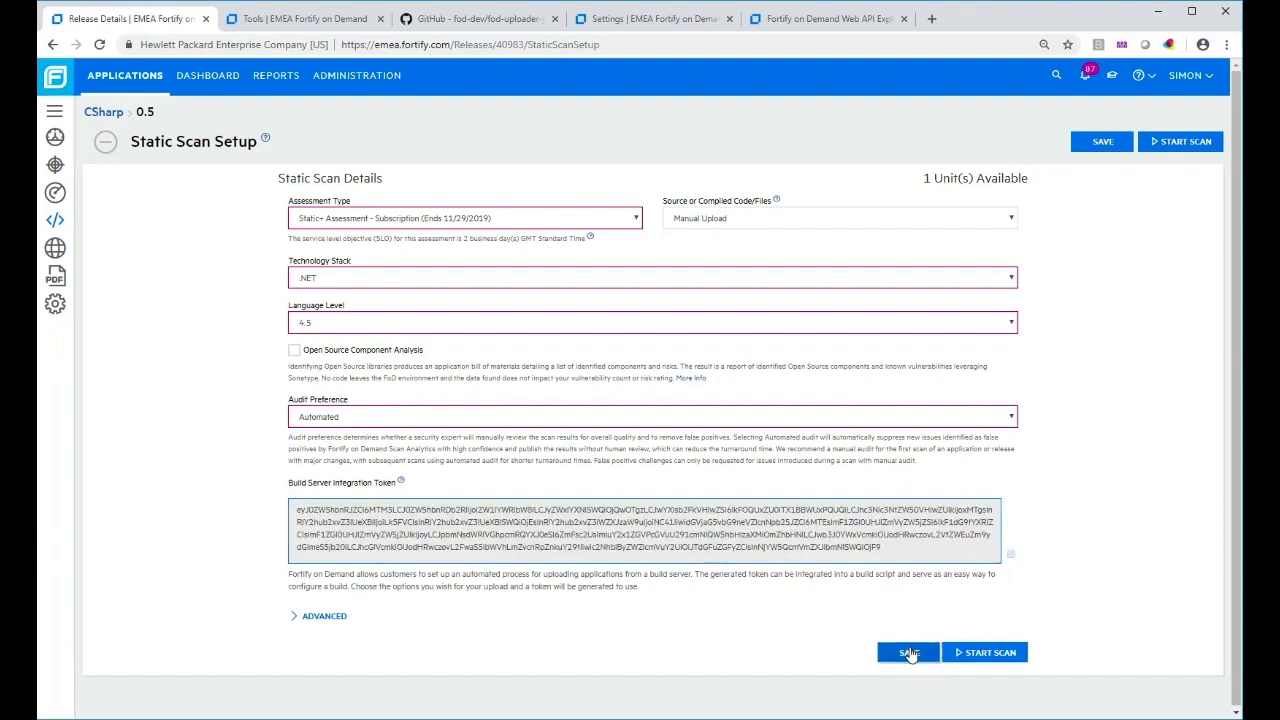
{"action": "left_click", "coordinate": [908, 652]}
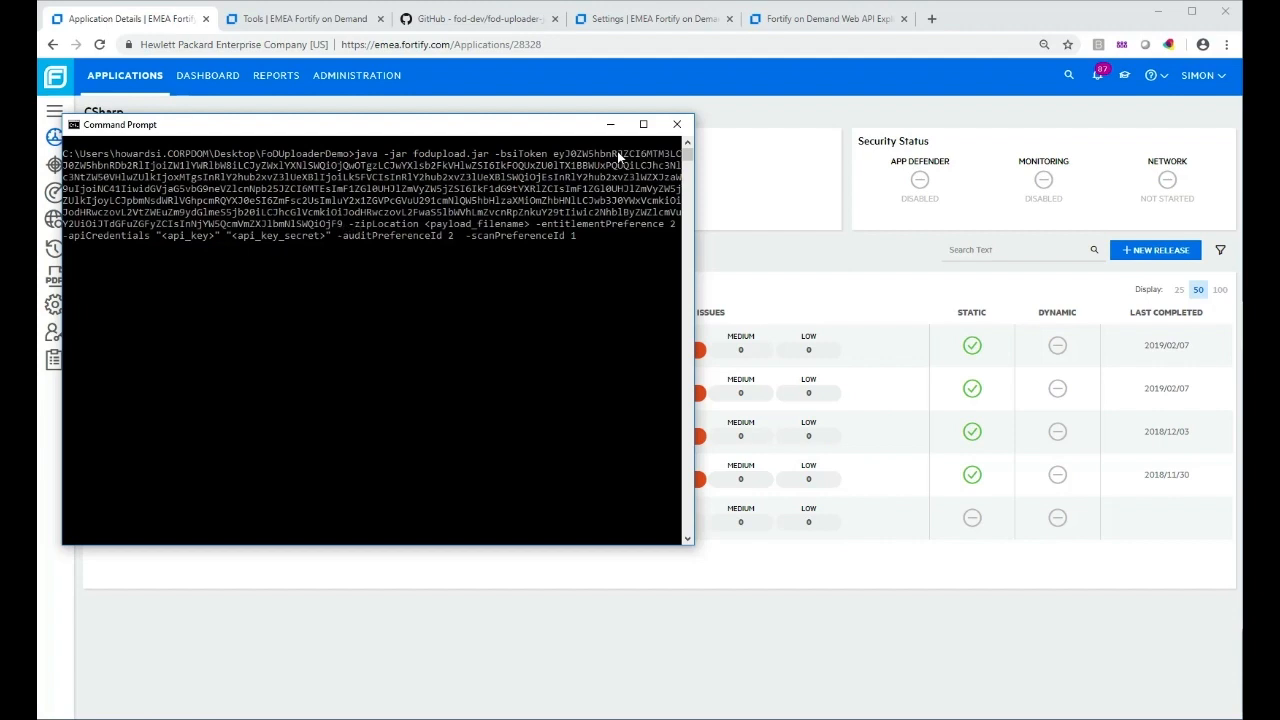
{"action": "mouse_move", "coordinate": [220, 136]}
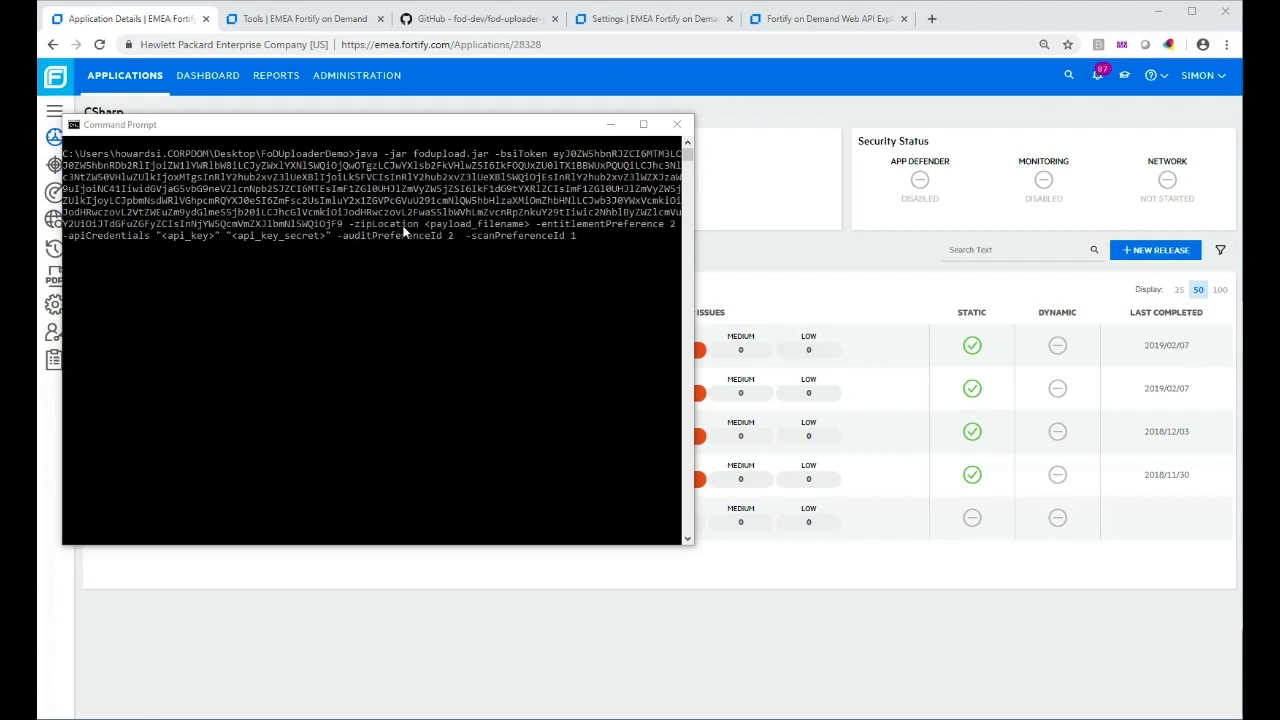
{"action": "mouse_move", "coordinate": [532, 232]}
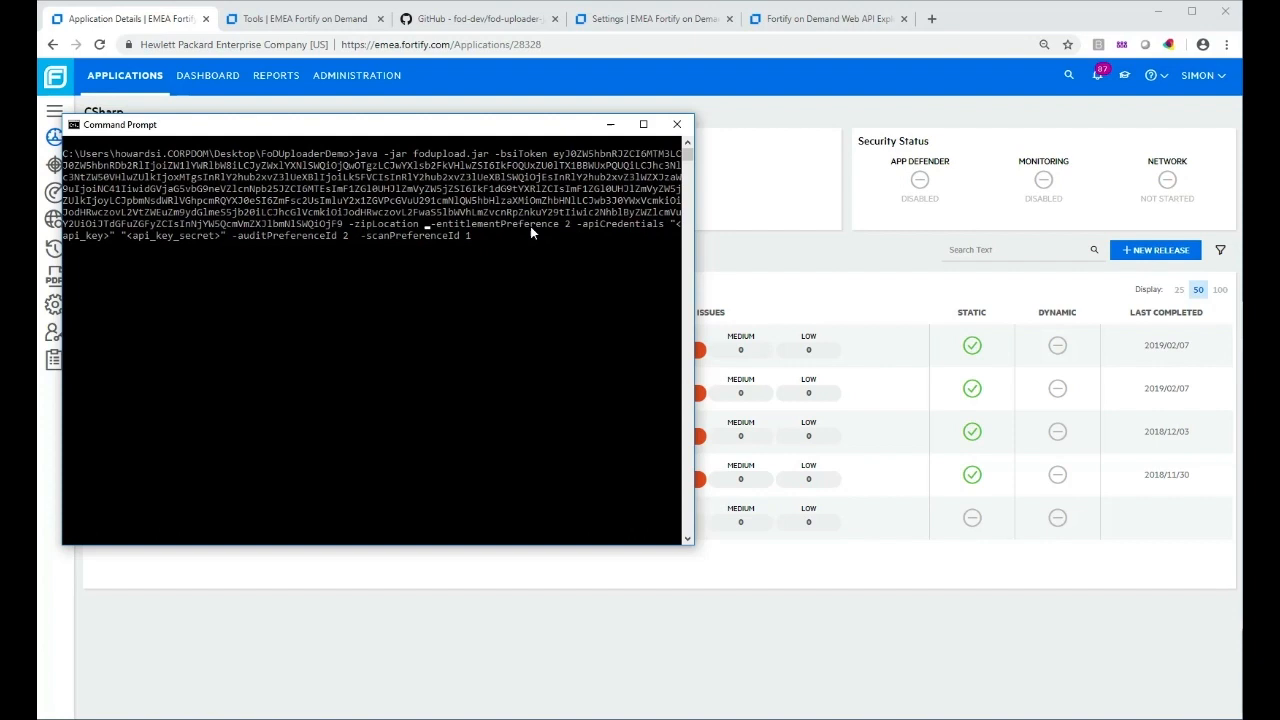
Set the command's zip location to csharp_payload.zip and return to the uploader README on GitHub.
{"action": "type", "text": "csharp_payload.zip"}
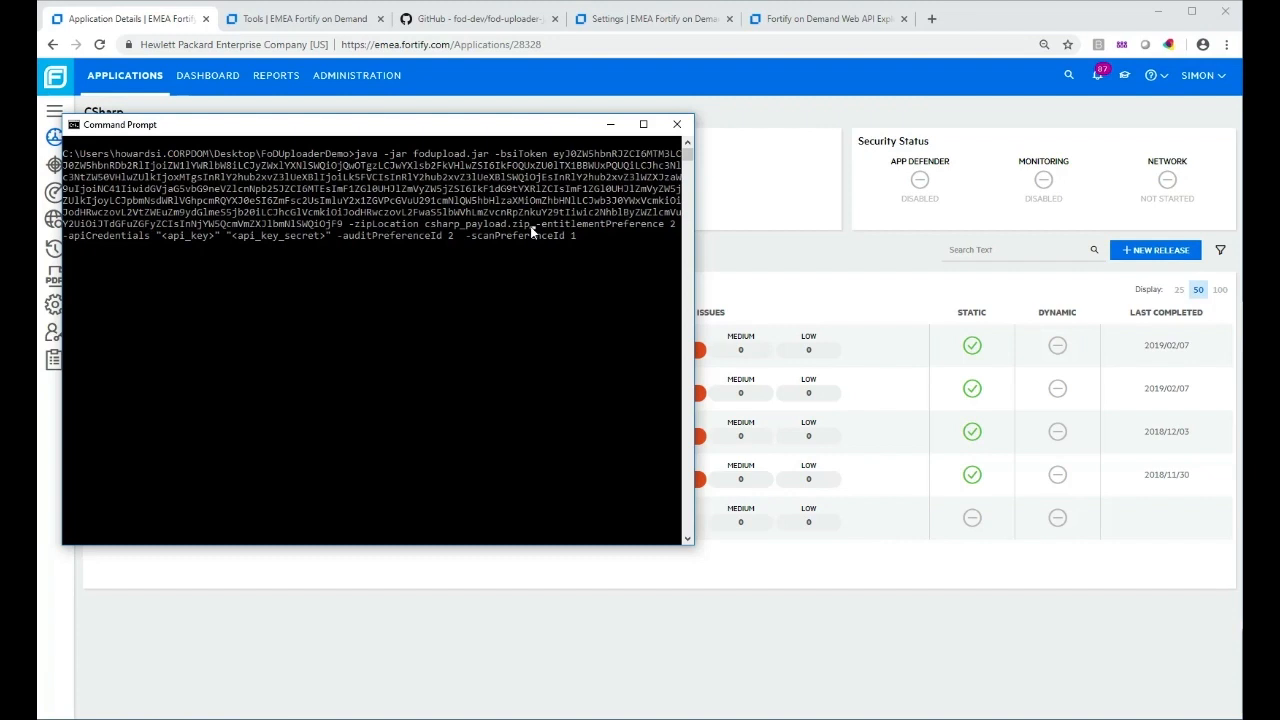
{"action": "mouse_move", "coordinate": [564, 382]}
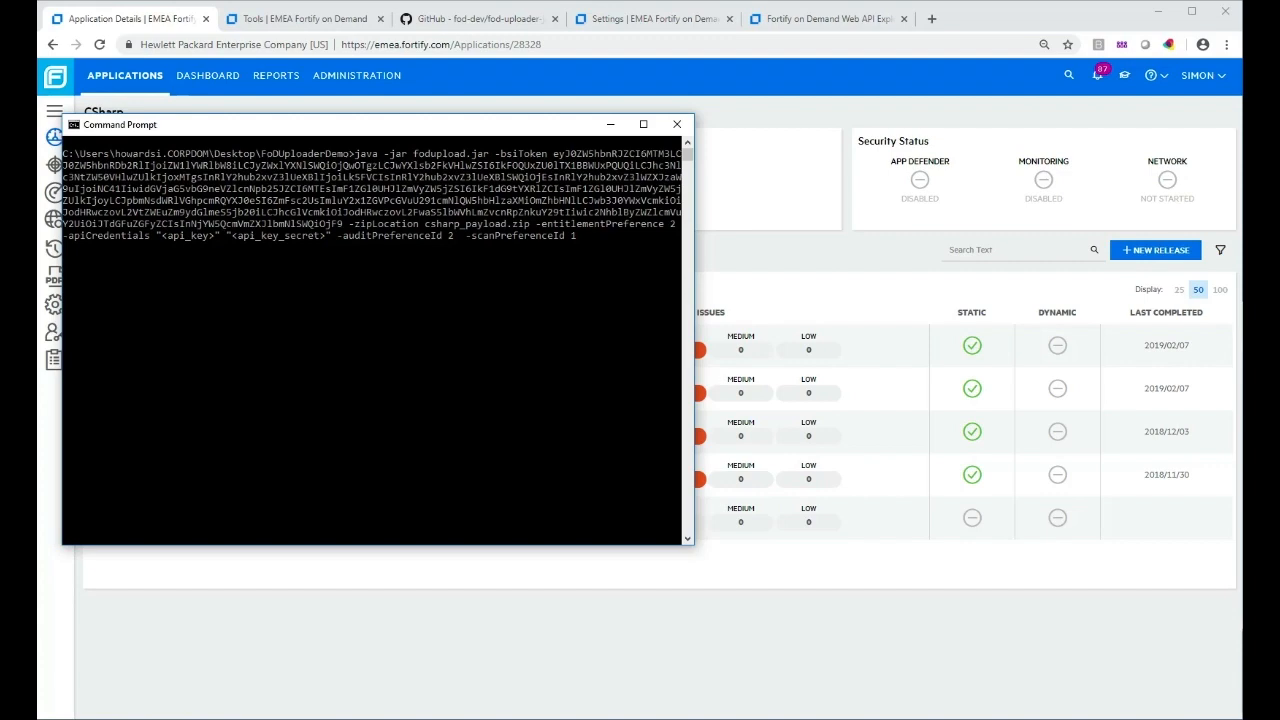
{"action": "left_click", "coordinate": [476, 18]}
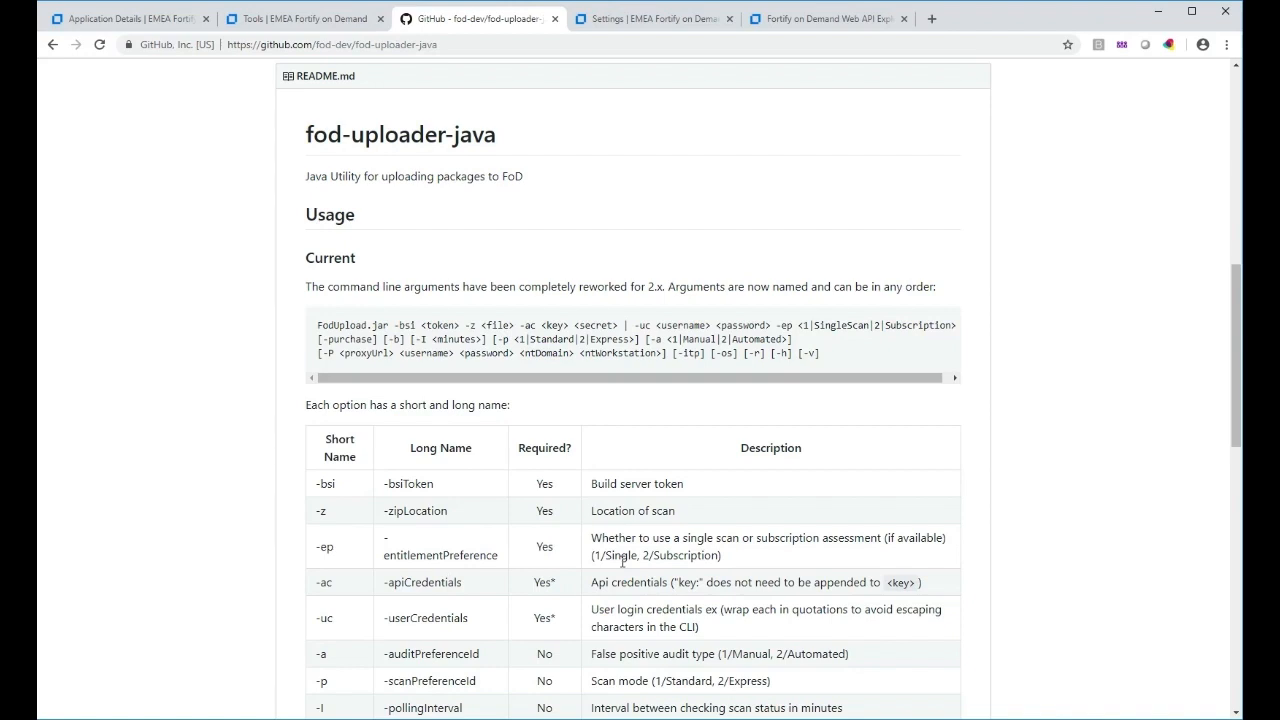
{"action": "mouse_move", "coordinate": [668, 558]}
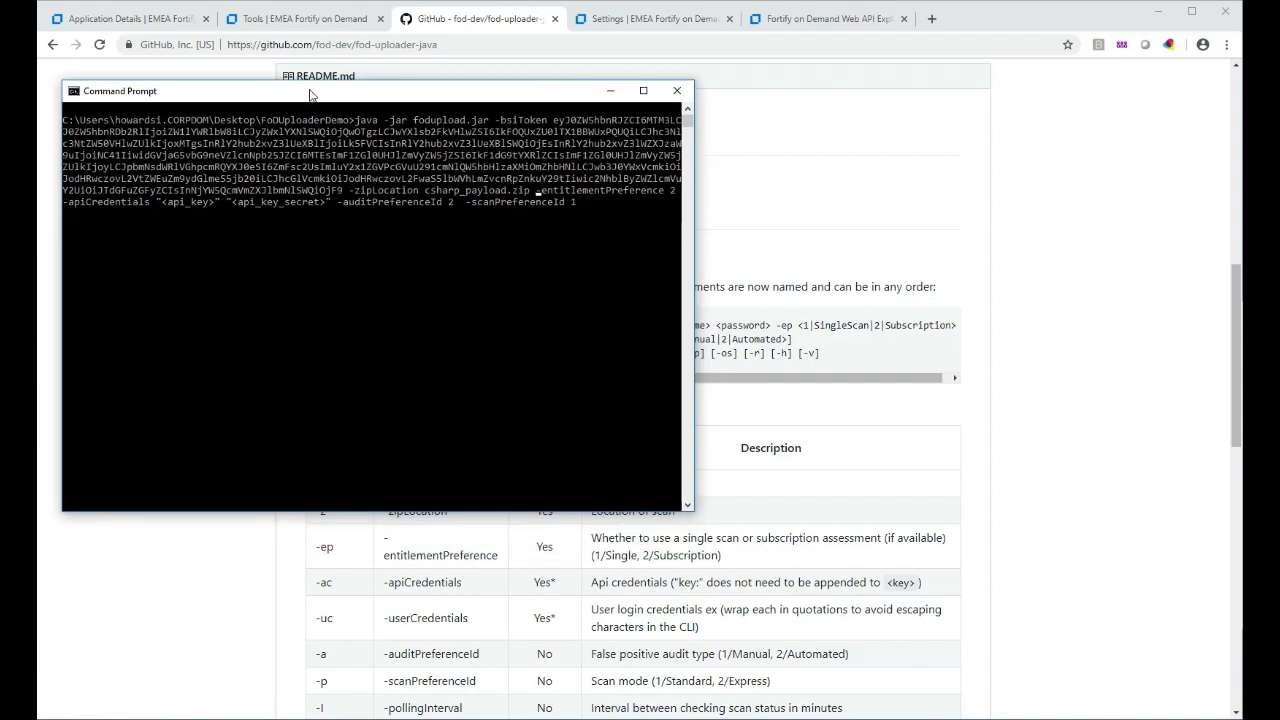
{"action": "mouse_move", "coordinate": [448, 584]}
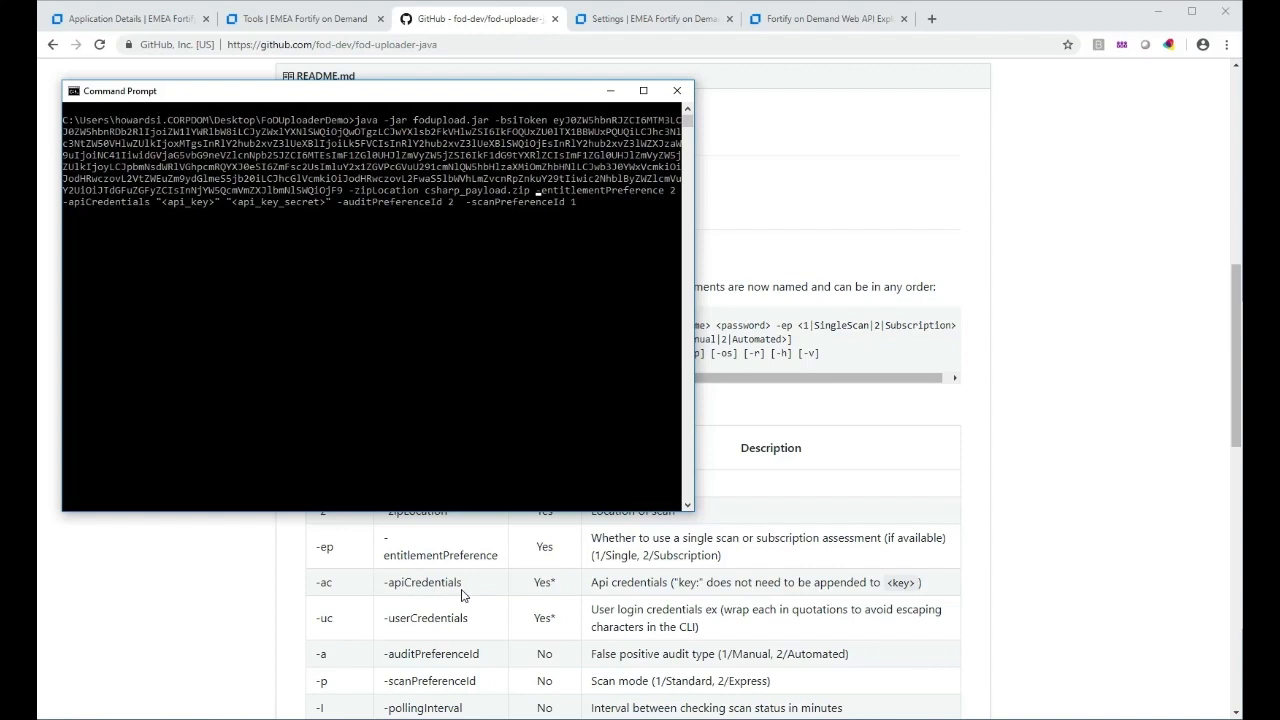
{"action": "mouse_move", "coordinate": [500, 596]}
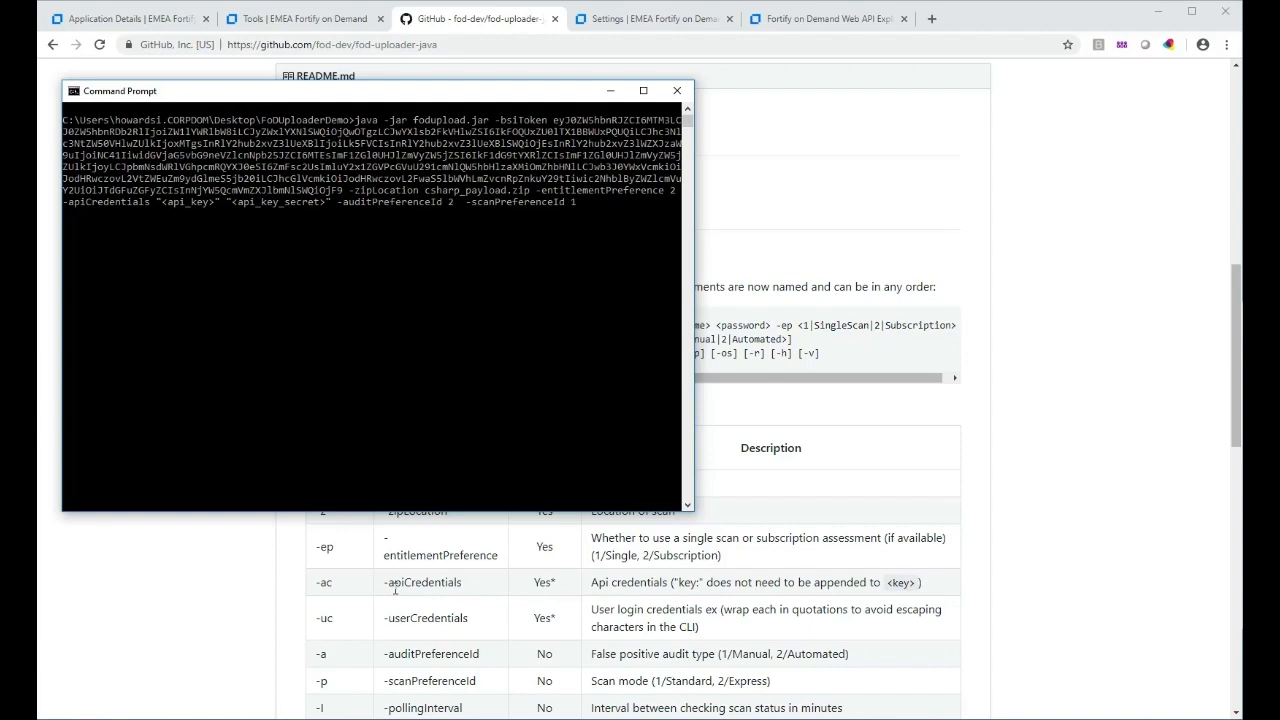
{"action": "mouse_move", "coordinate": [800, 436]}
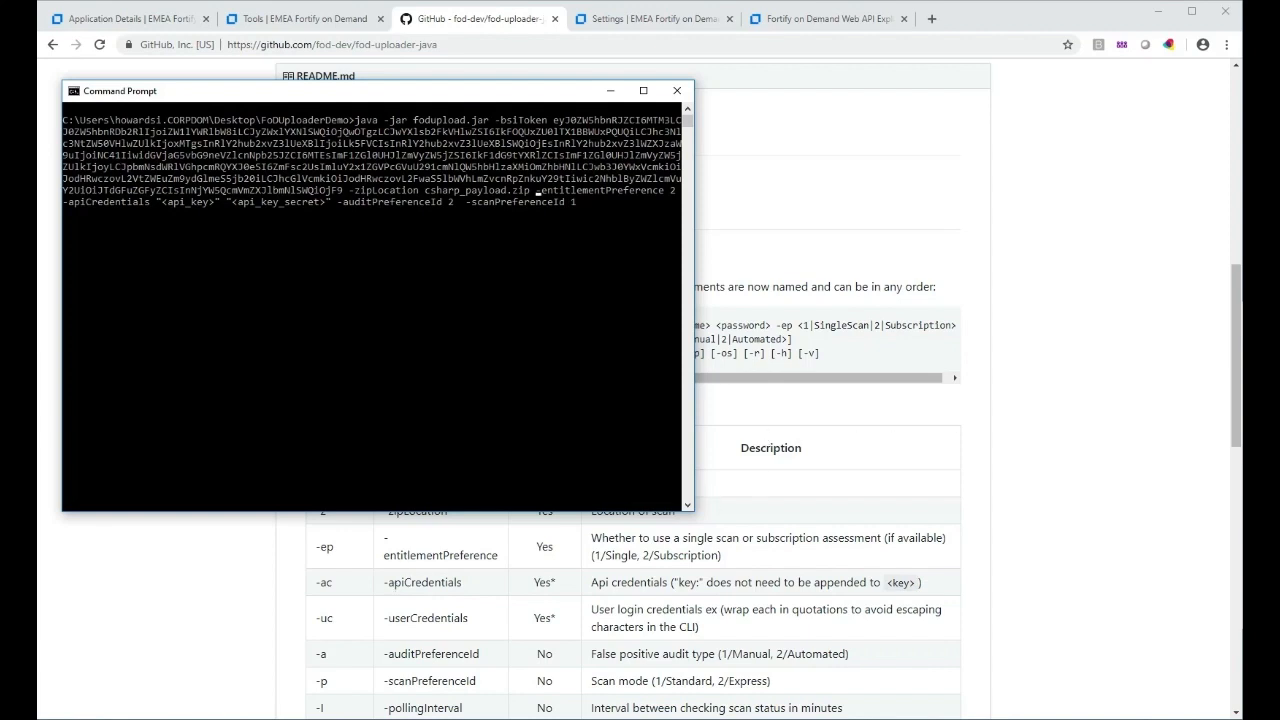
{"action": "mouse_move", "coordinate": [198, 212]}
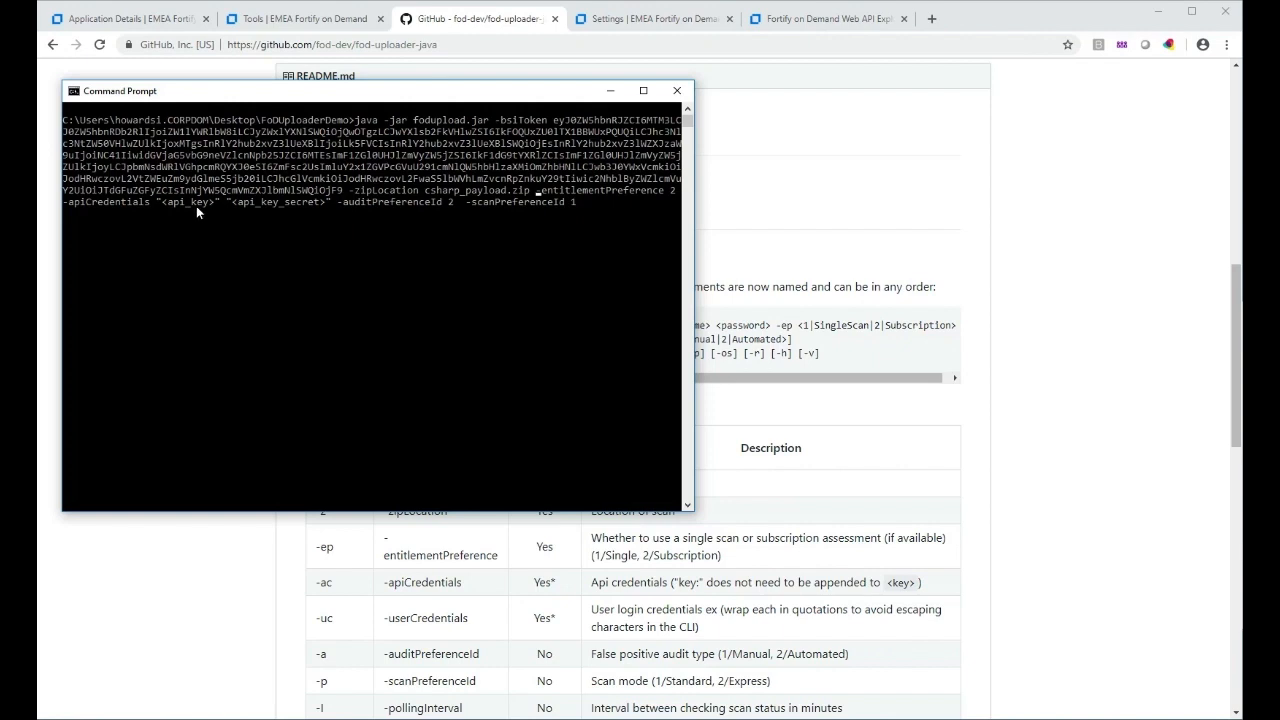
{"action": "mouse_move", "coordinate": [332, 232]}
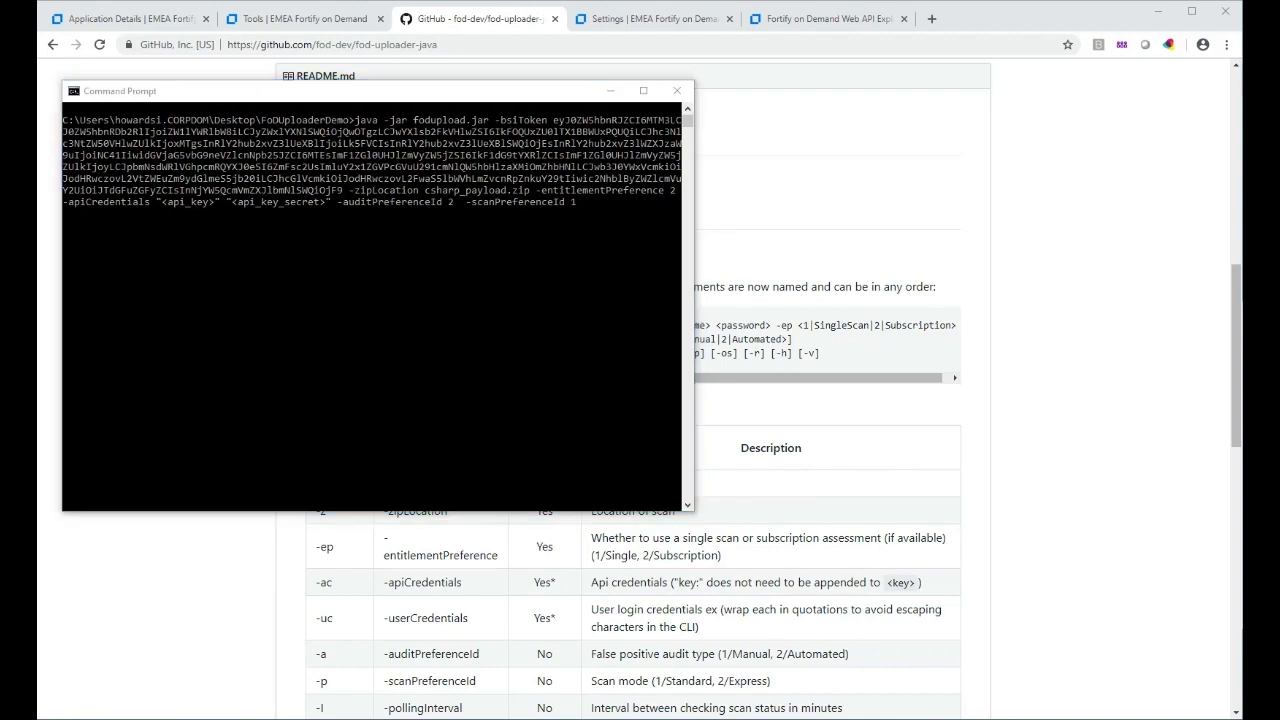
{"action": "mouse_move", "coordinate": [308, 256]}
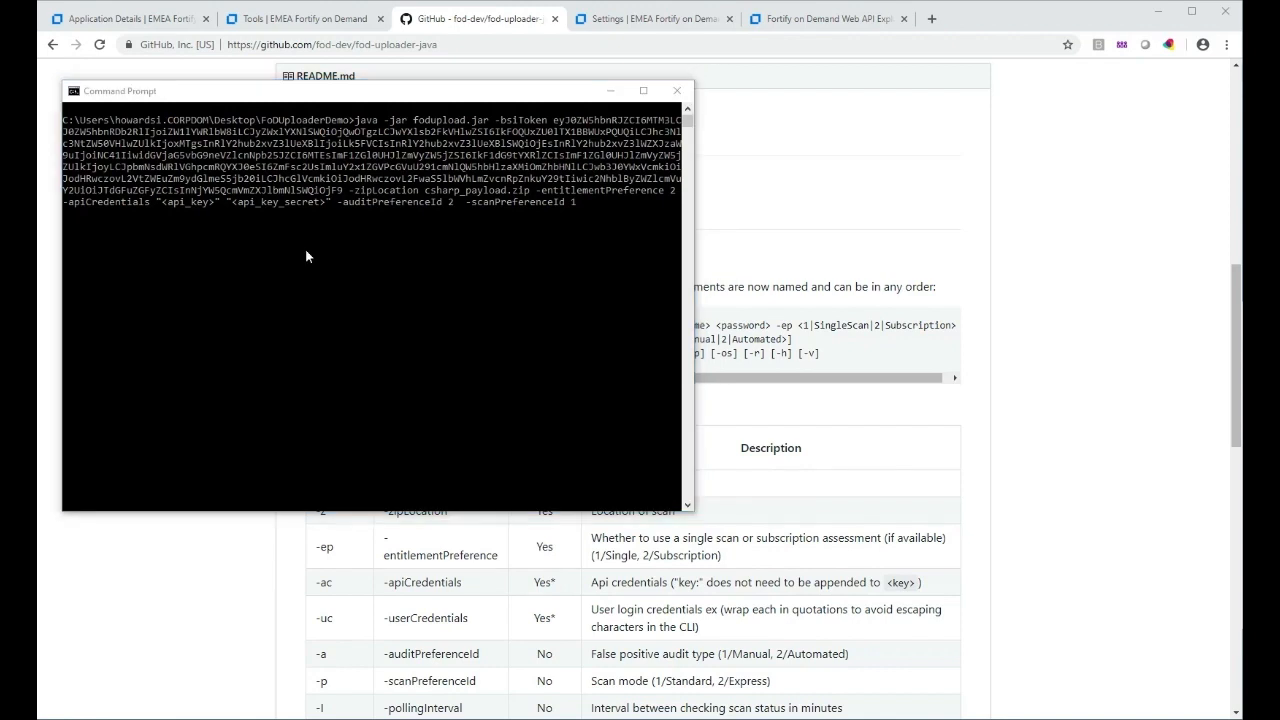
{"action": "mouse_move", "coordinate": [242, 238]}
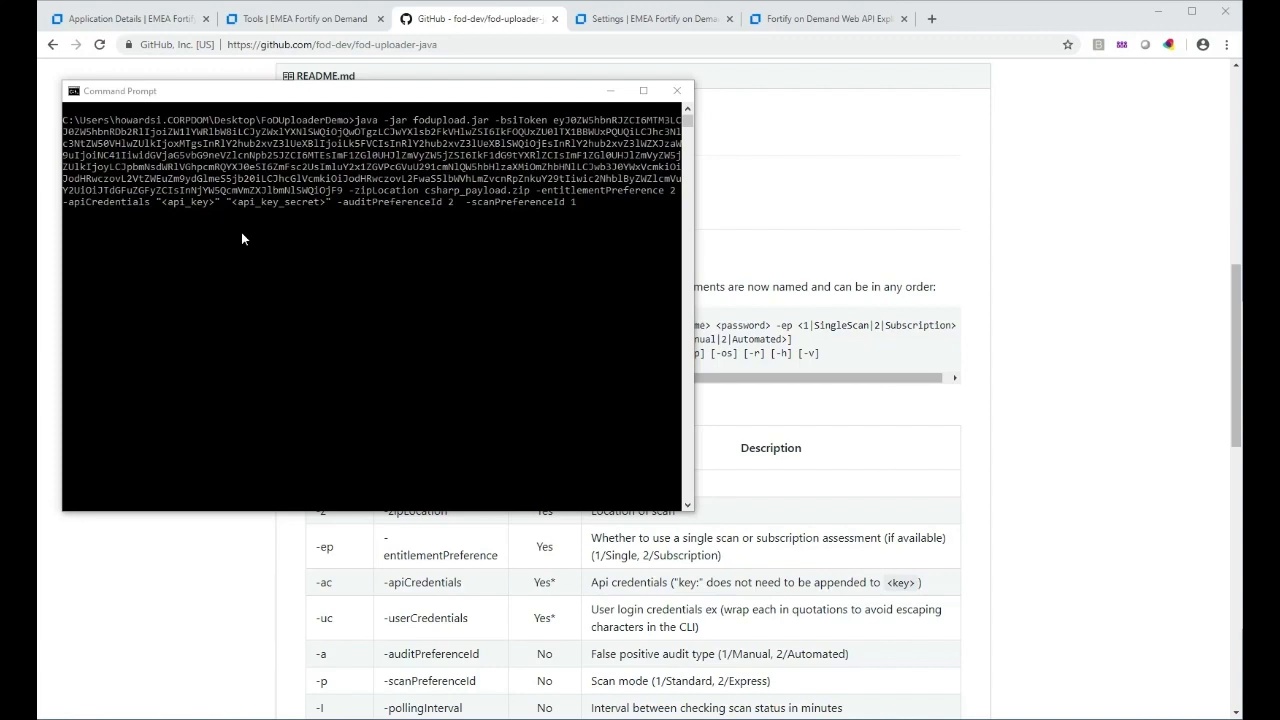
{"action": "mouse_move", "coordinate": [968, 132]}
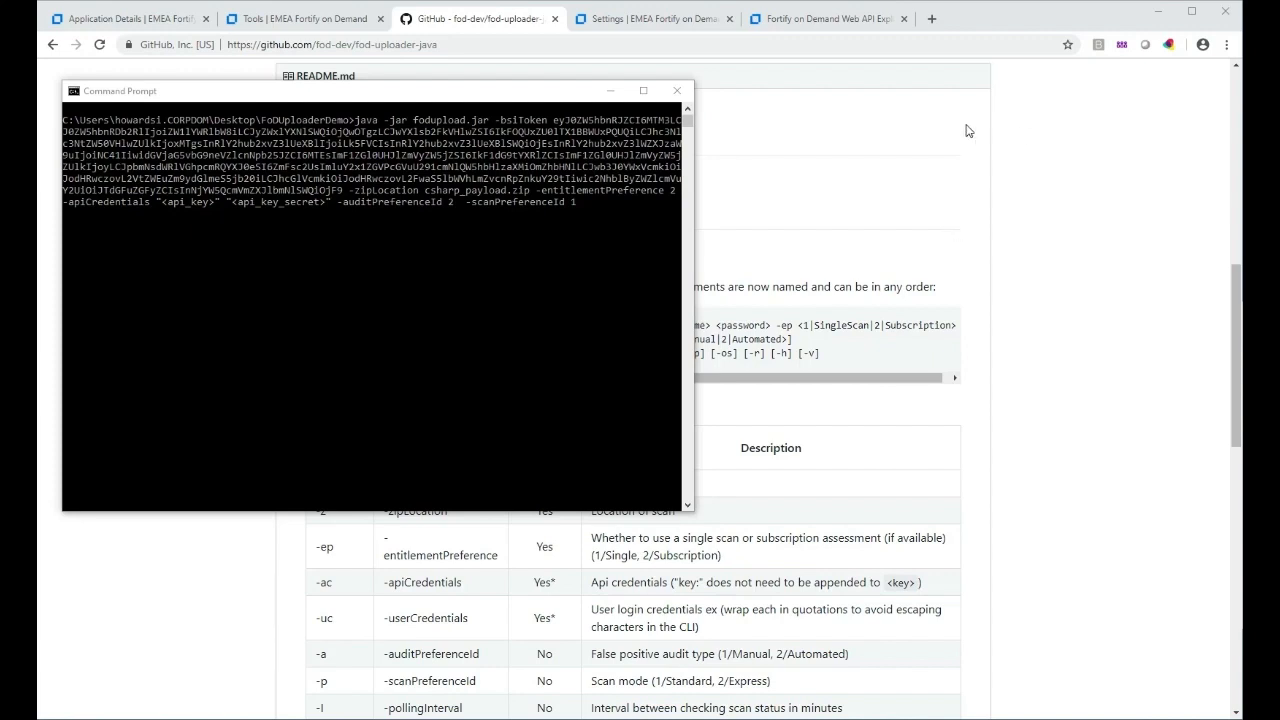
{"action": "left_click", "coordinate": [130, 18]}
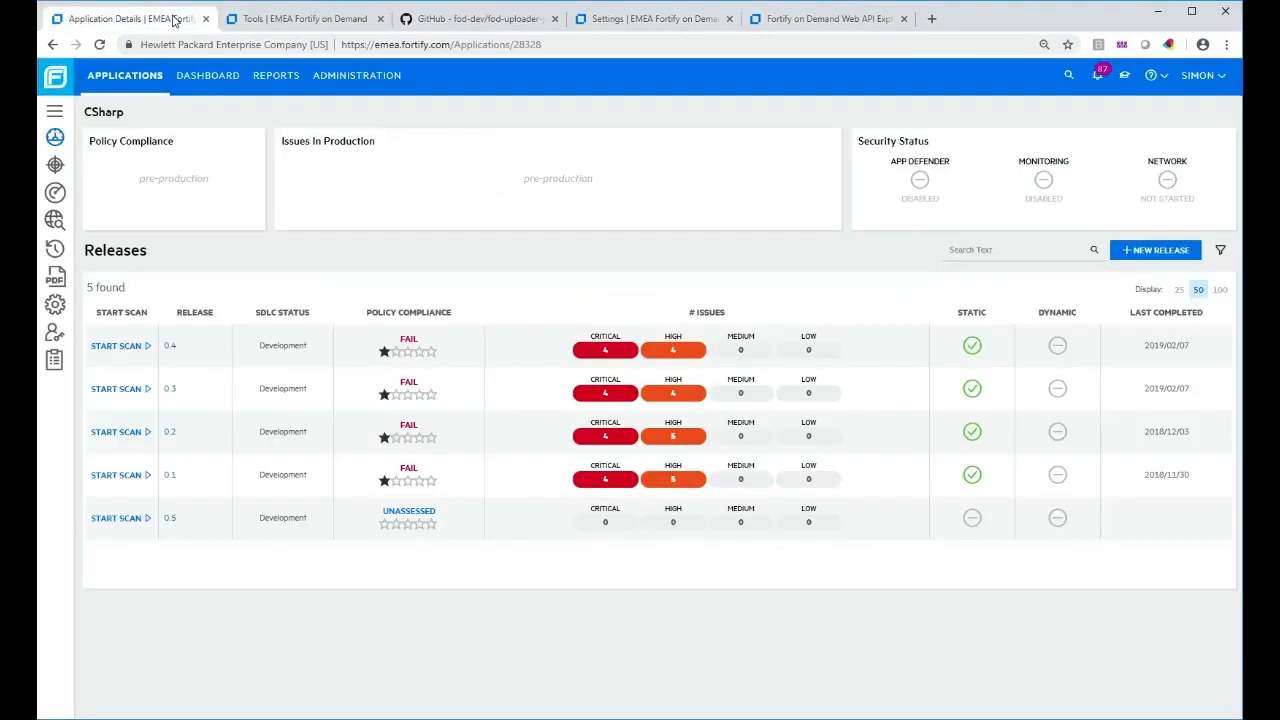
{"action": "mouse_move", "coordinate": [230, 428]}
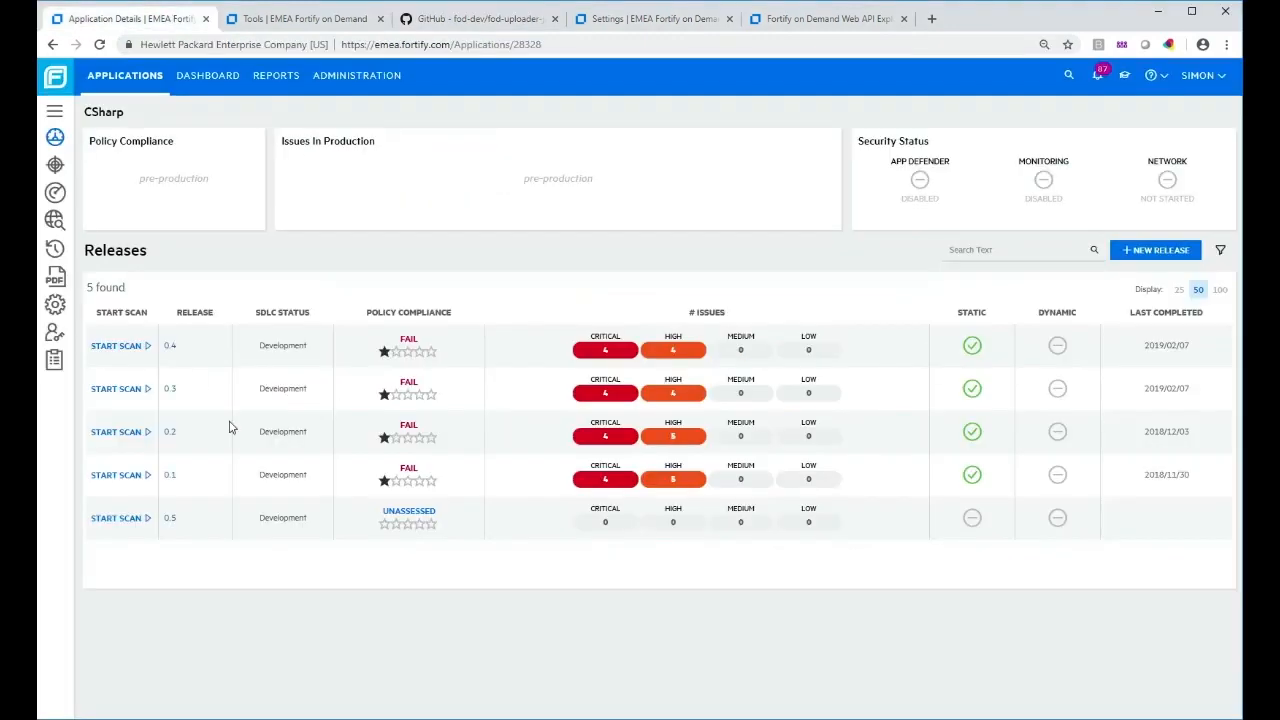
{"action": "mouse_move", "coordinate": [356, 80]}
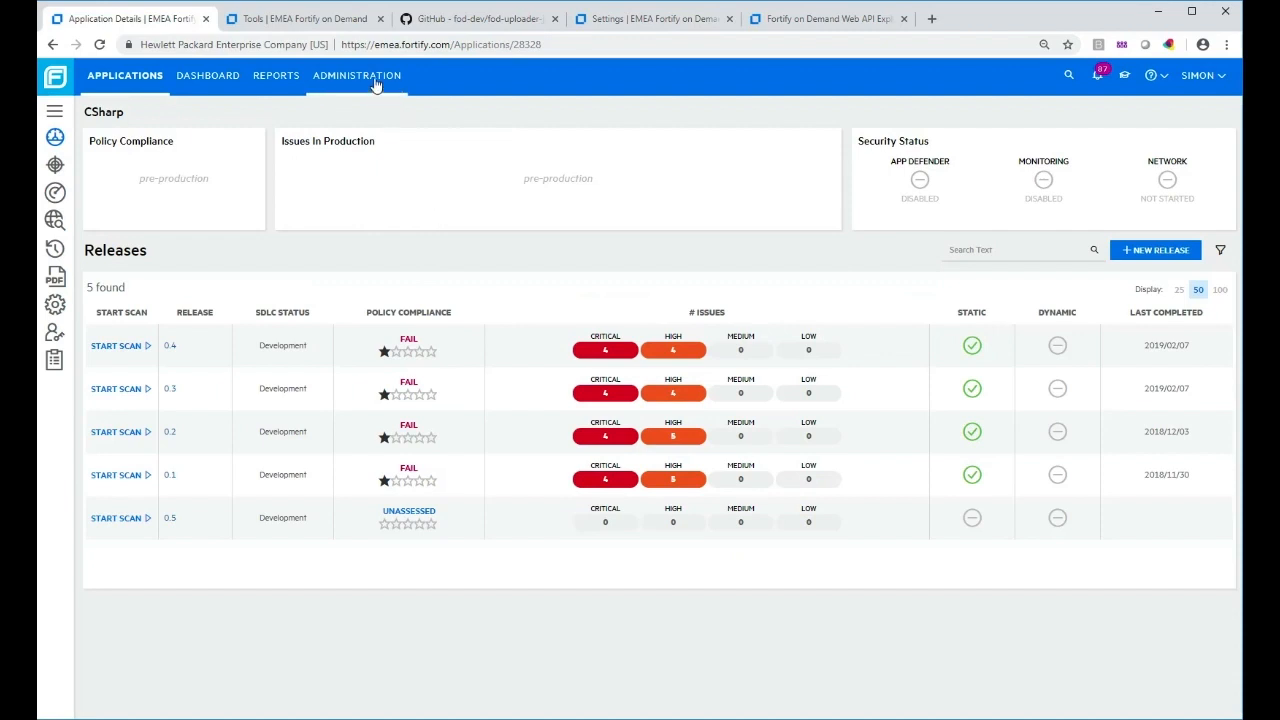
{"action": "mouse_move", "coordinate": [56, 304]}
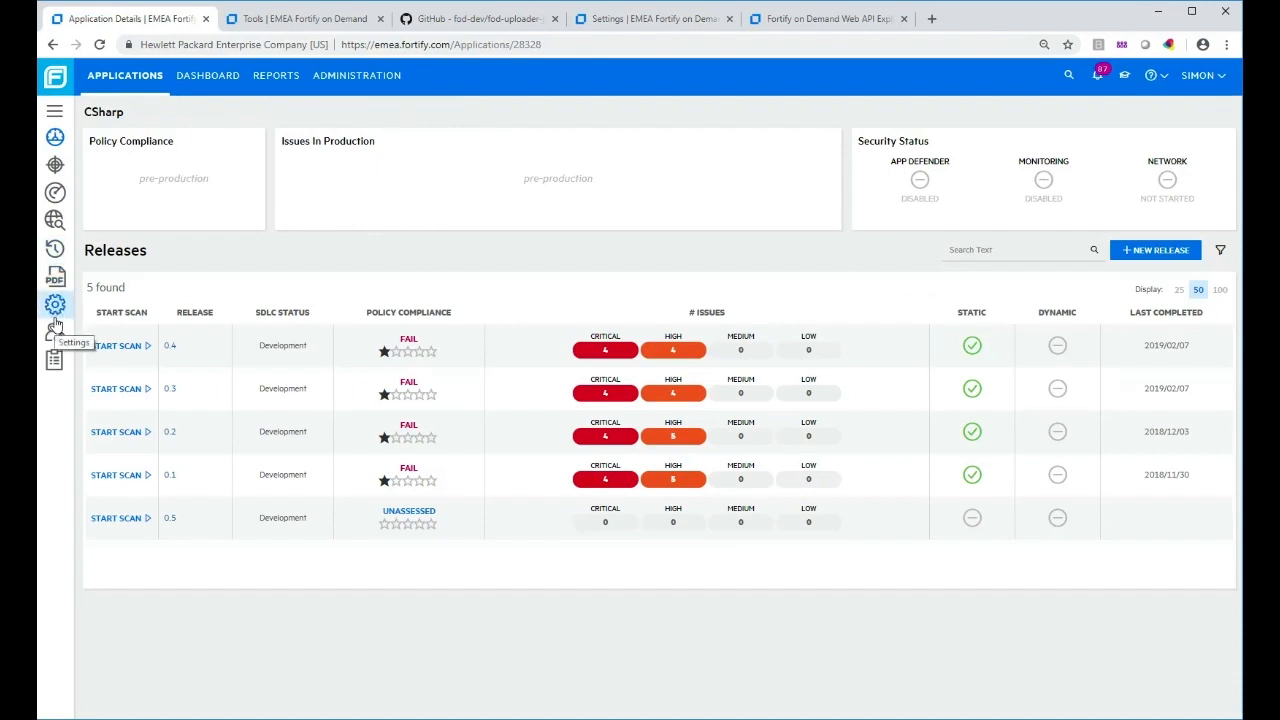
{"action": "mouse_move", "coordinate": [330, 218]}
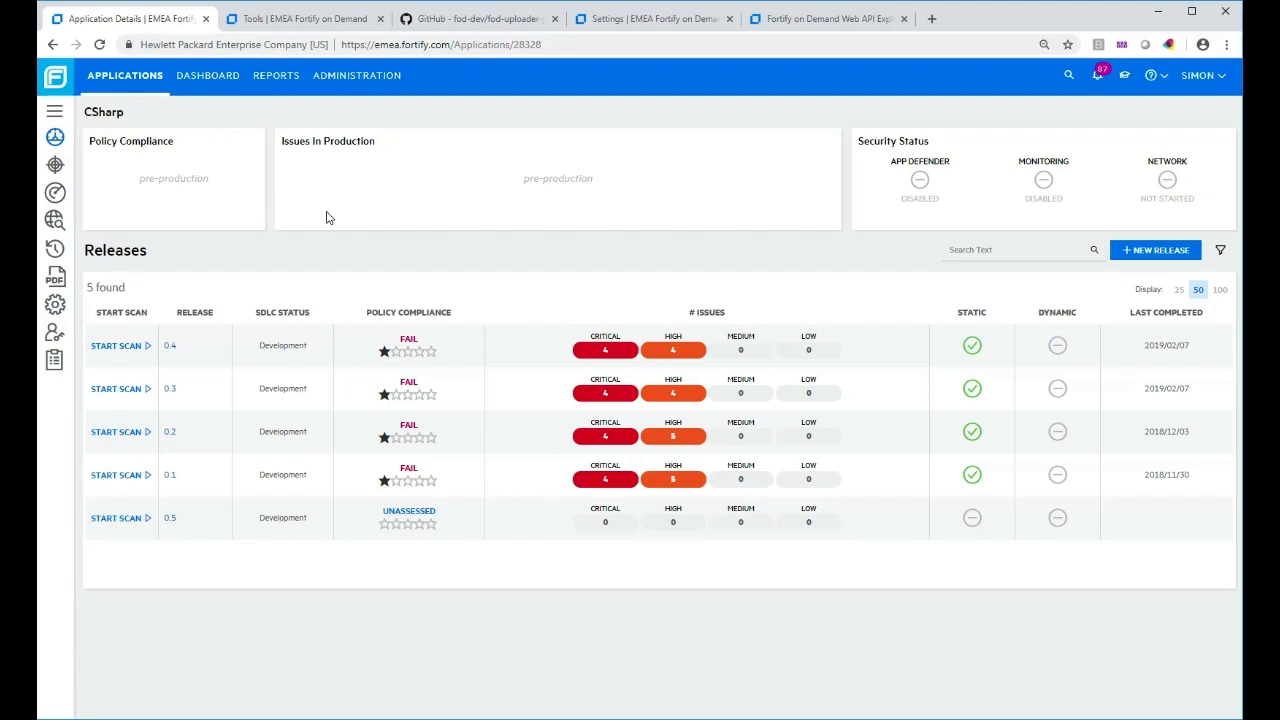
{"action": "mouse_move", "coordinate": [644, 18]}
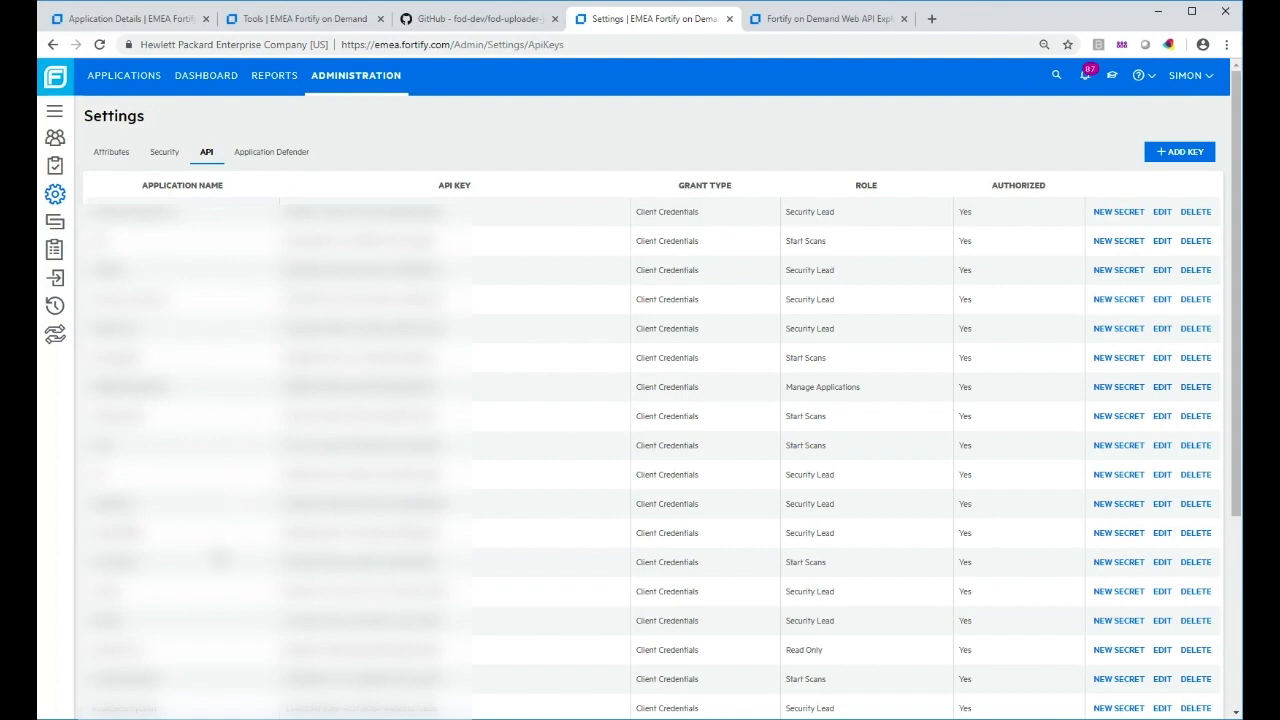
{"action": "mouse_move", "coordinate": [504, 300]}
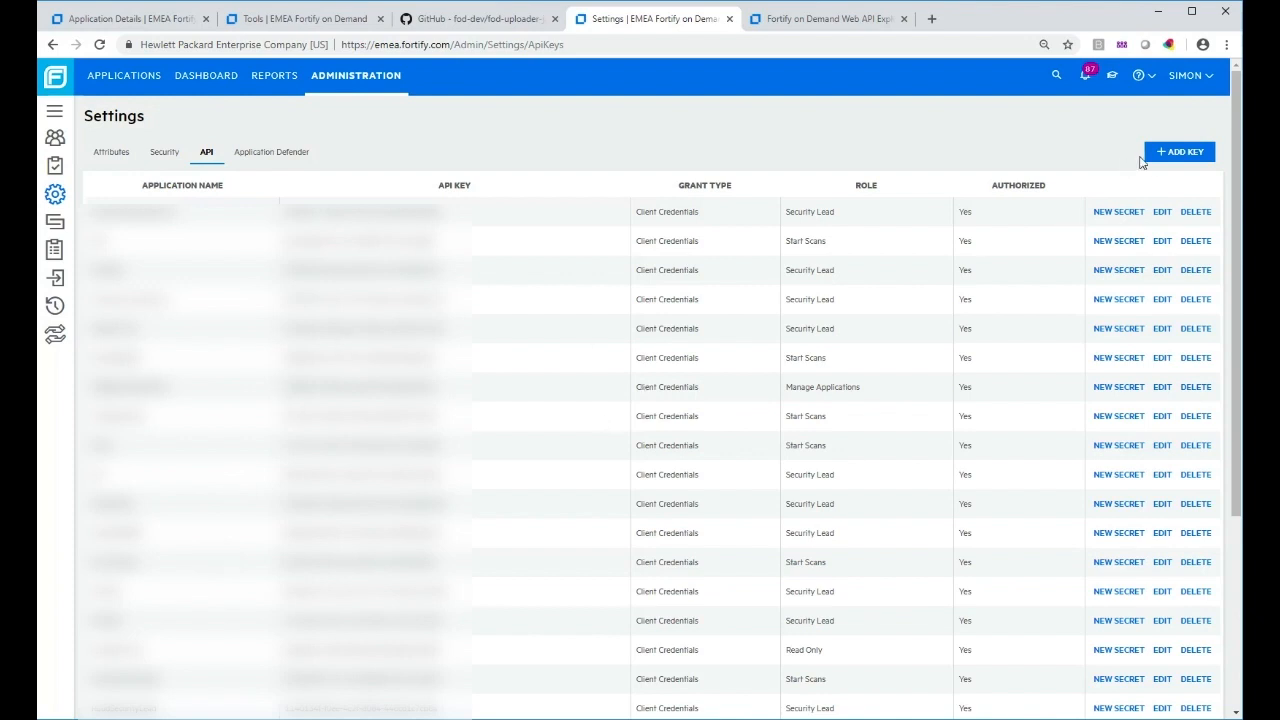
Add an API key for application FodUploadDemo with the Start Scans role, save it and copy its secret.
{"action": "left_click", "coordinate": [1180, 152]}
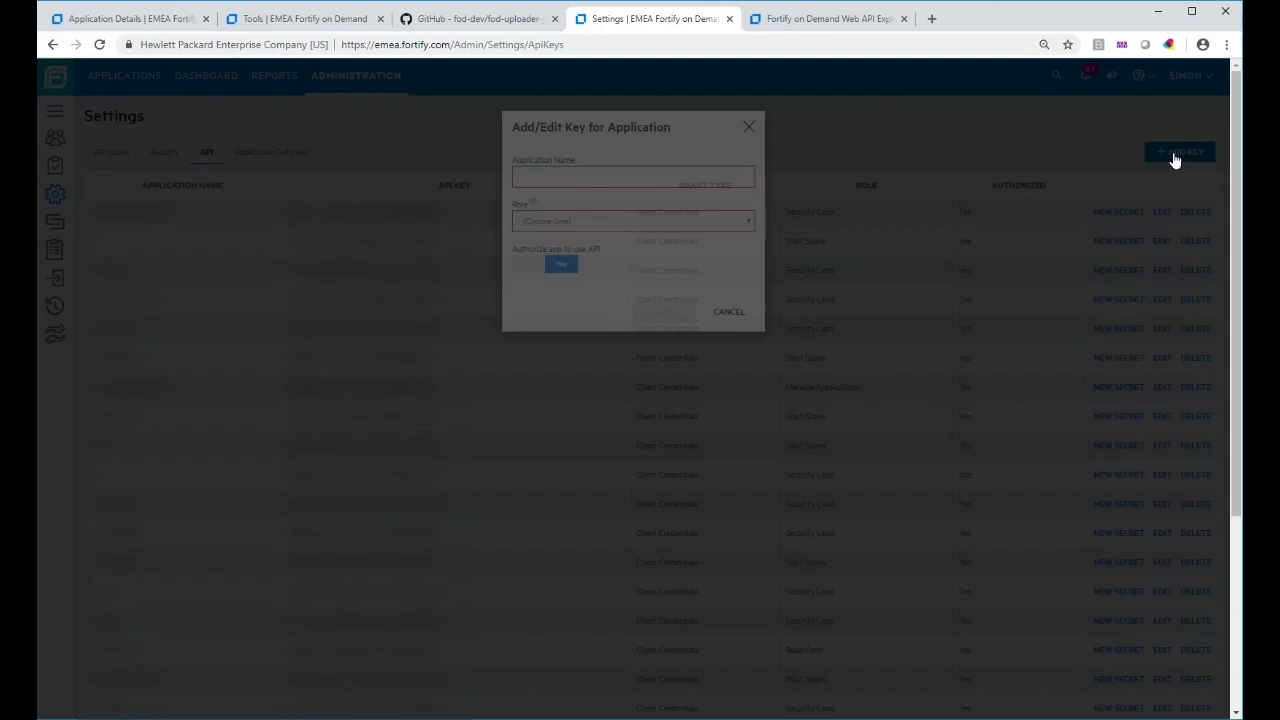
{"action": "left_click", "coordinate": [632, 176]}
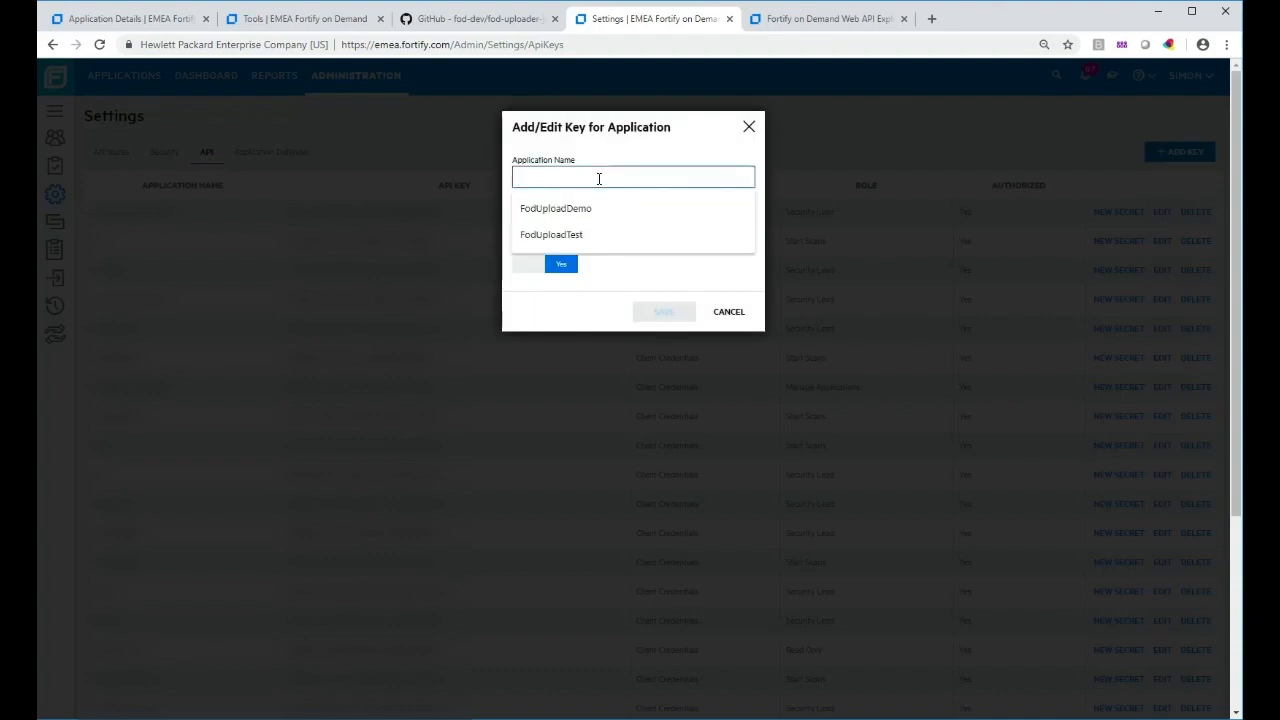
{"action": "left_click", "coordinate": [556, 208]}
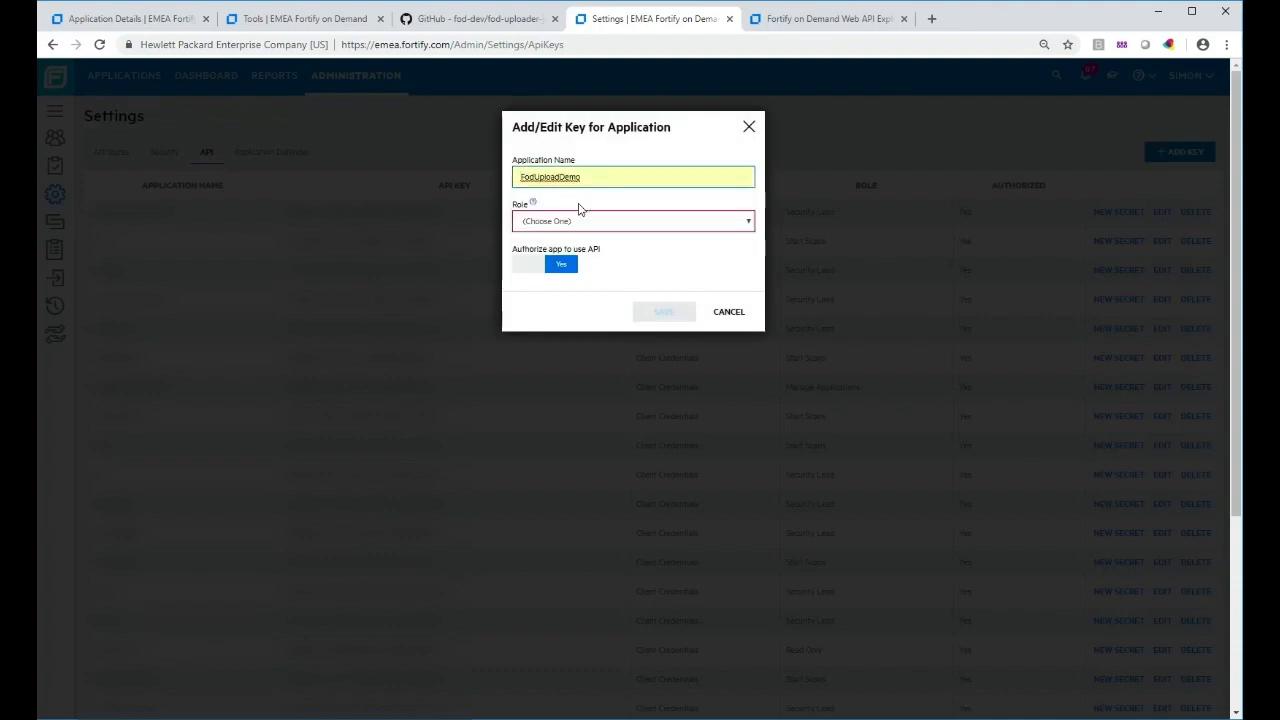
{"action": "left_click", "coordinate": [632, 220]}
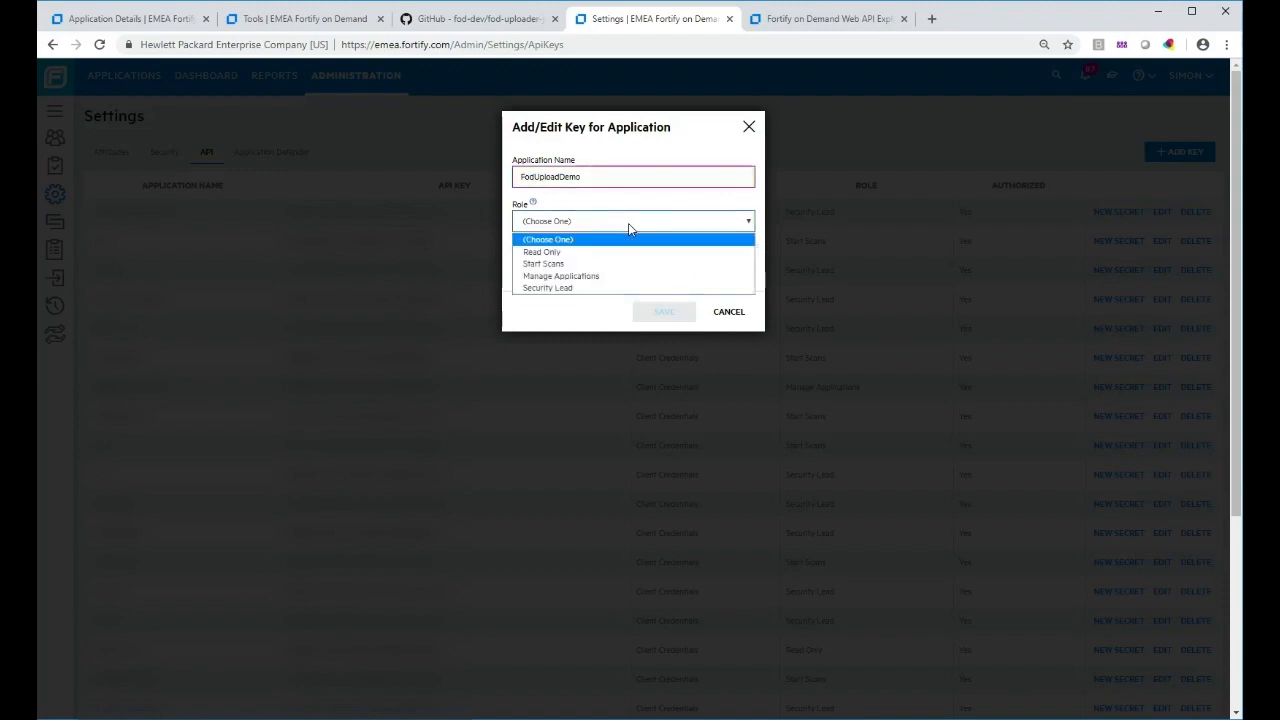
{"action": "left_click", "coordinate": [544, 264]}
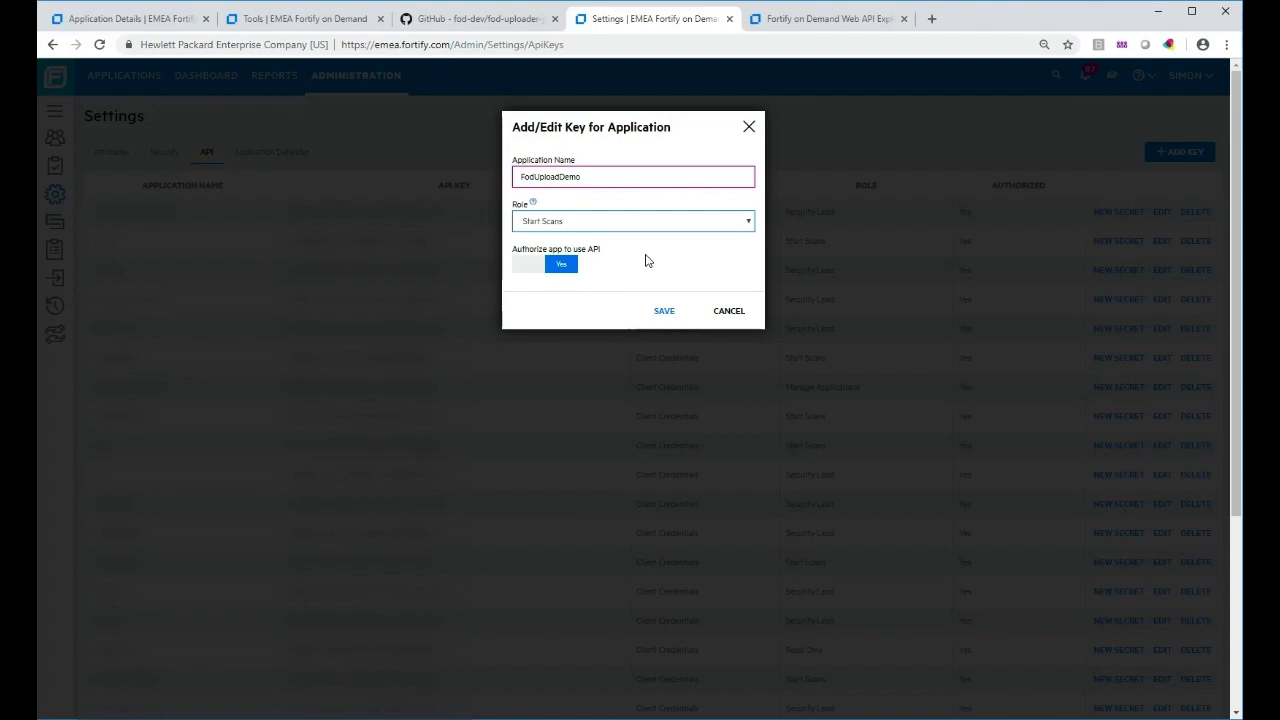
{"action": "mouse_move", "coordinate": [566, 284]}
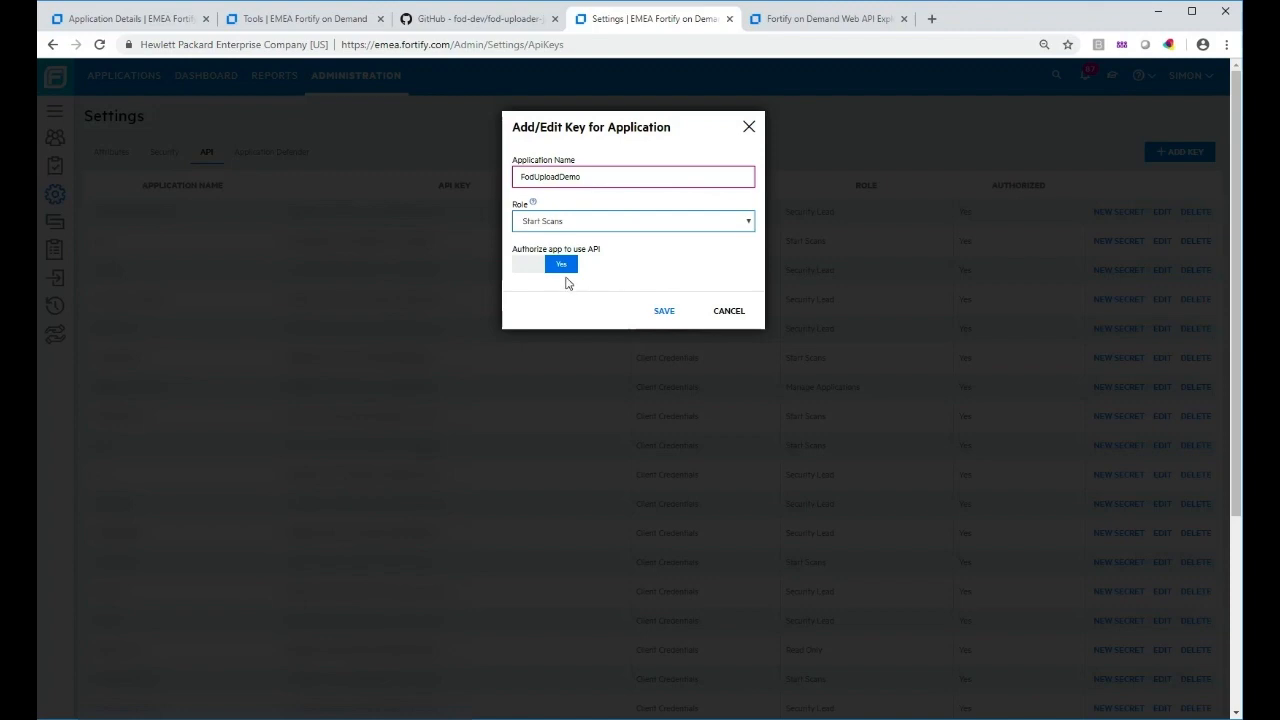
{"action": "mouse_move", "coordinate": [632, 268]}
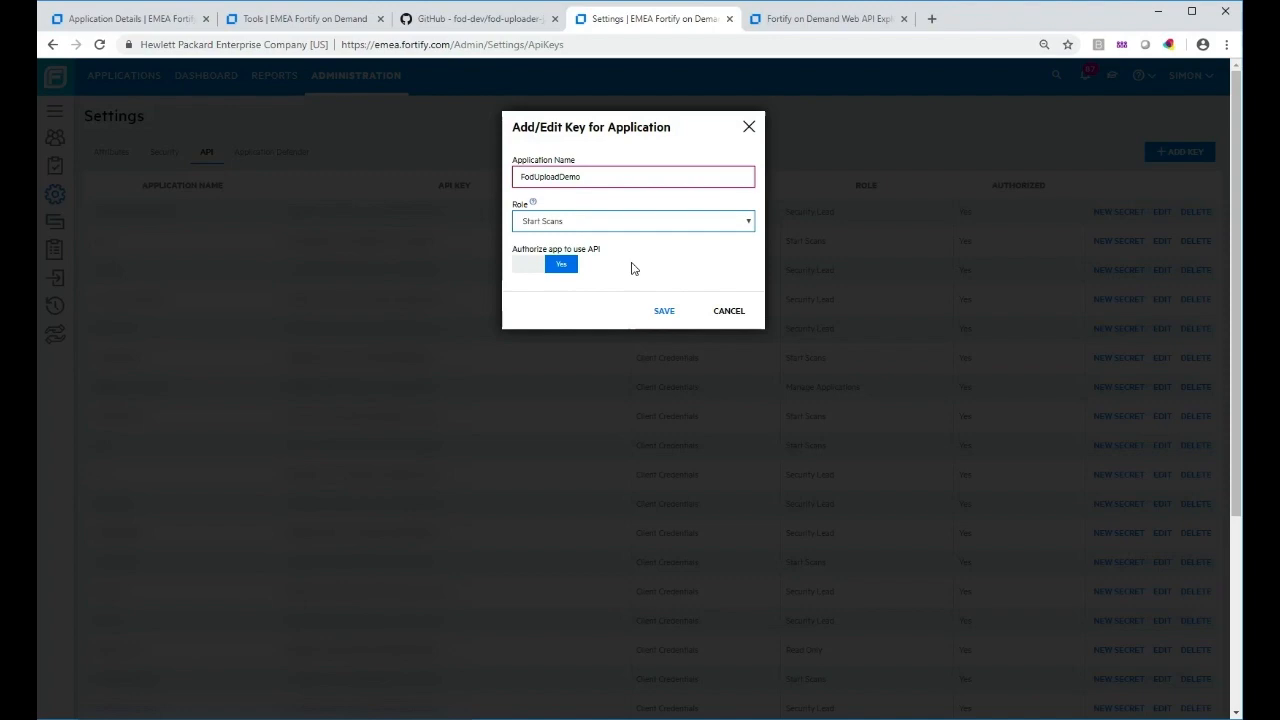
{"action": "mouse_move", "coordinate": [634, 268]}
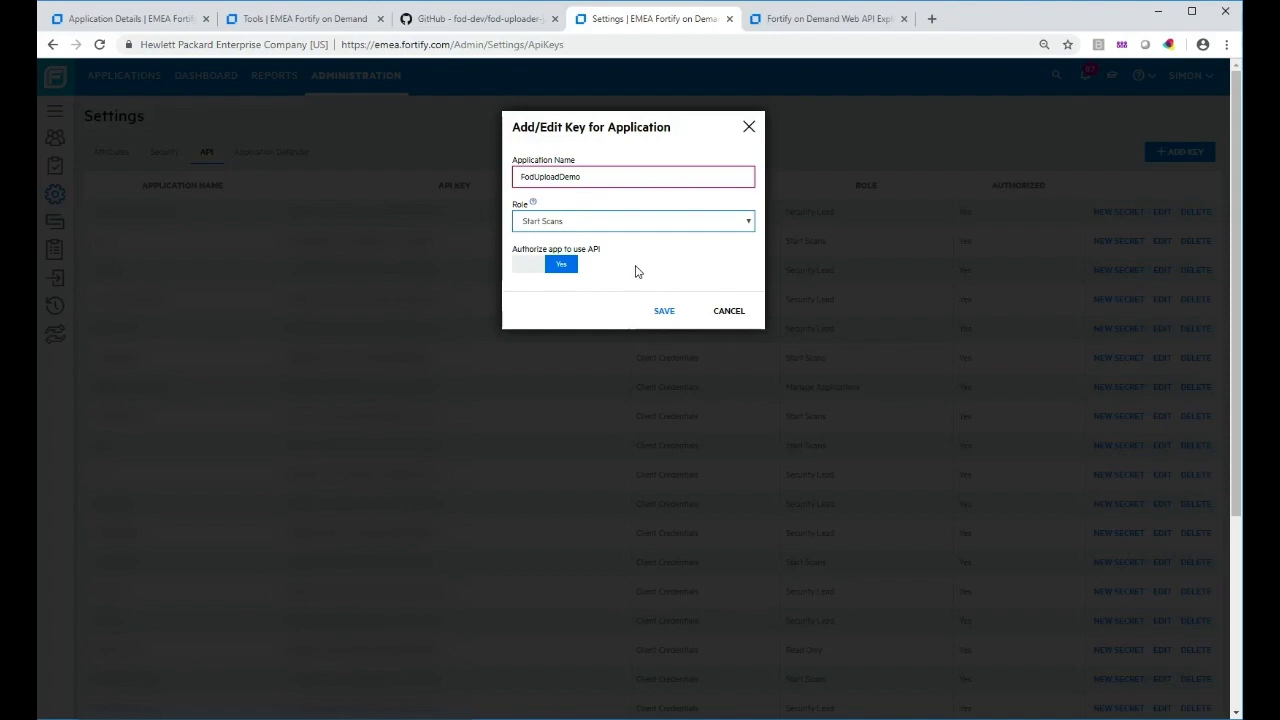
{"action": "left_click", "coordinate": [664, 310]}
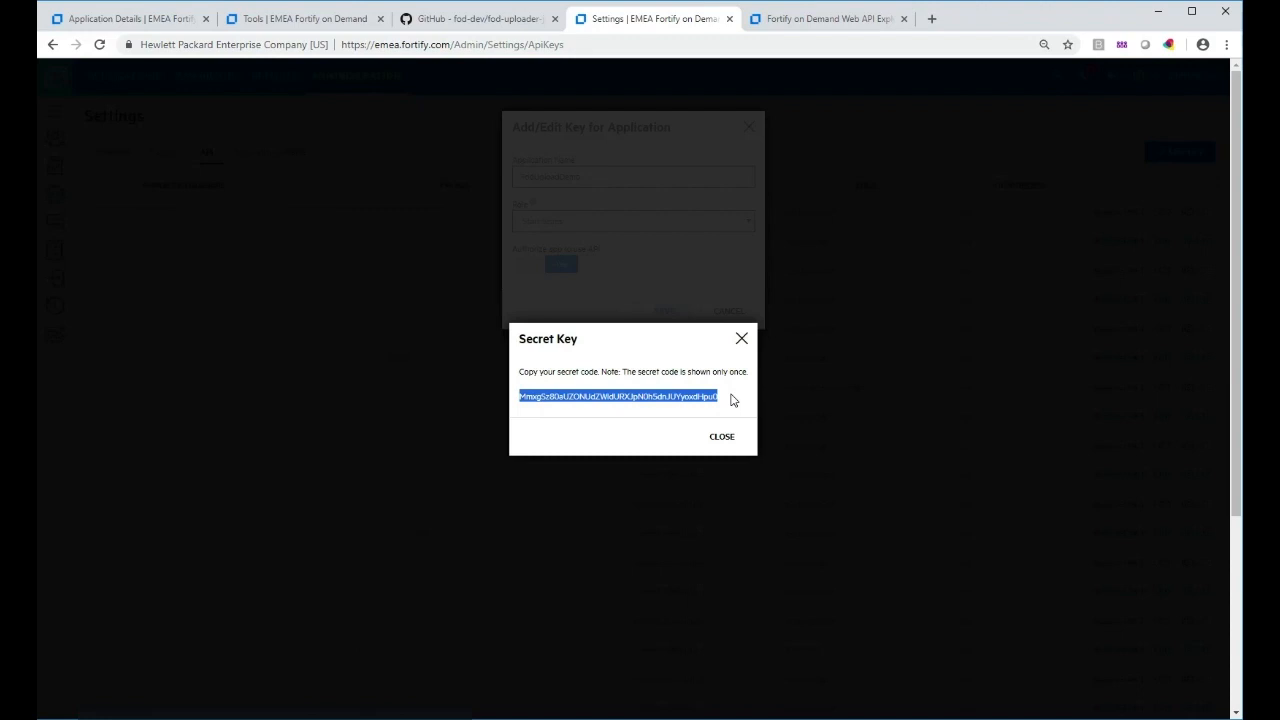
{"action": "left_click", "coordinate": [720, 436]}
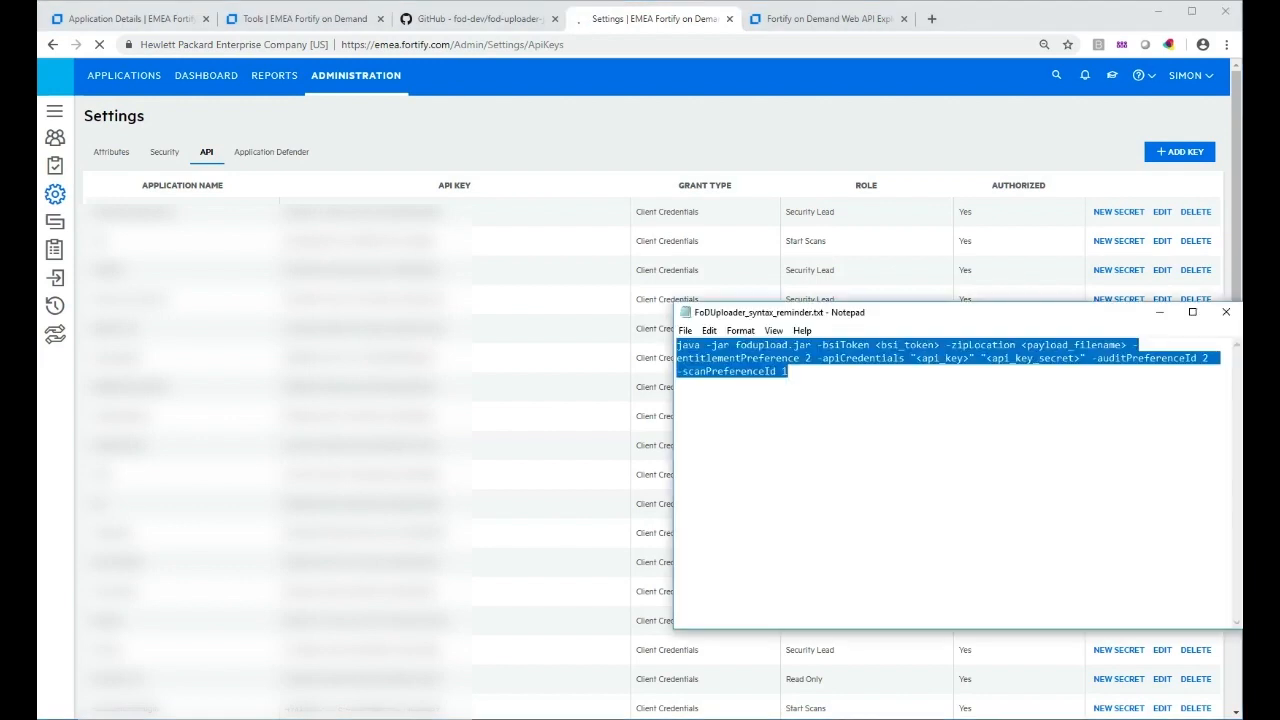
Paste the copied API secret beneath the command in the Notepad syntax note.
{"action": "left_click", "coordinate": [764, 386]}
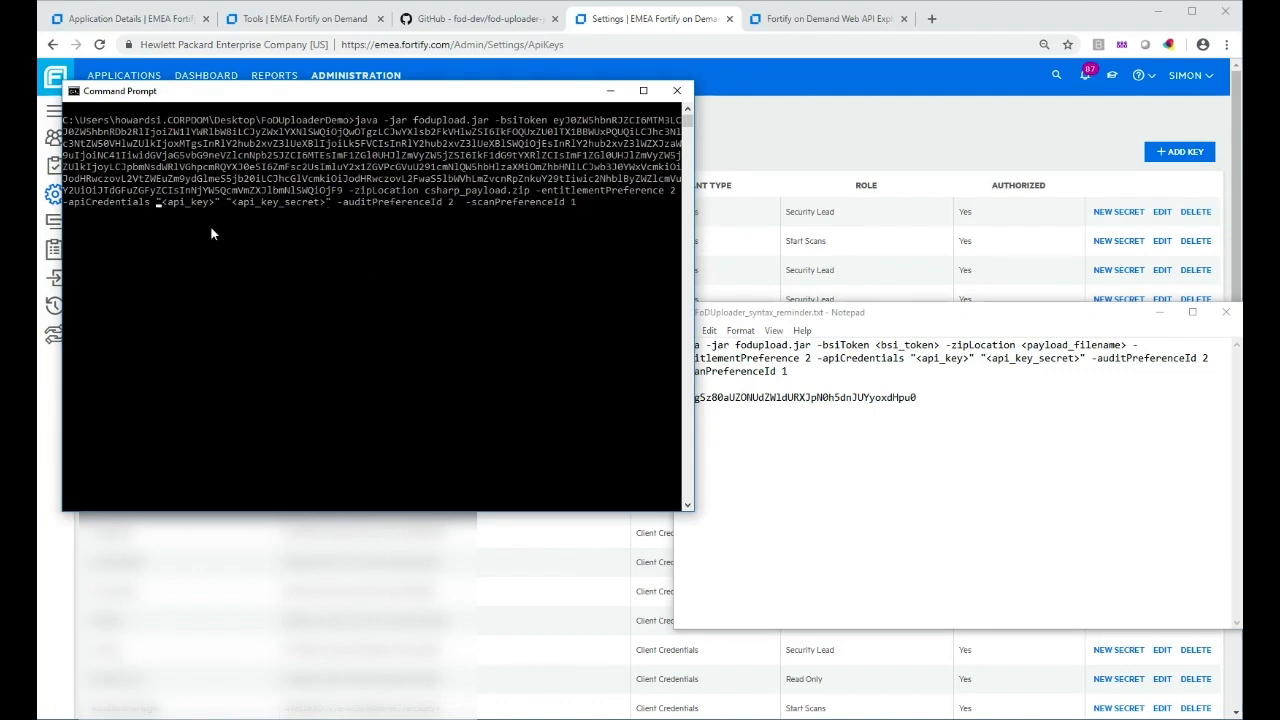
{"action": "mouse_move", "coordinate": [314, 276]}
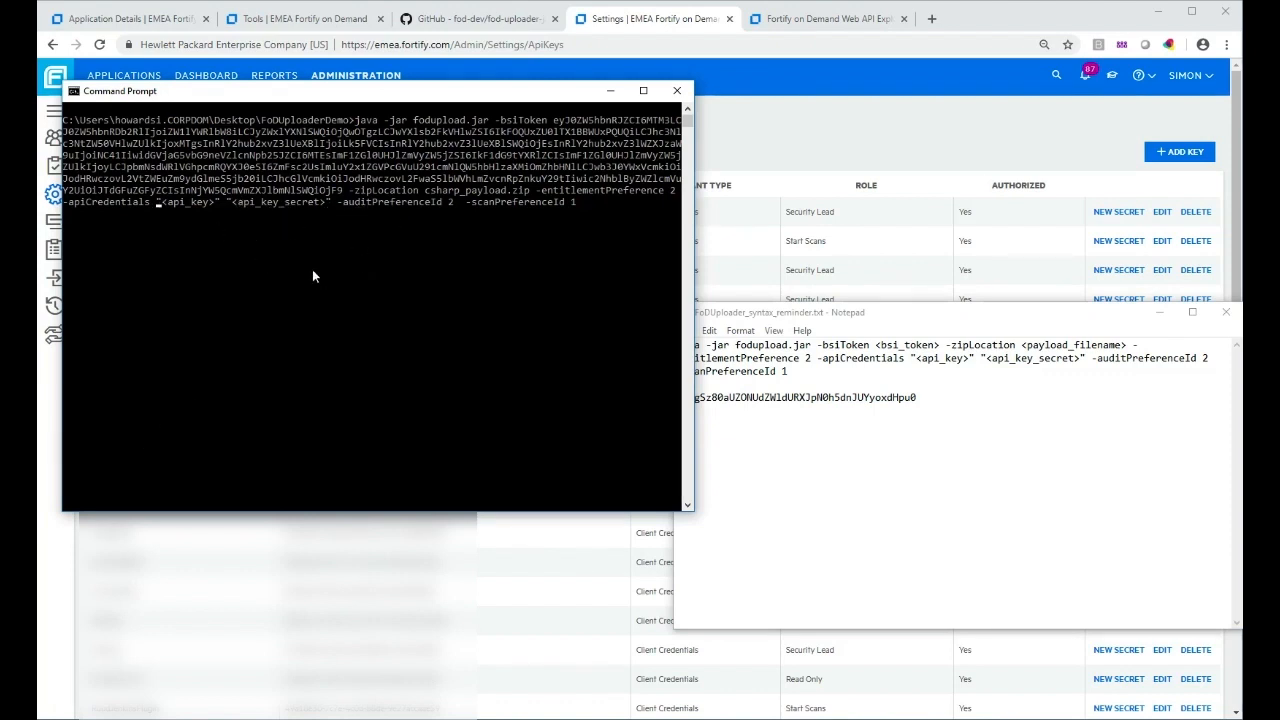
{"action": "mouse_move", "coordinate": [518, 628]}
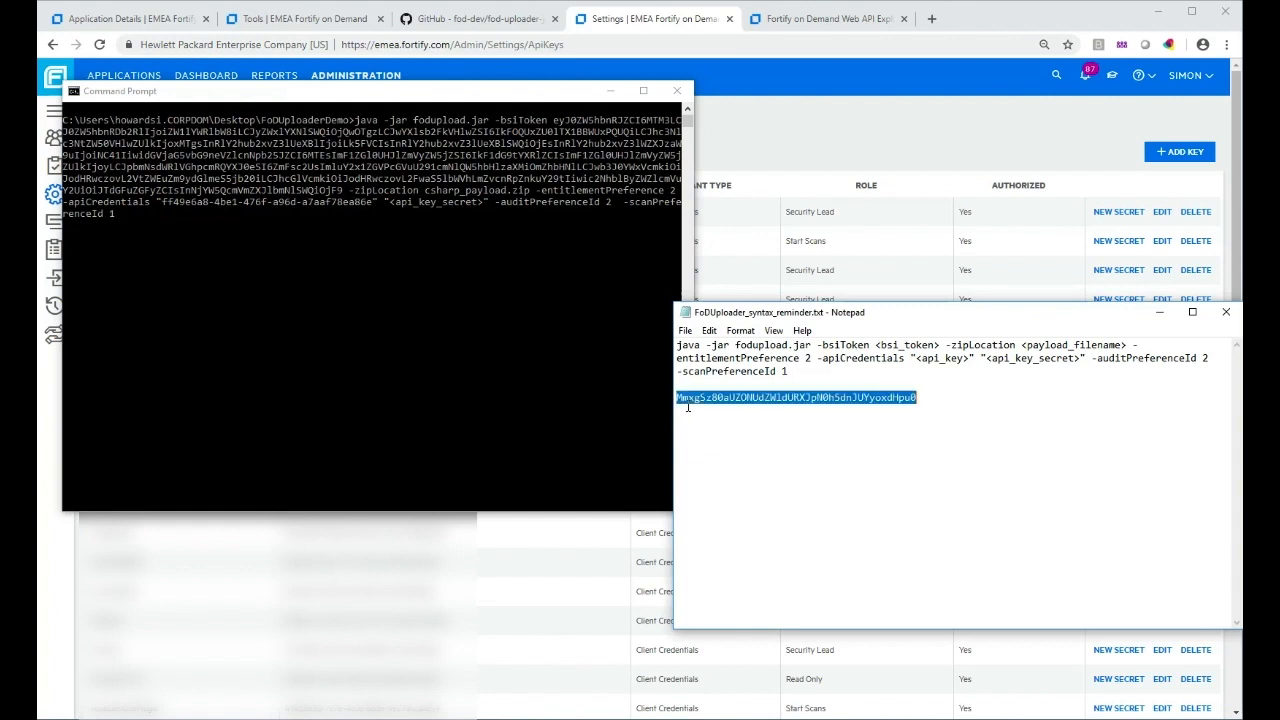
{"action": "mouse_move", "coordinate": [352, 240]}
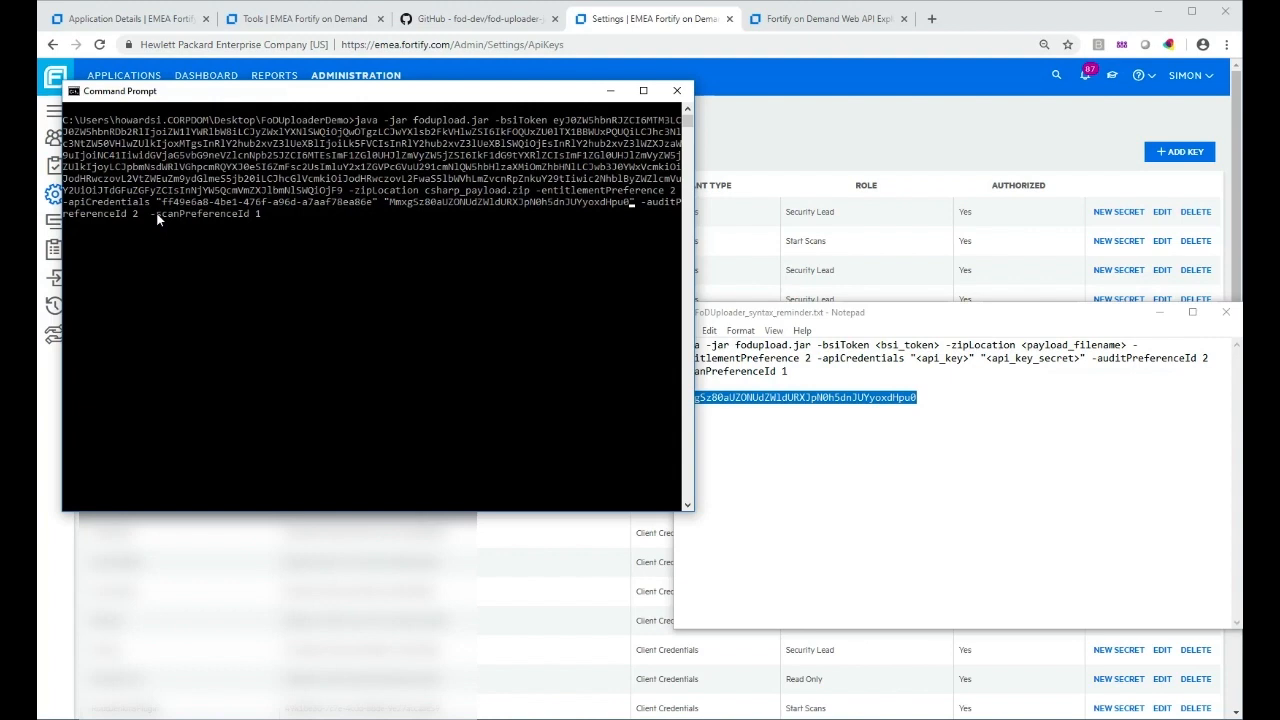
{"action": "mouse_move", "coordinate": [568, 236]}
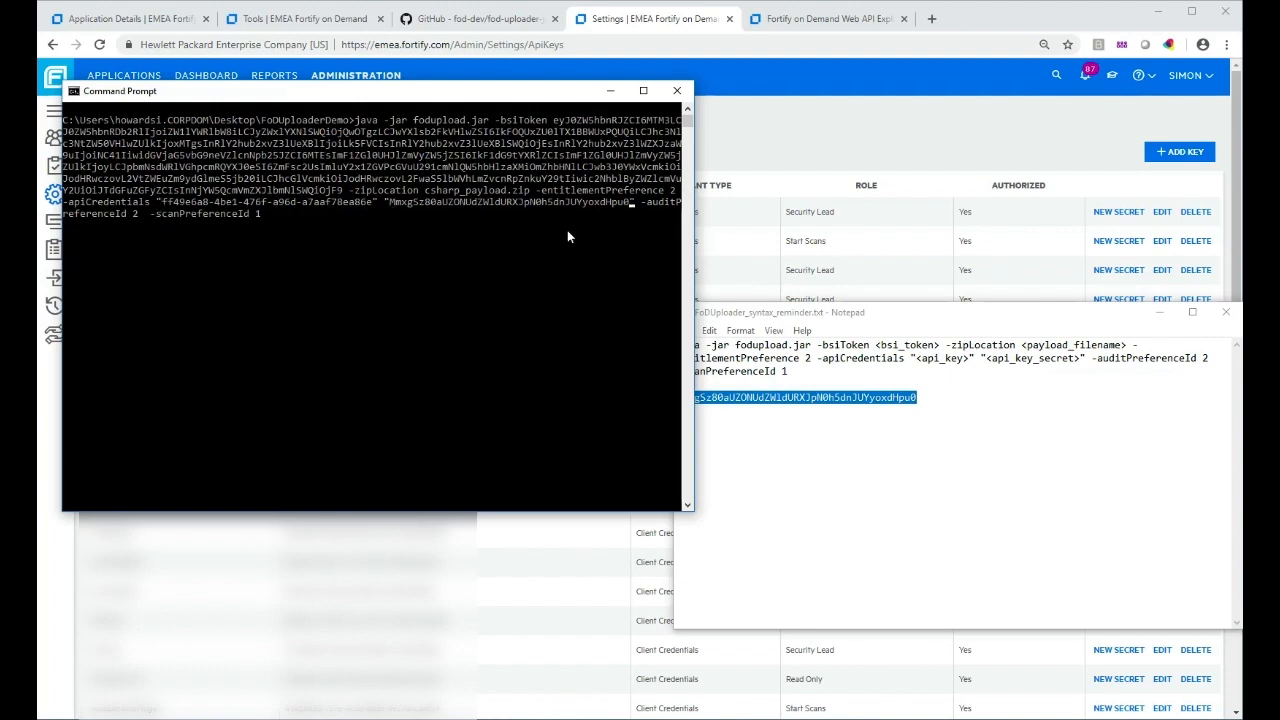
{"action": "mouse_move", "coordinate": [464, 296]}
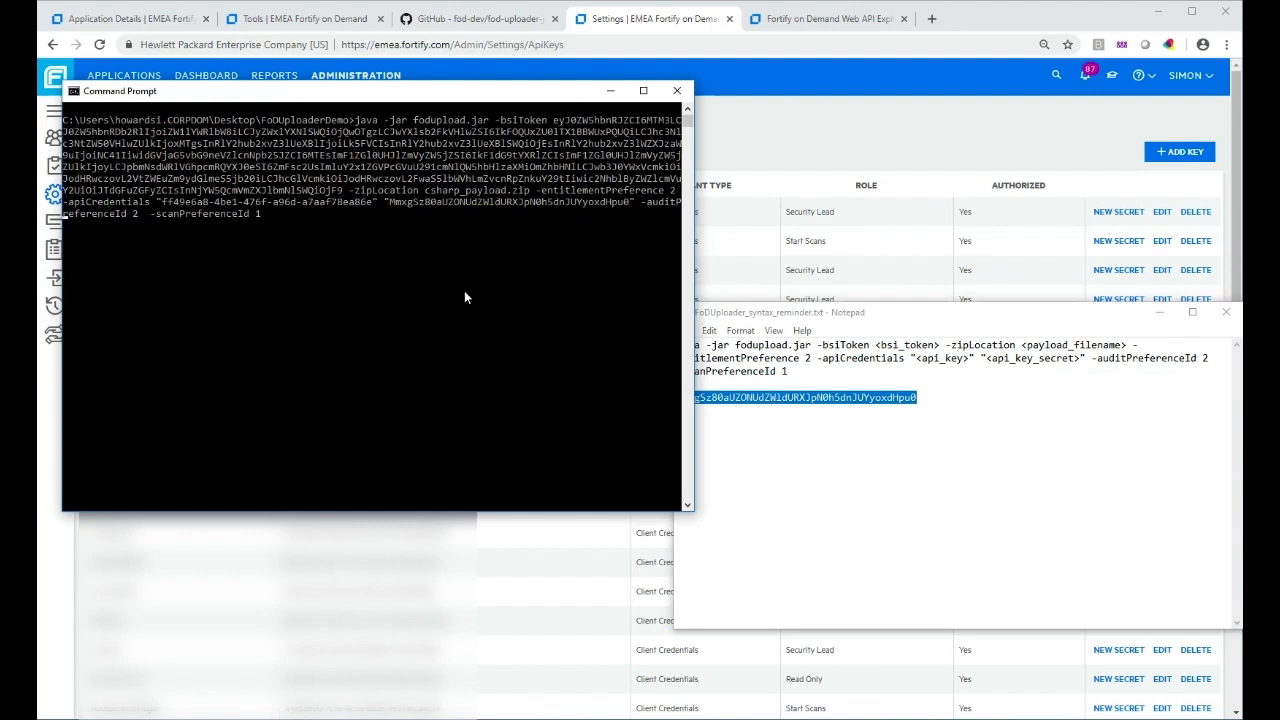
{"action": "mouse_move", "coordinate": [488, 304]}
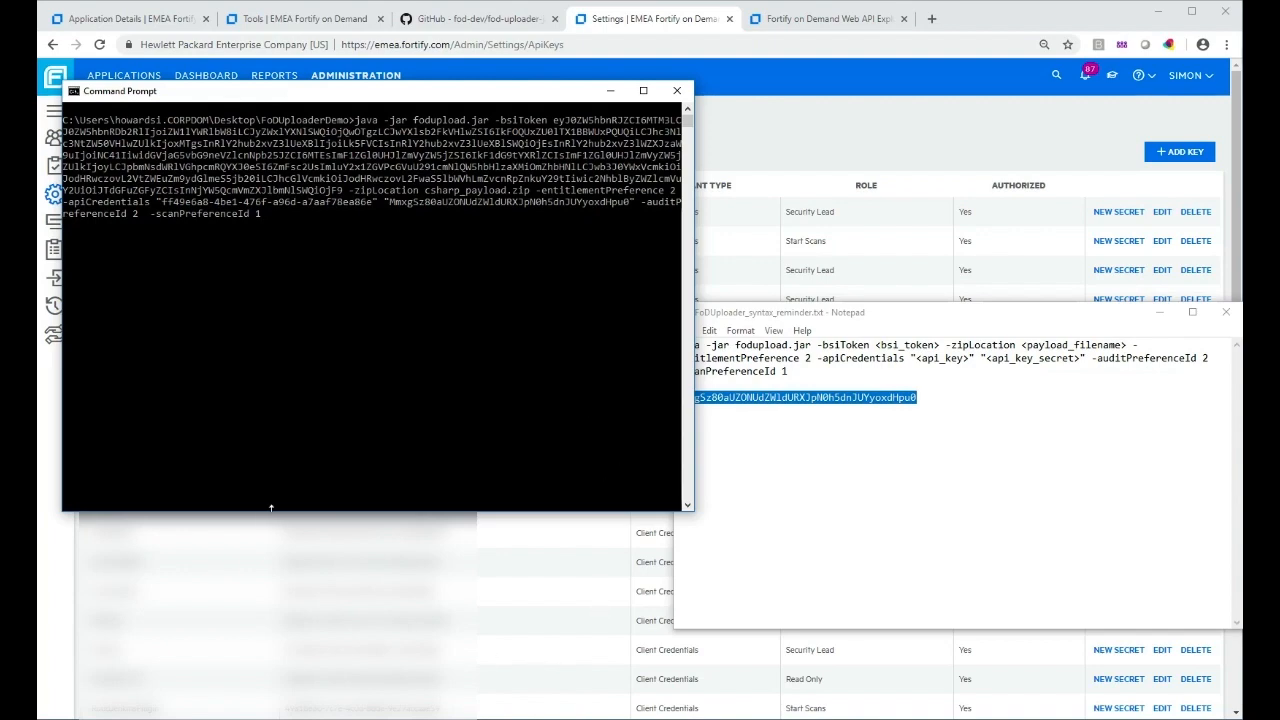
With the real API key and secret in apiCredentials, return to the uploader's GitHub README.
{"action": "left_click", "coordinate": [478, 18]}
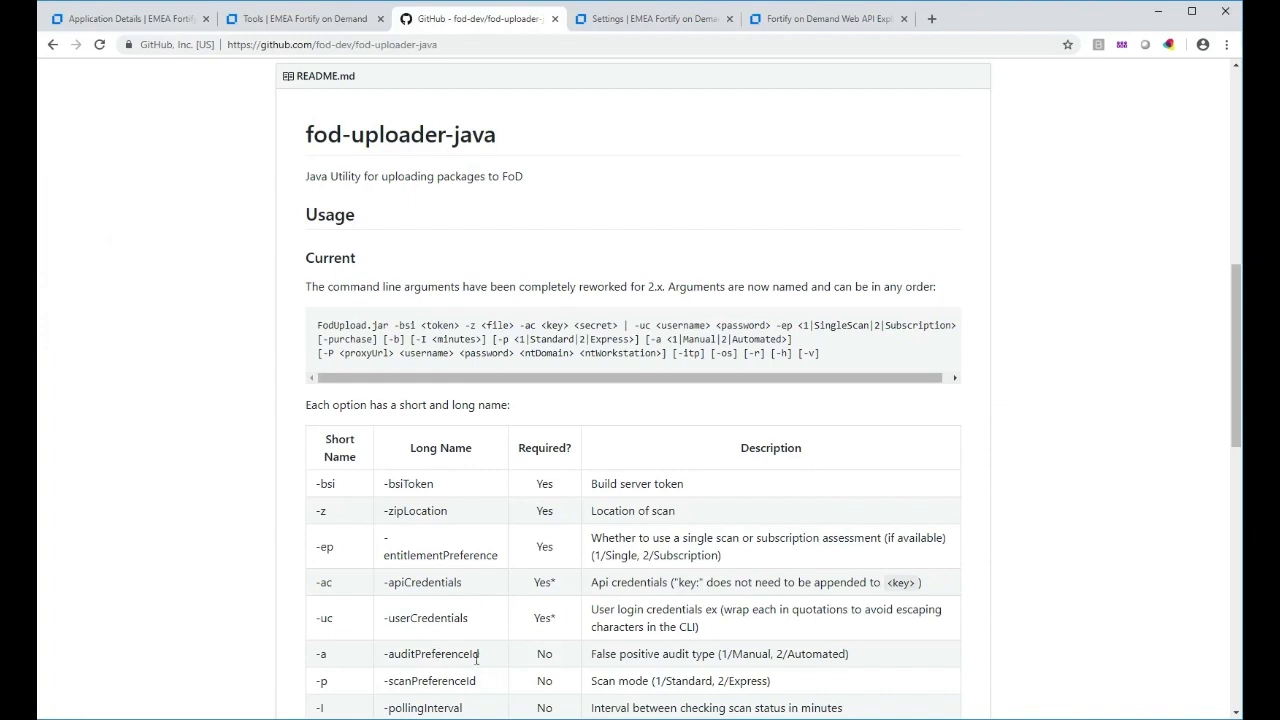
{"action": "mouse_move", "coordinate": [828, 696]}
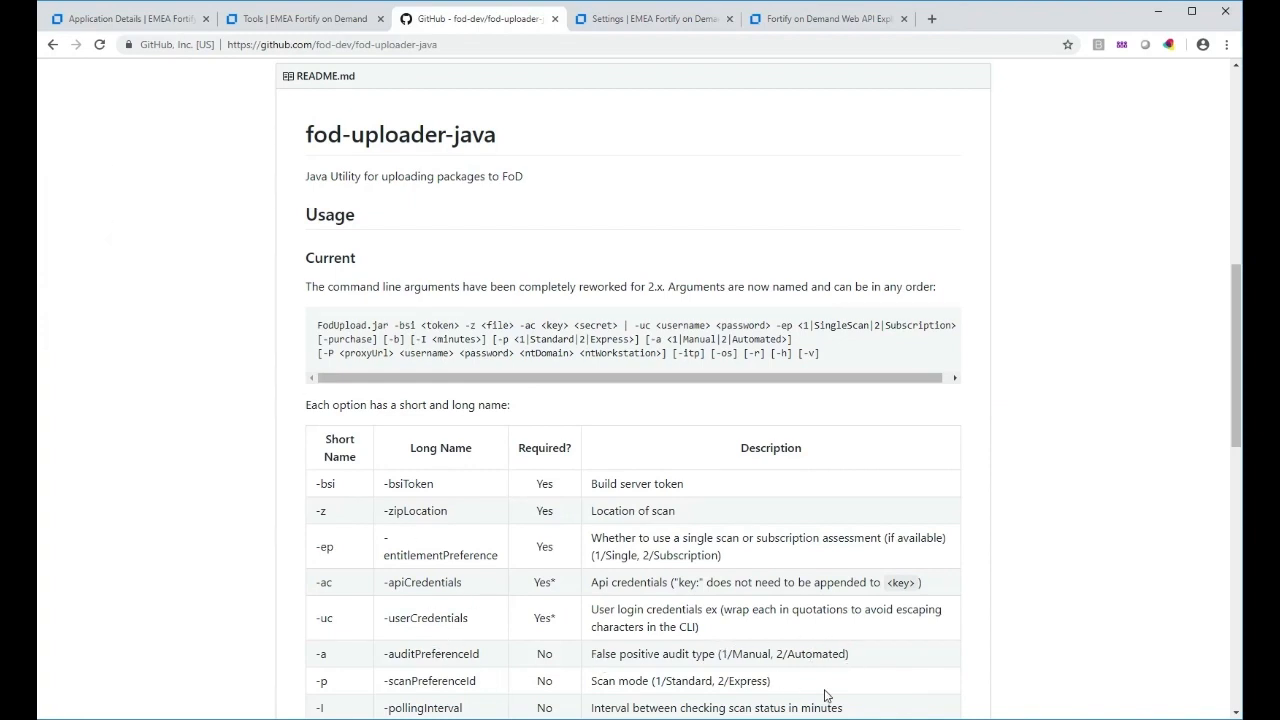
{"action": "mouse_move", "coordinate": [846, 672]}
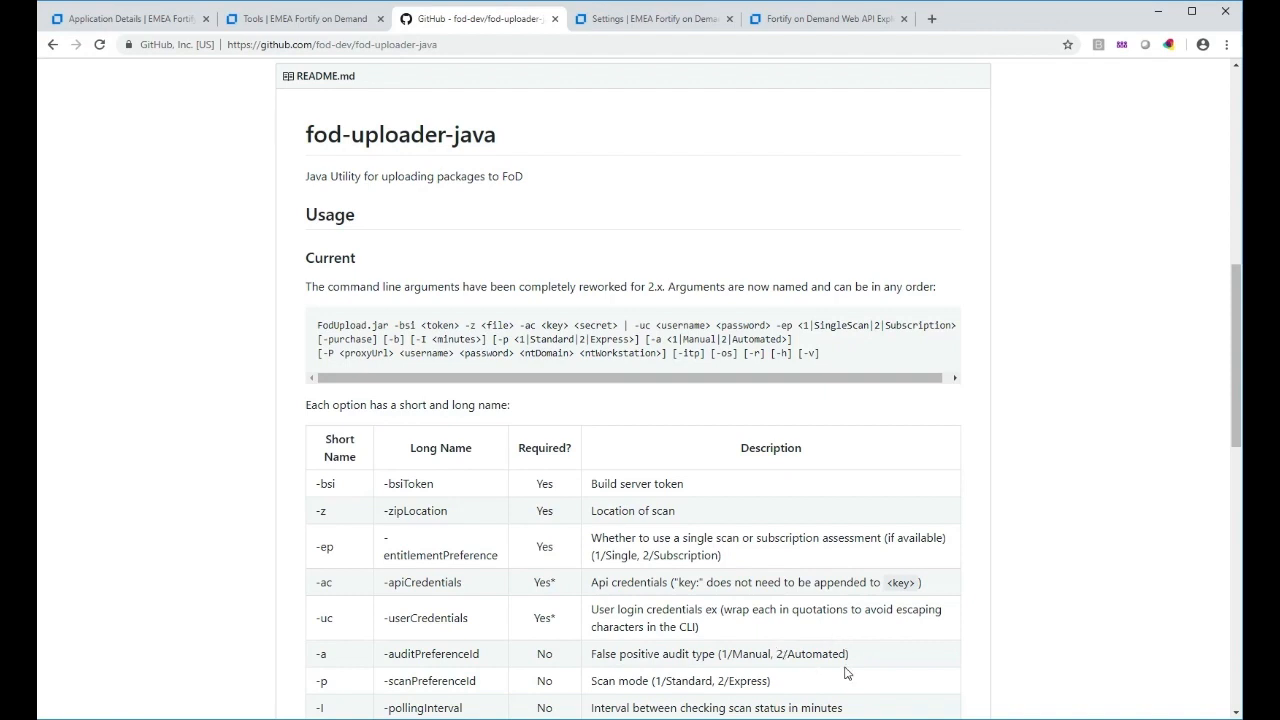
{"action": "mouse_move", "coordinate": [576, 672]}
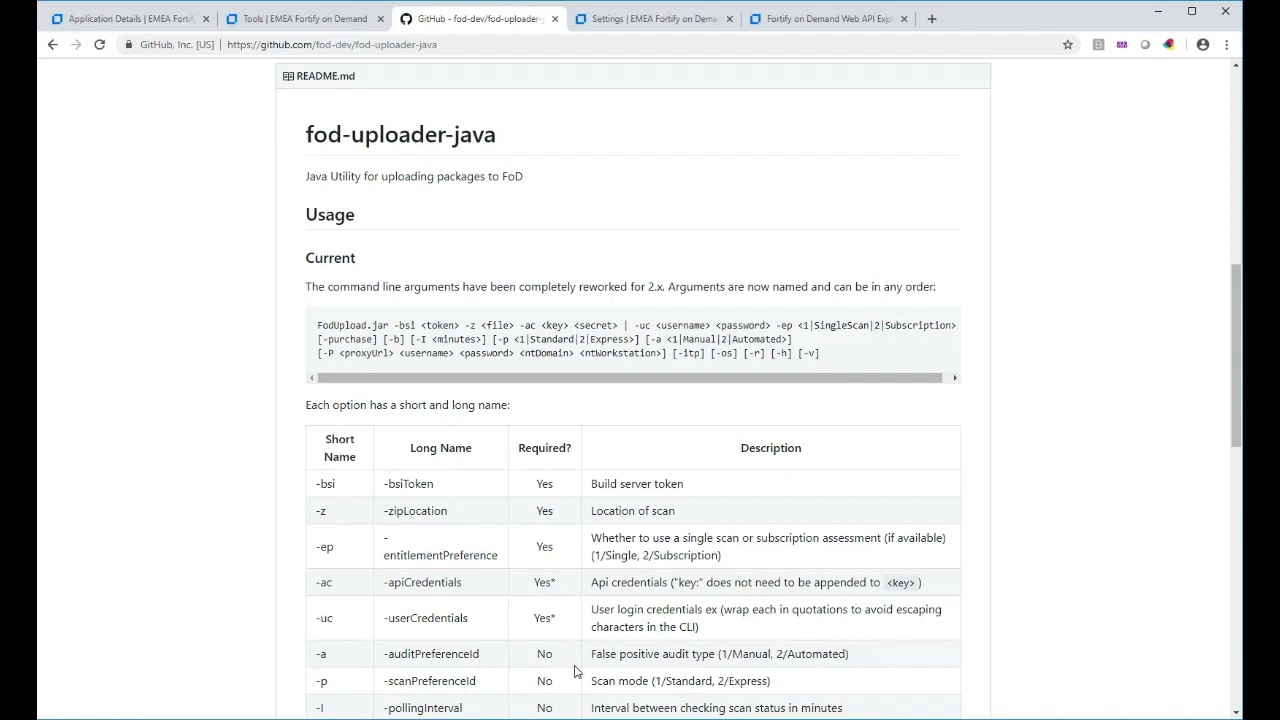
{"action": "mouse_move", "coordinate": [862, 664]}
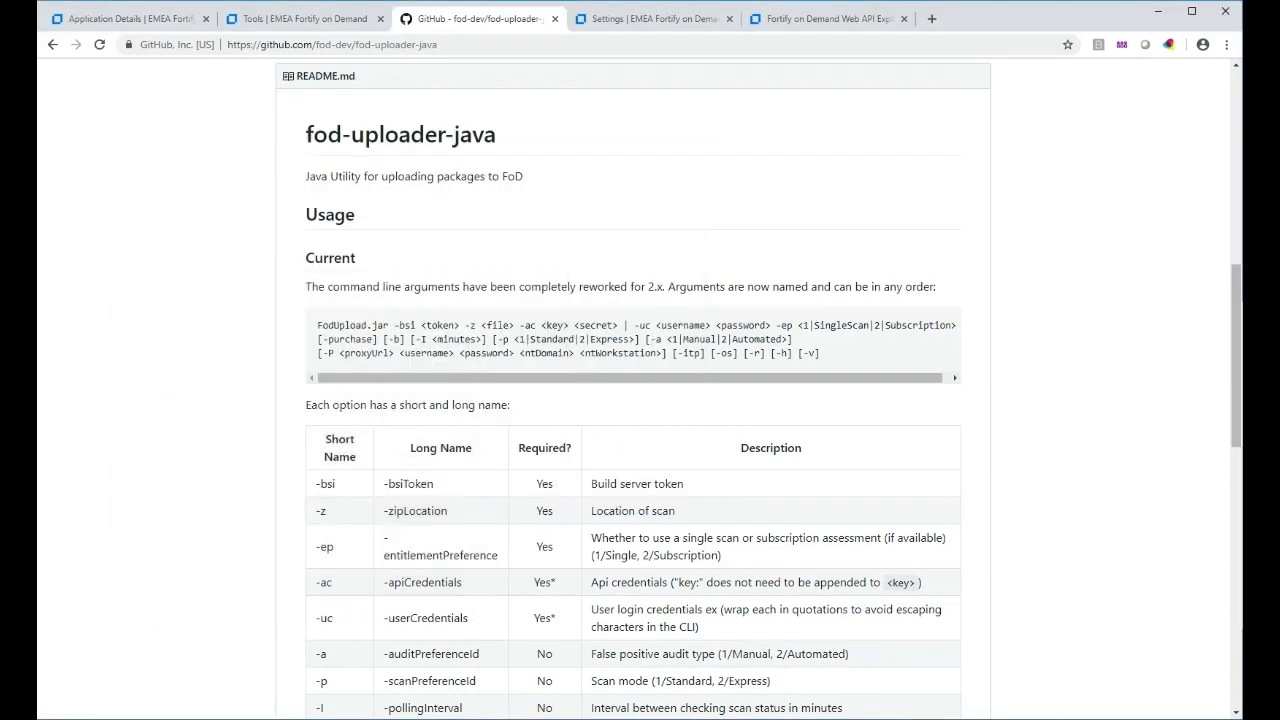
{"action": "mouse_move", "coordinate": [464, 668]}
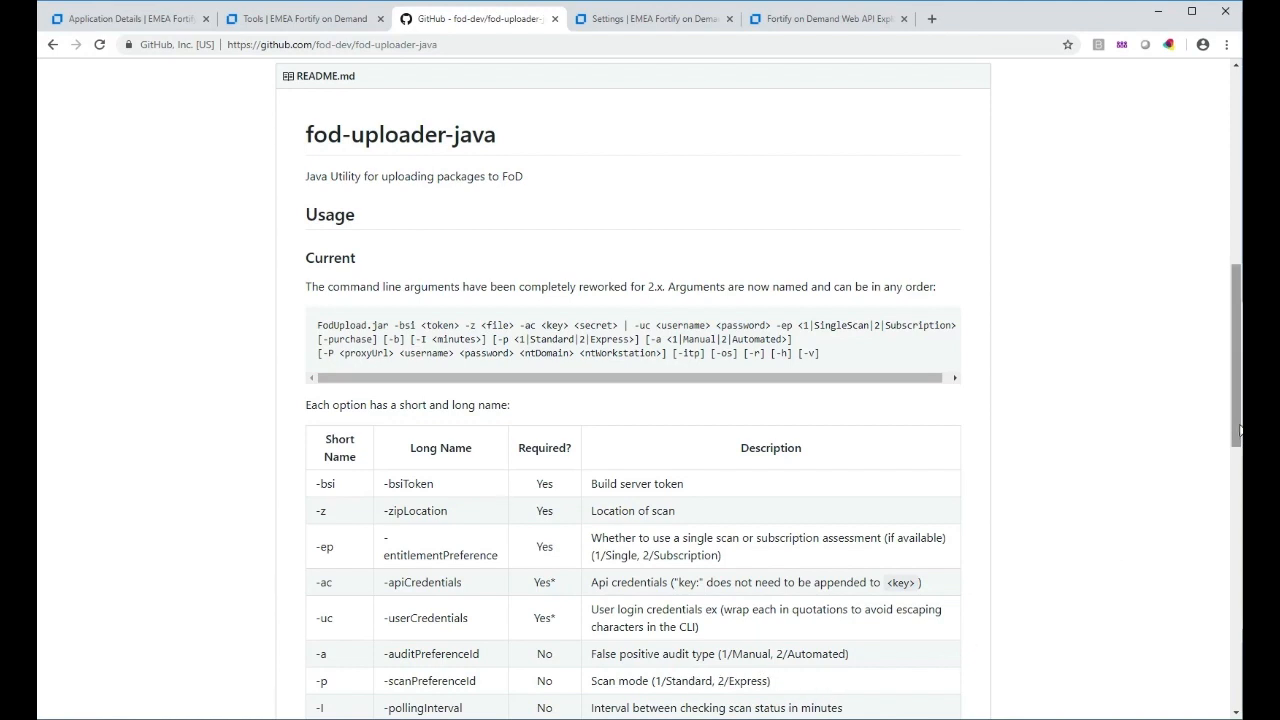
Scroll the README options table to the proxy, runOpenSourceScan, help and version arguments.
{"action": "scroll", "scroll_direction": "down", "scroll_amount": 3}
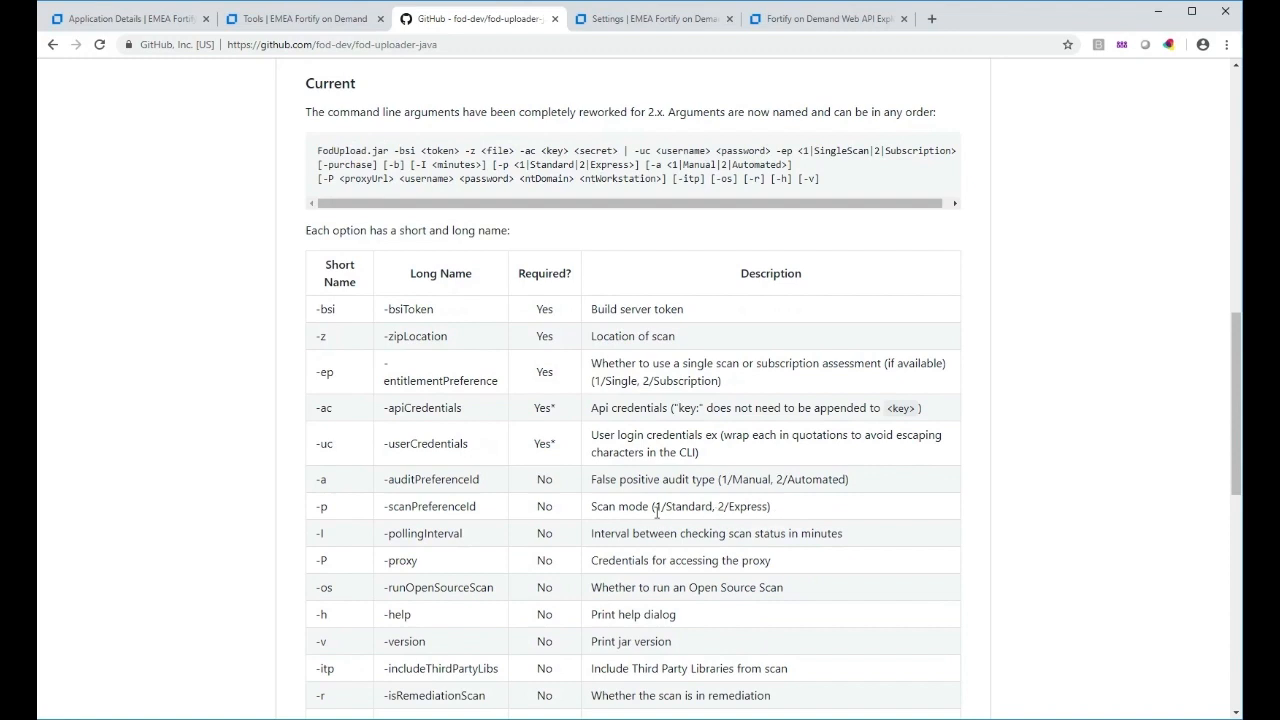
{"action": "mouse_move", "coordinate": [884, 500]}
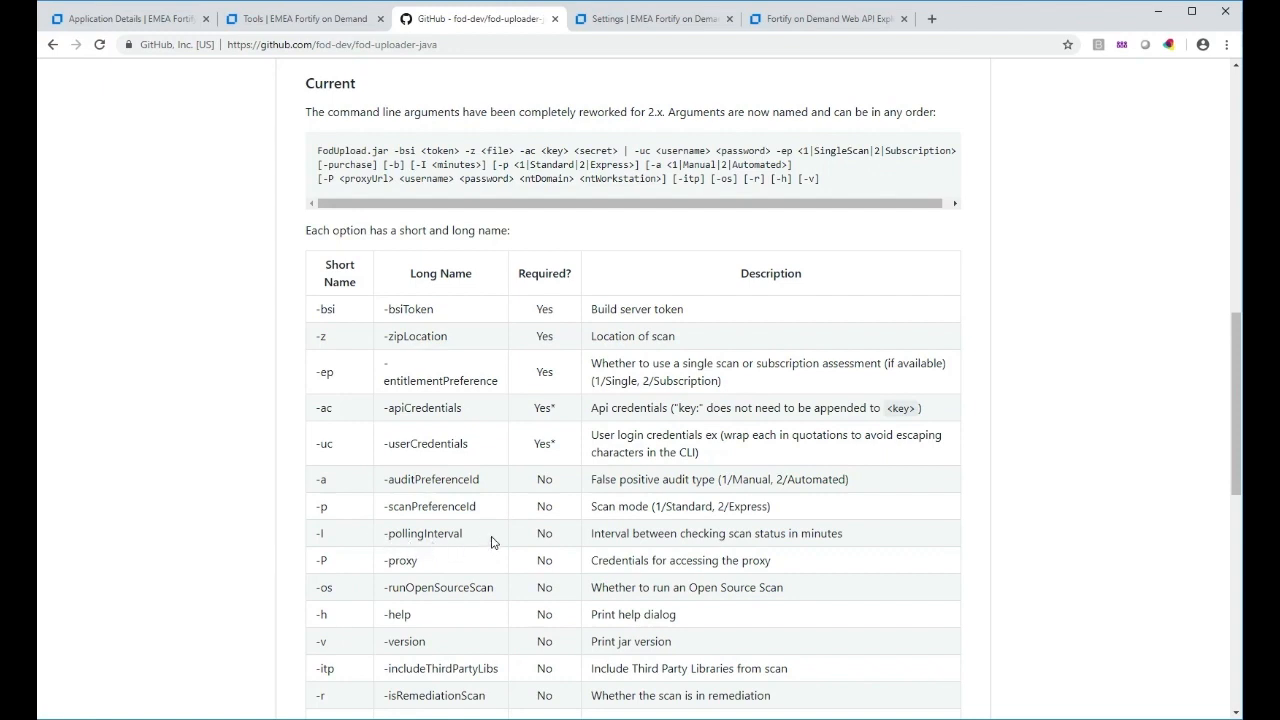
{"action": "mouse_move", "coordinate": [572, 536]}
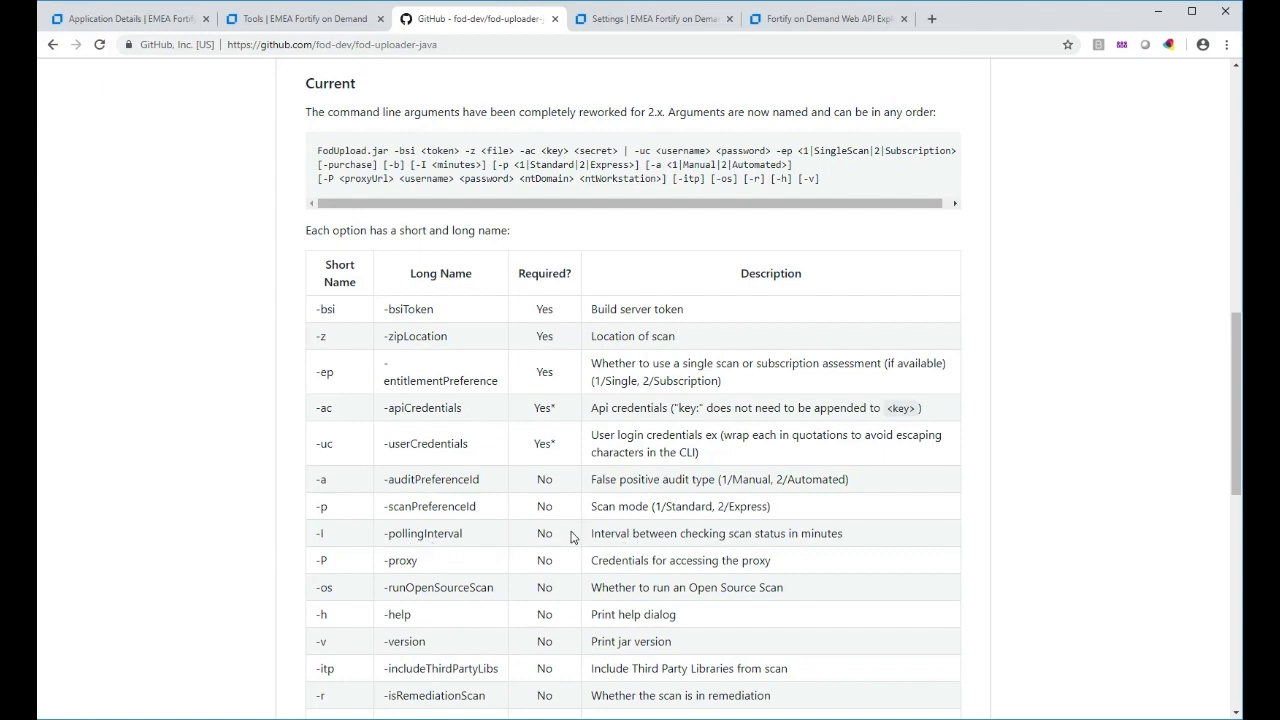
{"action": "mouse_move", "coordinate": [696, 528]}
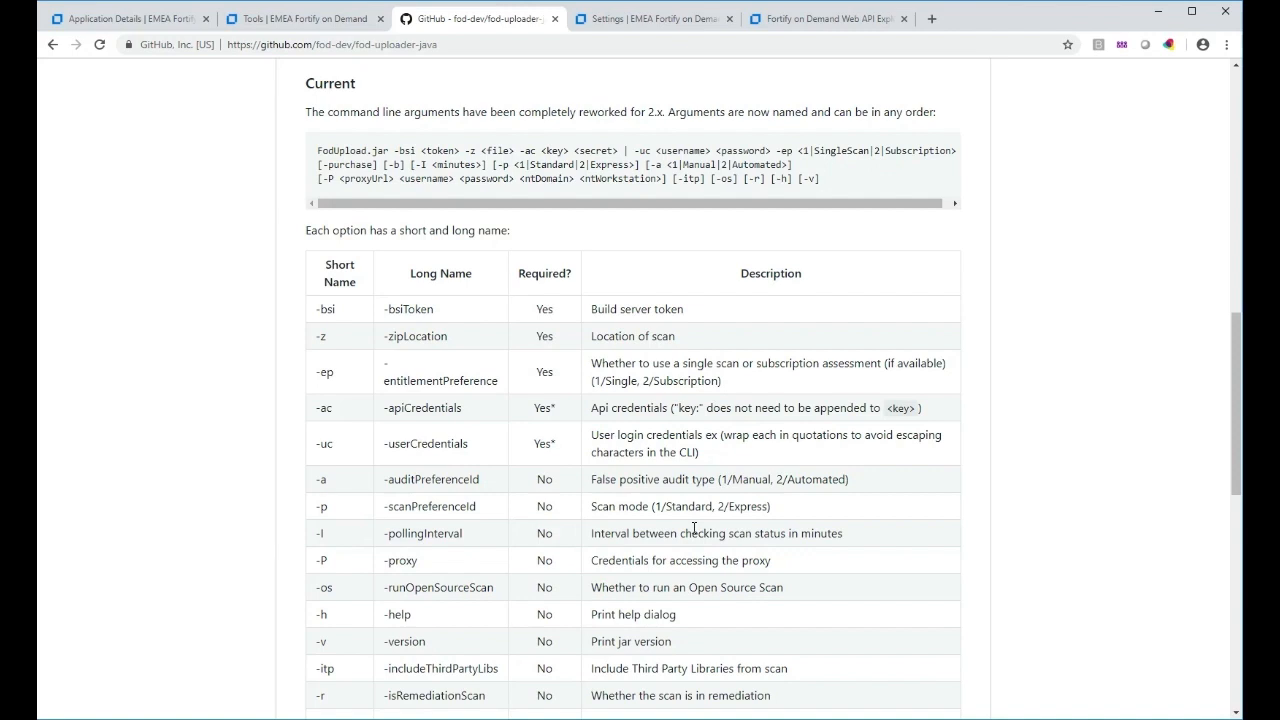
{"action": "mouse_move", "coordinate": [694, 528]}
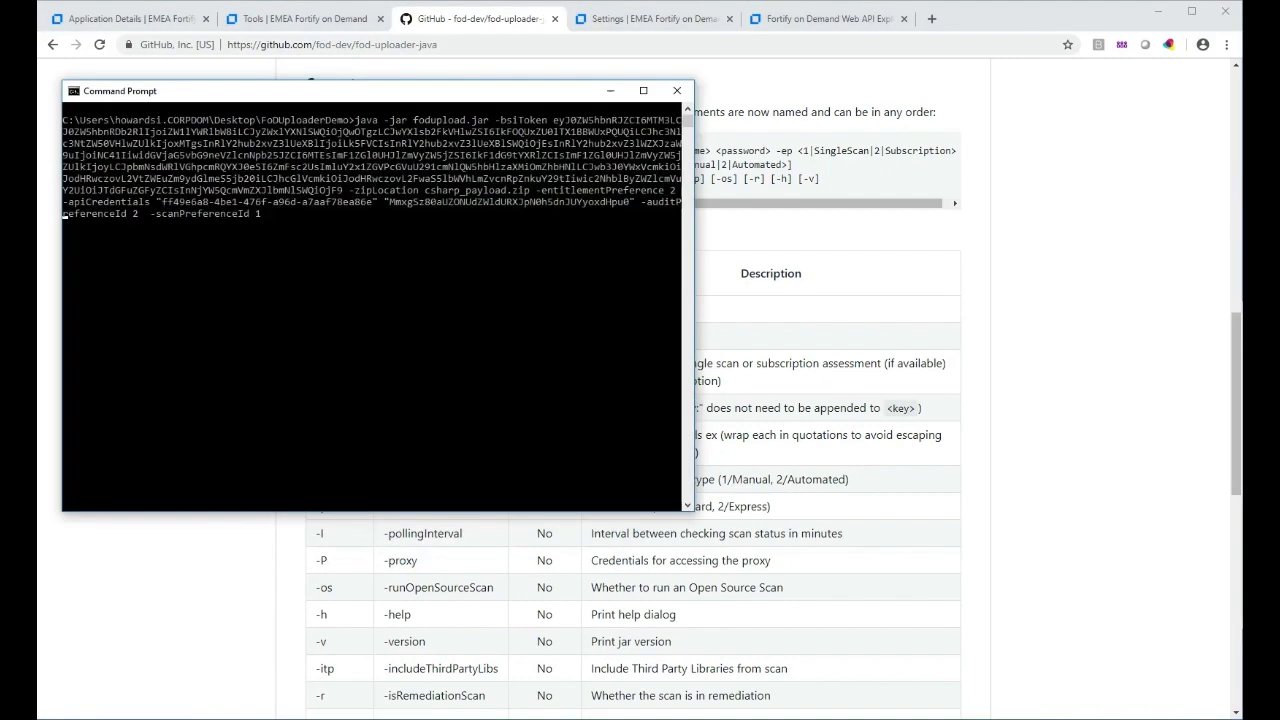
{"action": "mouse_move", "coordinate": [318, 218]}
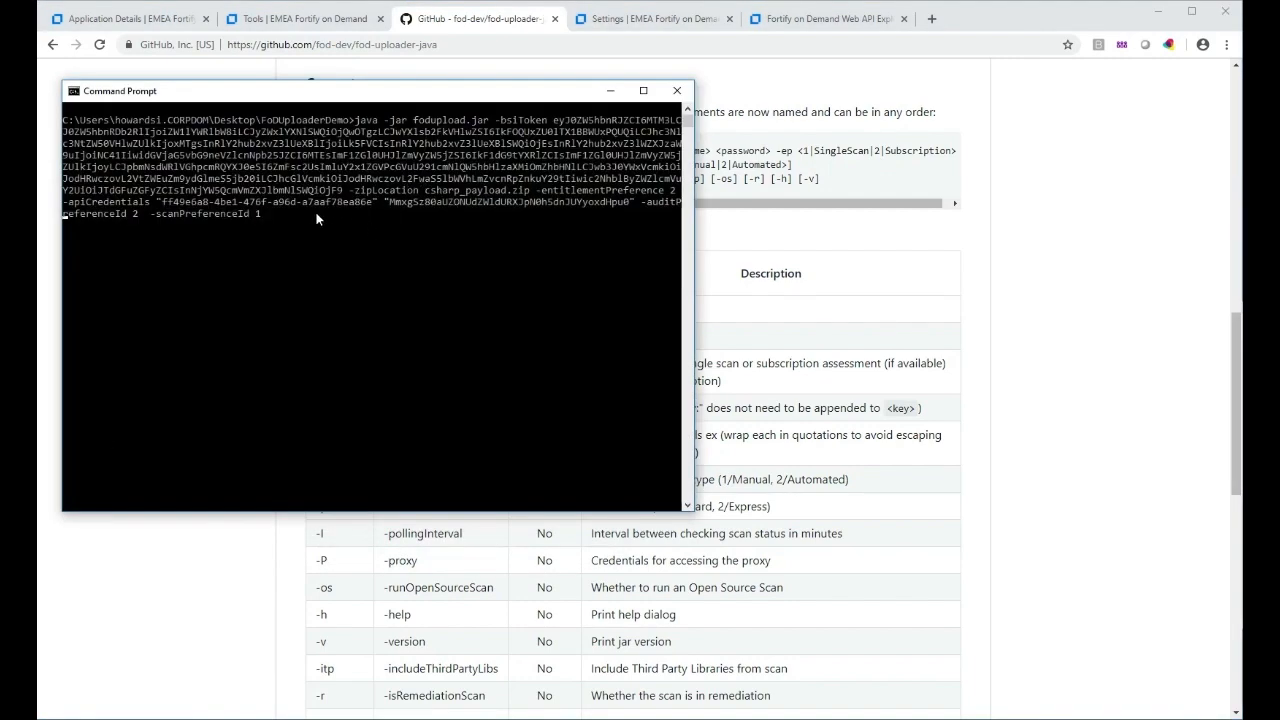
Run fodupload.jar with -scanPreferenceId 1 to upload csharp_payload.zip, then return to the releases page.
{"action": "left_click", "coordinate": [288, 216]}
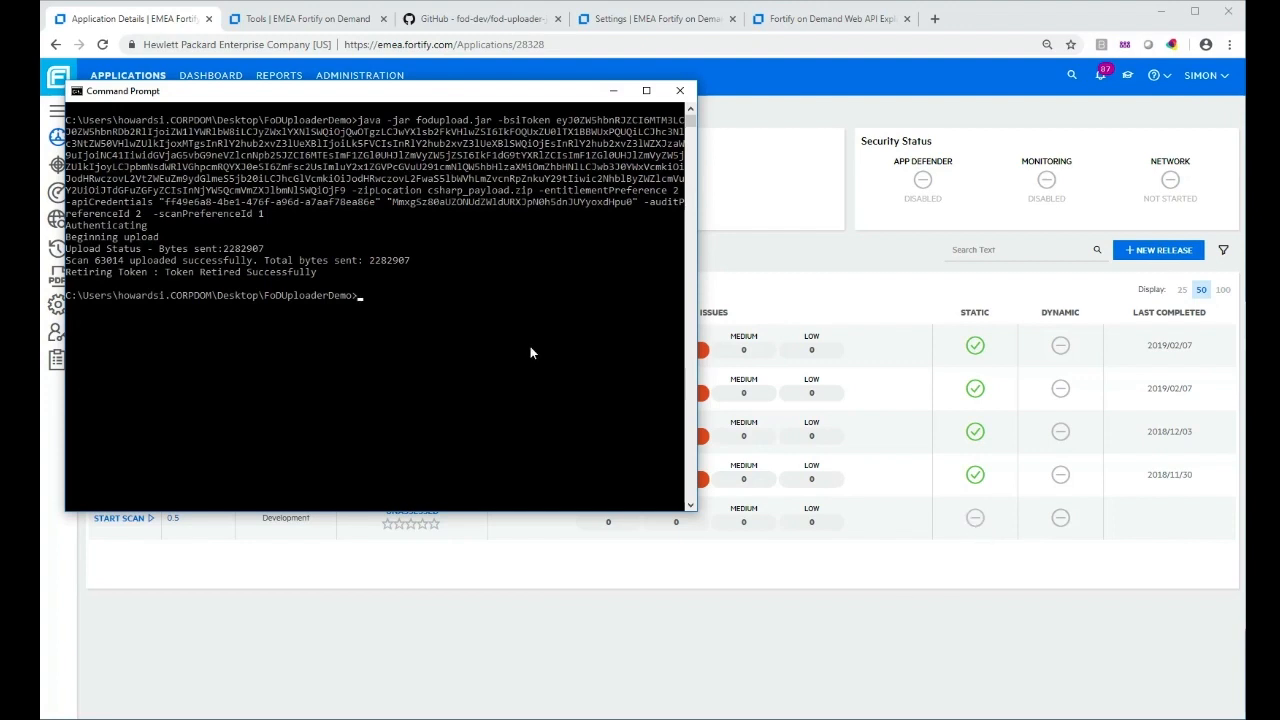
{"action": "mouse_move", "coordinate": [378, 314]}
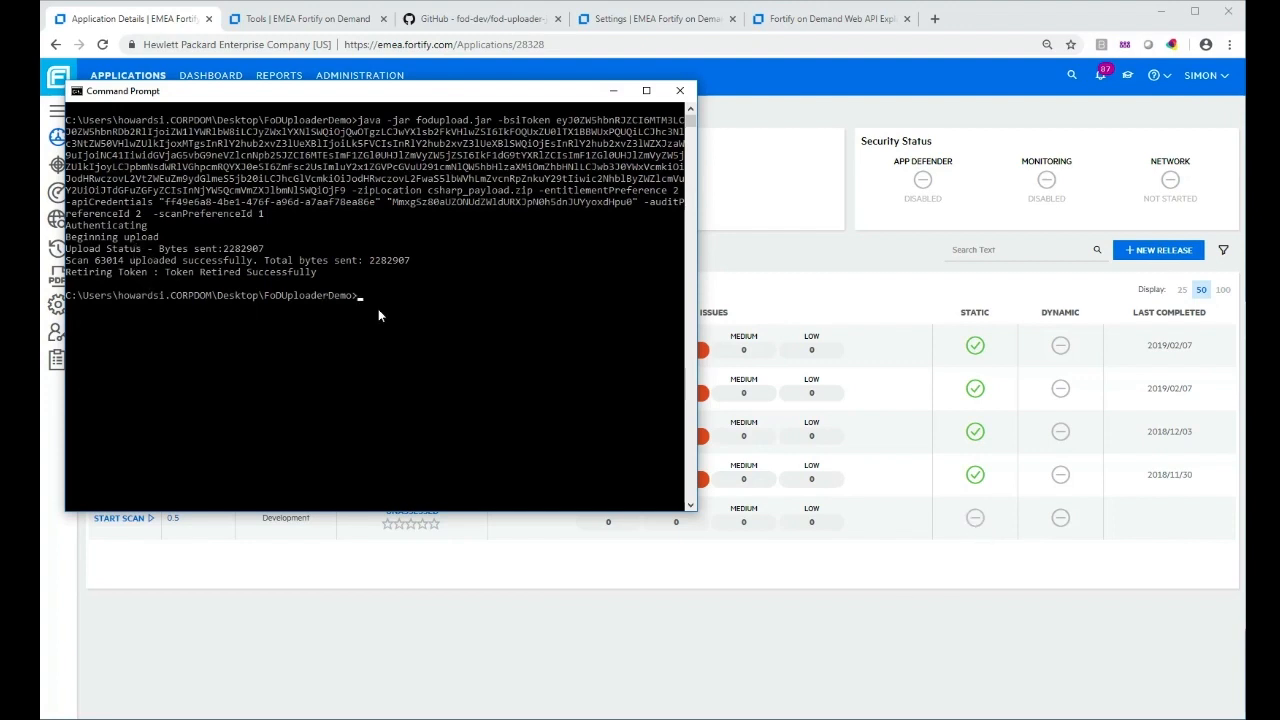
{"action": "mouse_move", "coordinate": [400, 328]}
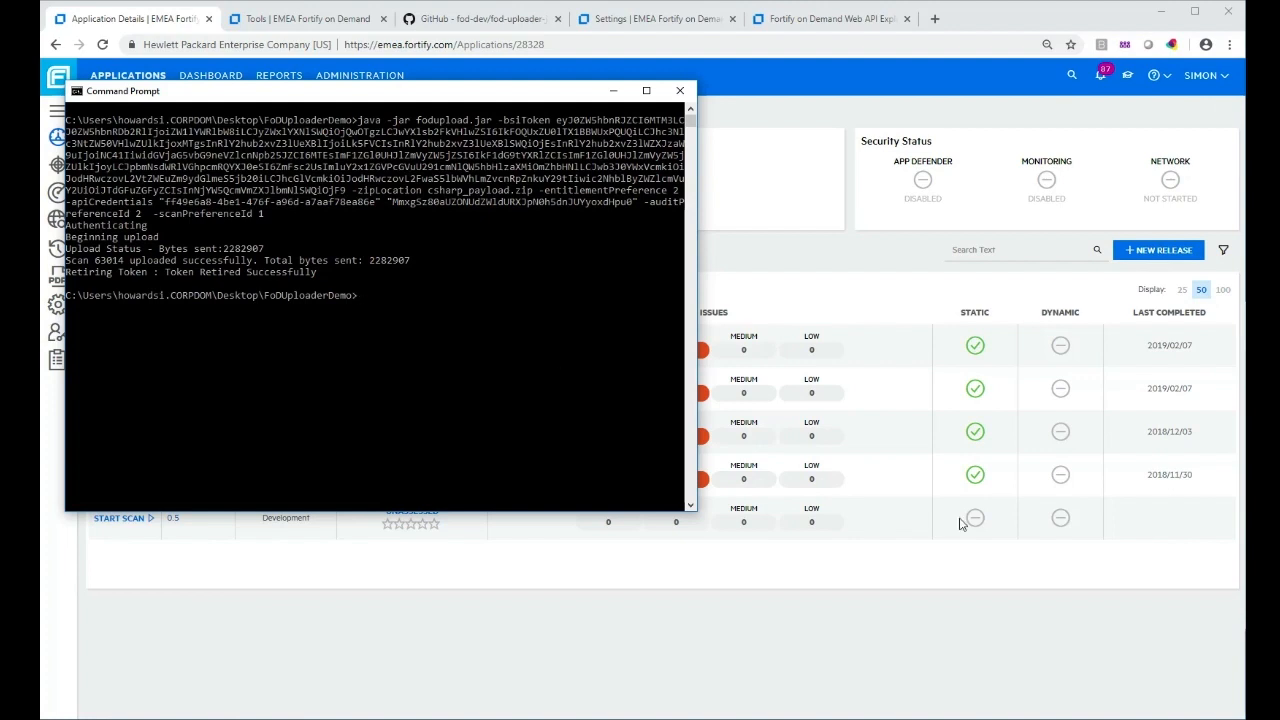
{"action": "left_click", "coordinate": [680, 90]}
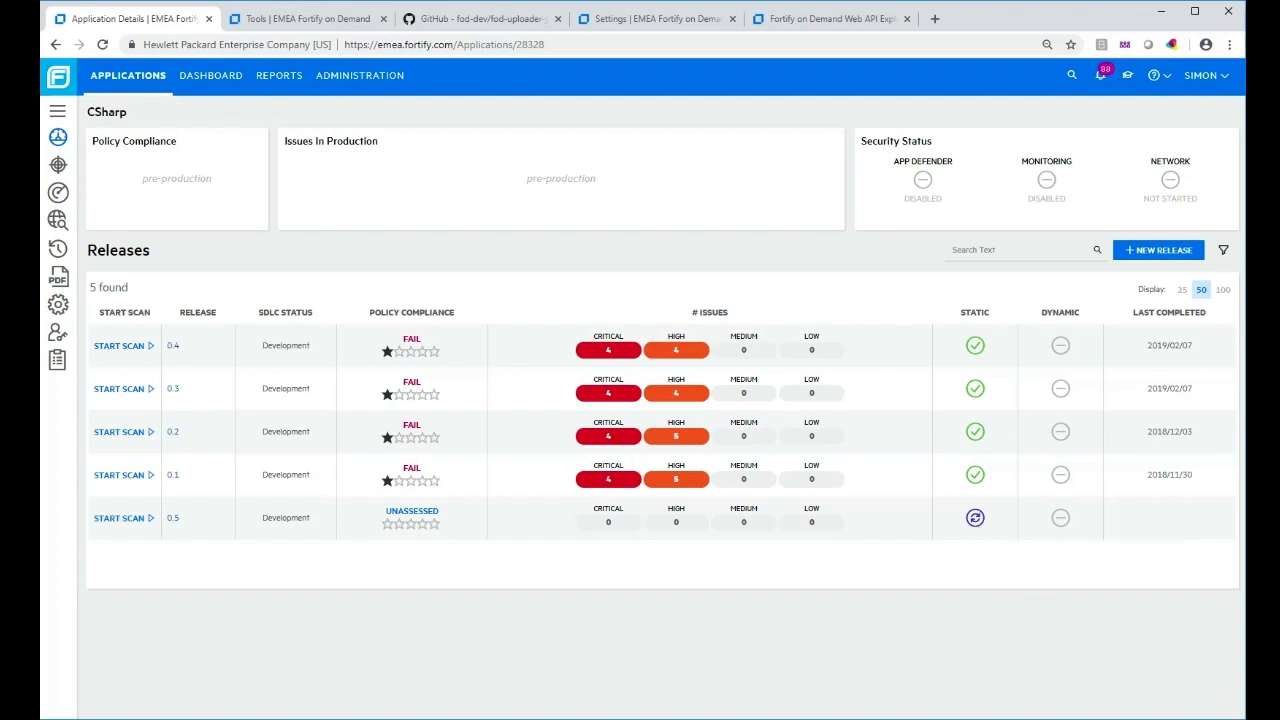
{"action": "mouse_move", "coordinate": [976, 276]}
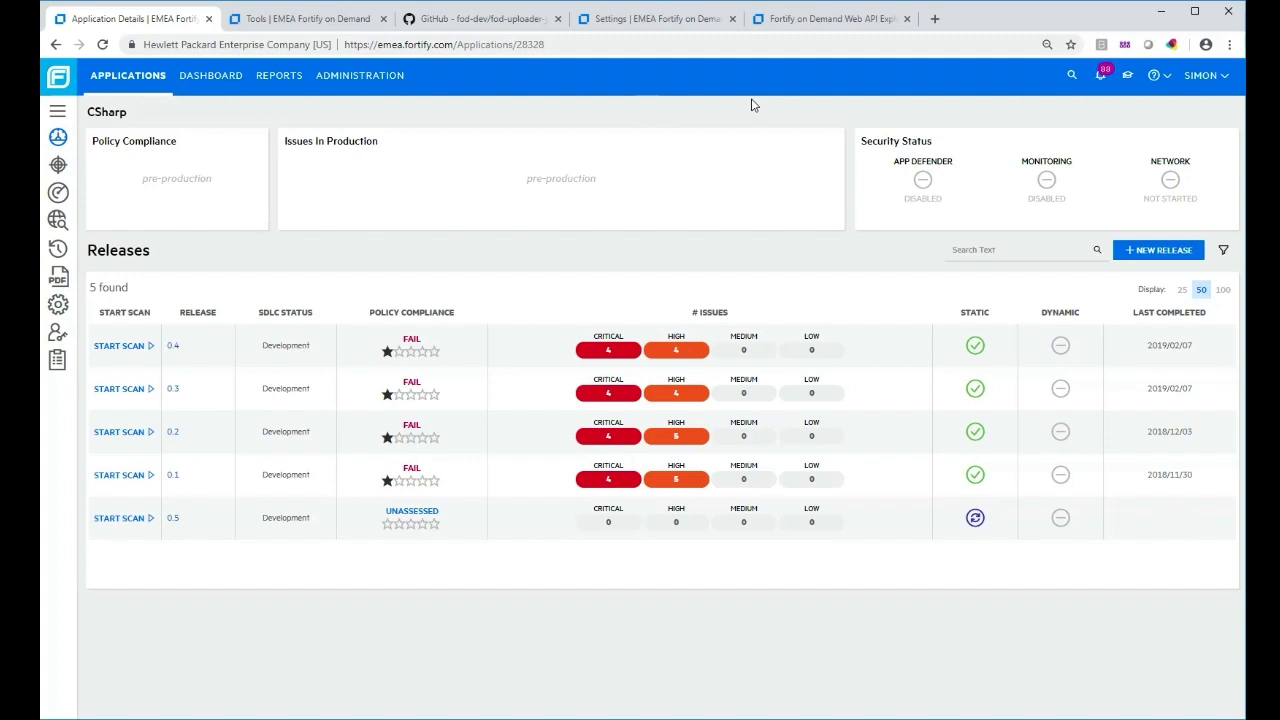
{"action": "mouse_move", "coordinate": [798, 50]}
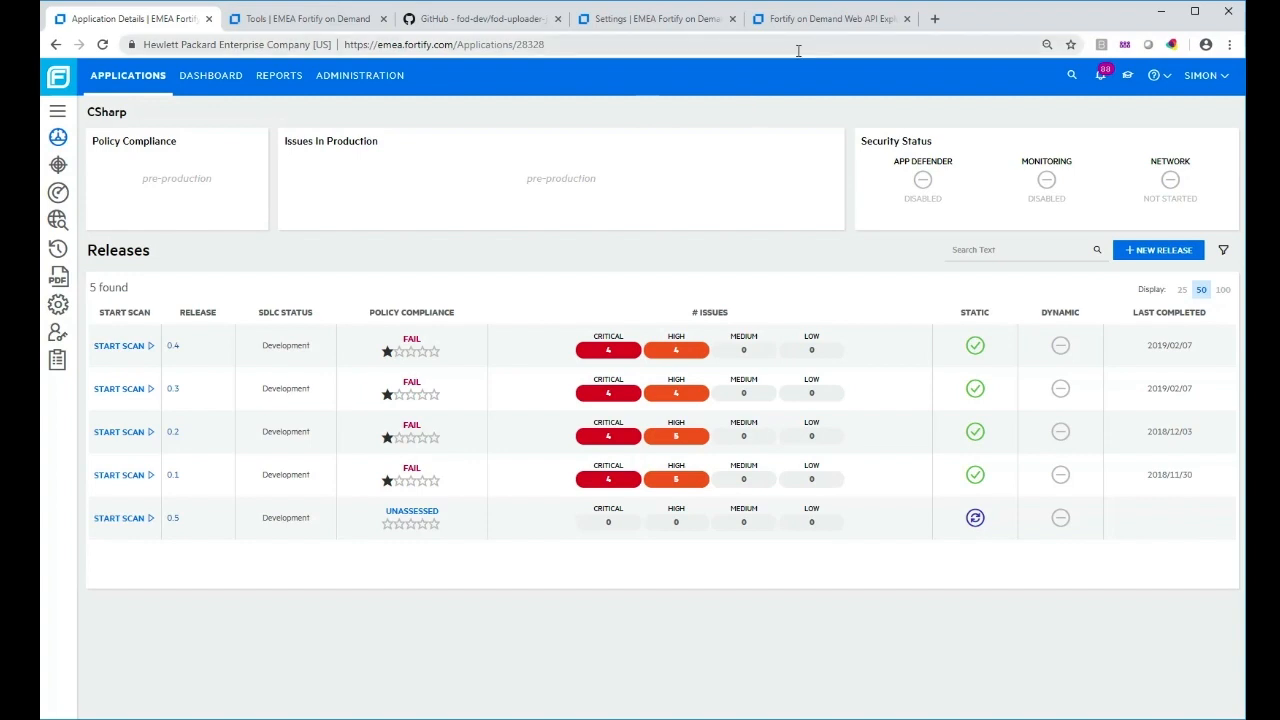
{"action": "mouse_move", "coordinate": [788, 108]}
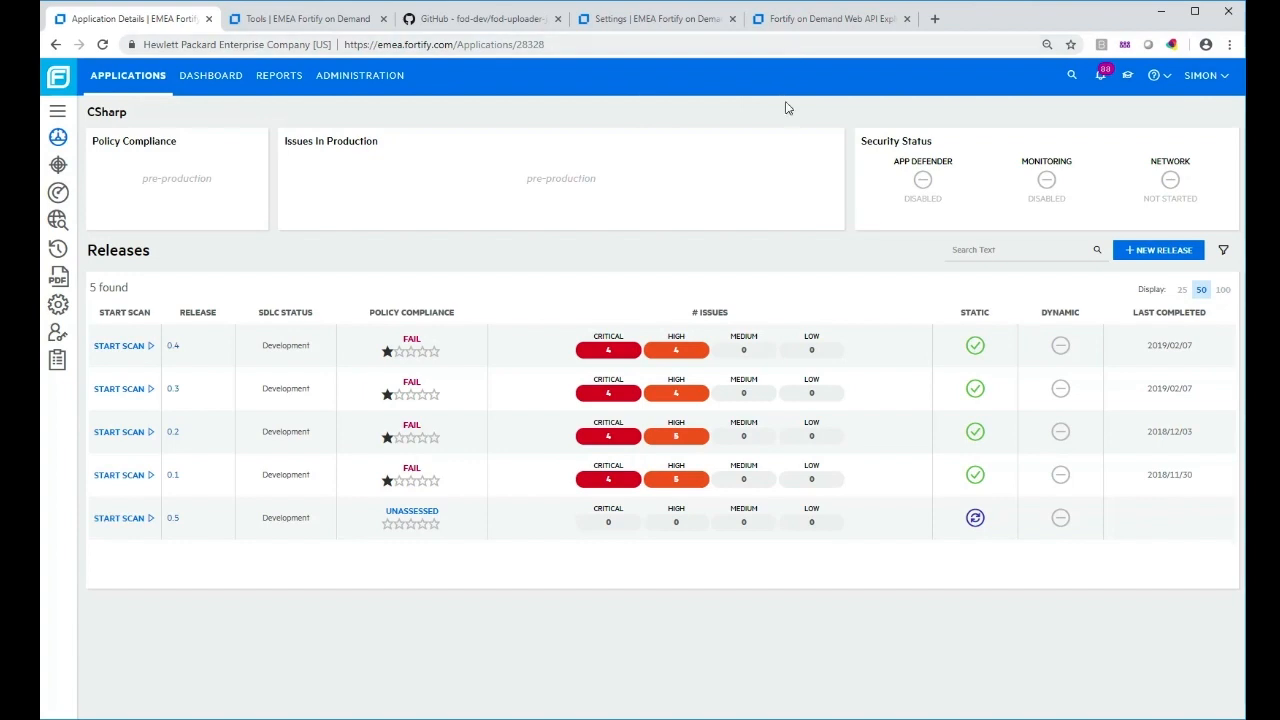
{"action": "mouse_move", "coordinate": [1152, 132]}
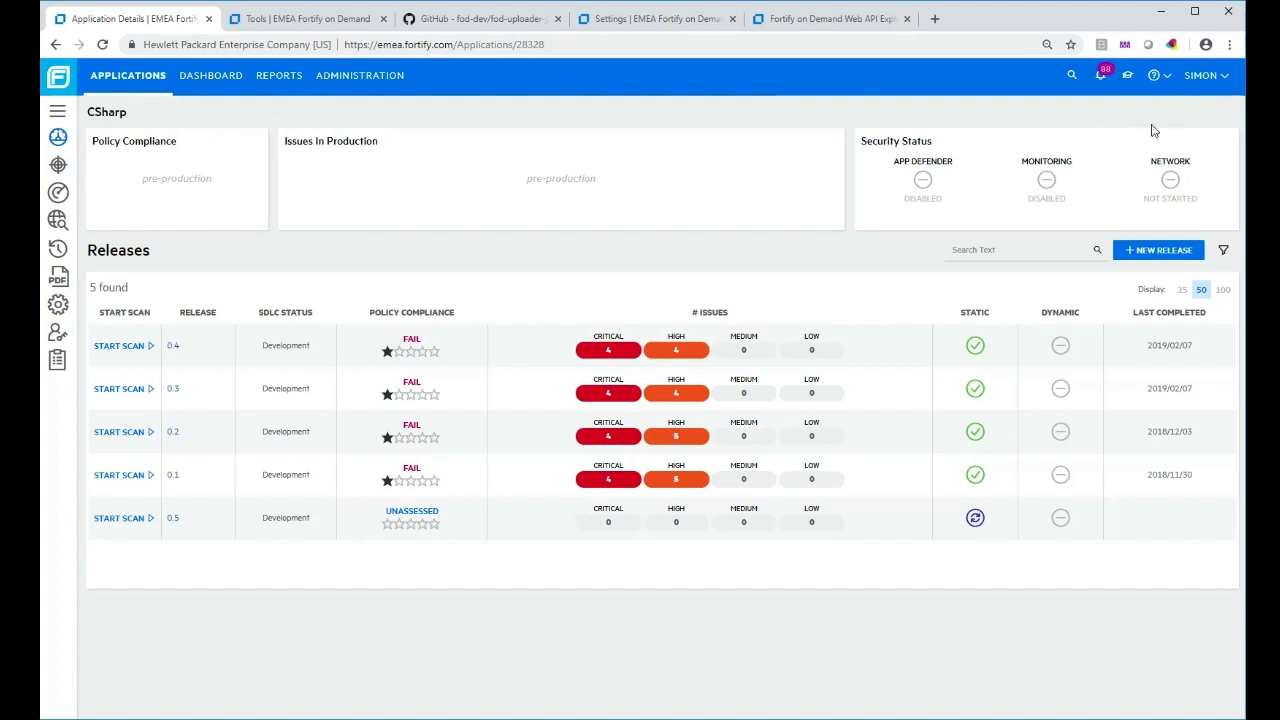
Open the user account menu from the header over the CSharp releases page.
{"action": "left_click", "coordinate": [1204, 76]}
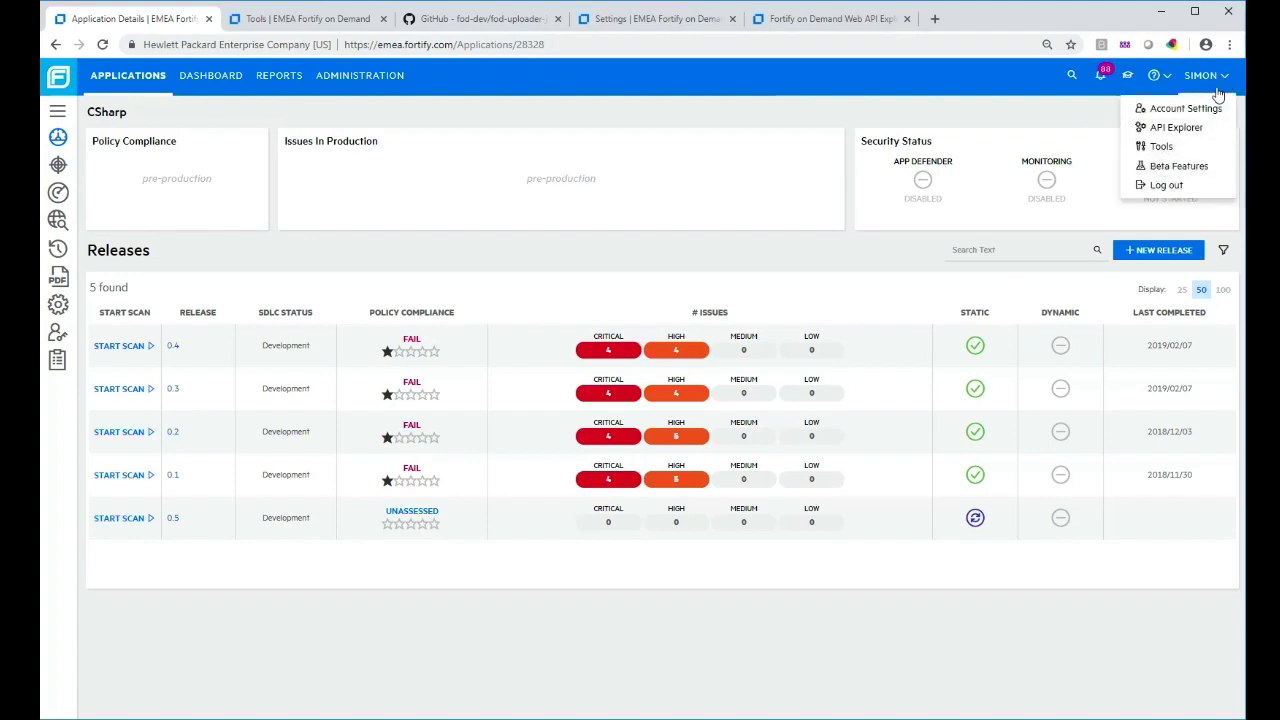
{"action": "mouse_move", "coordinate": [1178, 128]}
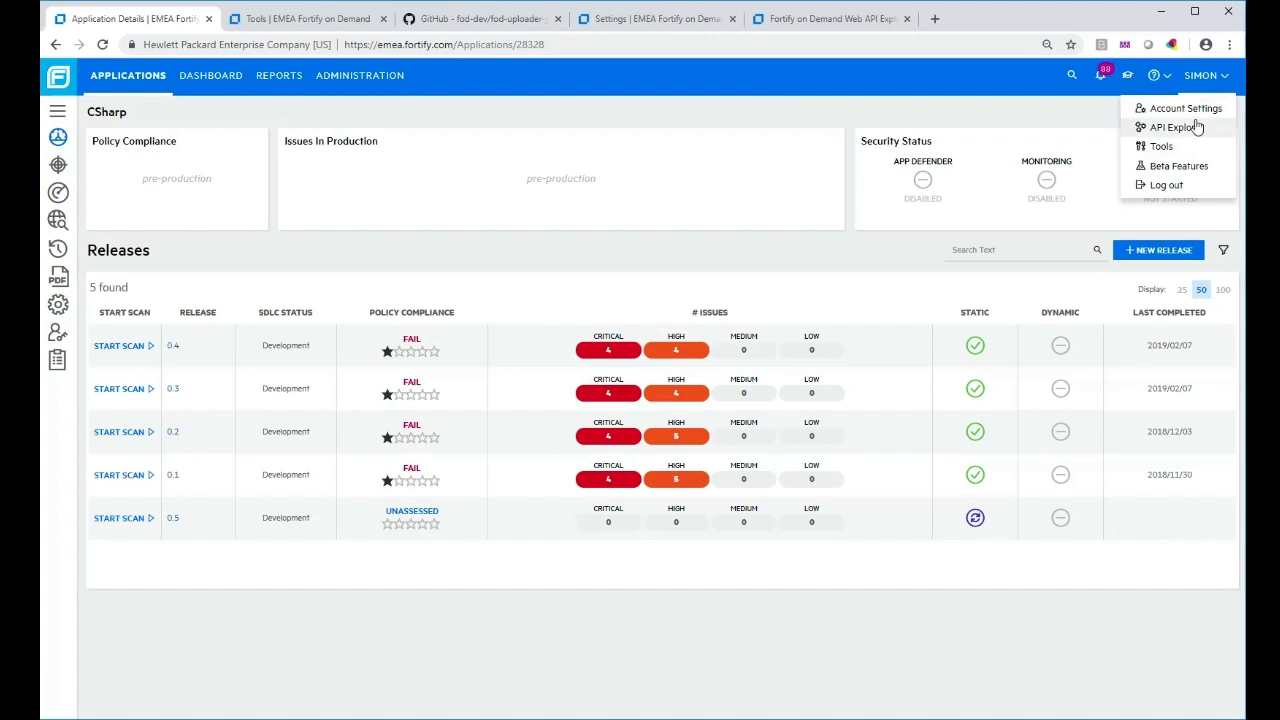
{"action": "mouse_move", "coordinate": [798, 160]}
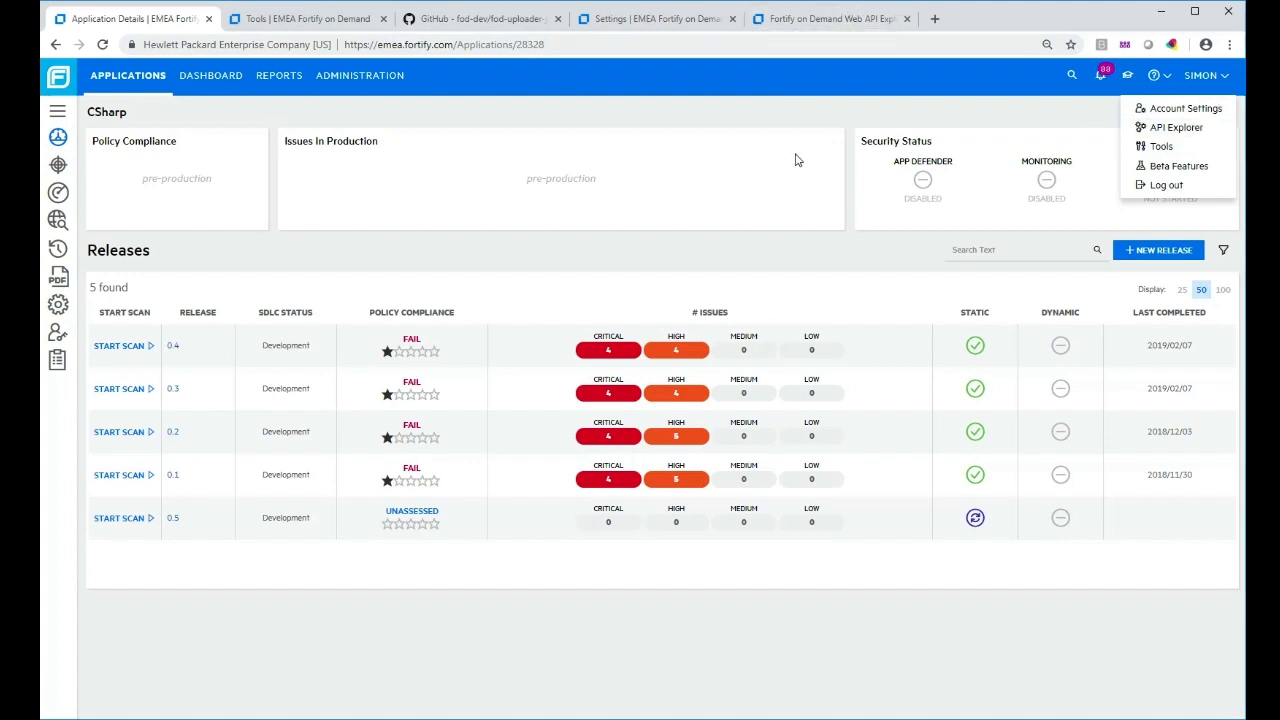
Open the Web API Explorer and locate the StaticScans start-scan POST operation with its required parameters.
{"action": "left_click", "coordinate": [832, 18]}
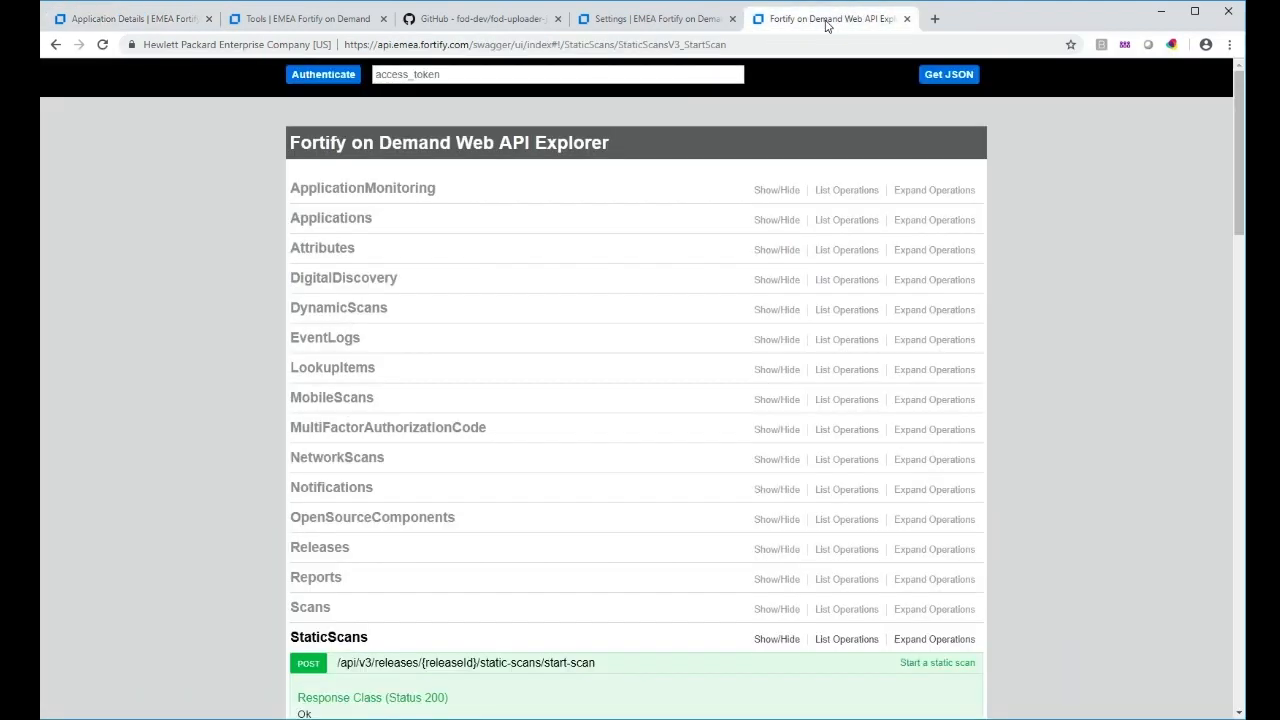
{"action": "scroll", "scroll_direction": "down", "scroll_amount": 3}
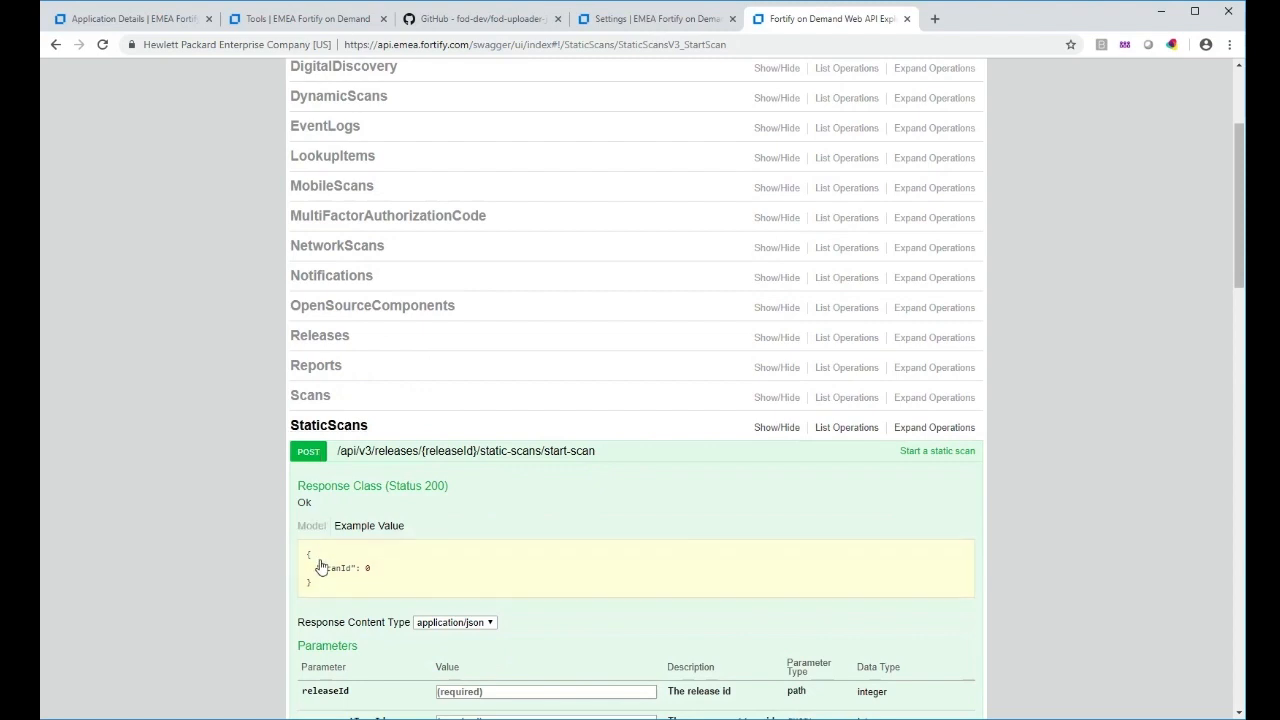
{"action": "scroll", "scroll_direction": "down", "scroll_amount": 3}
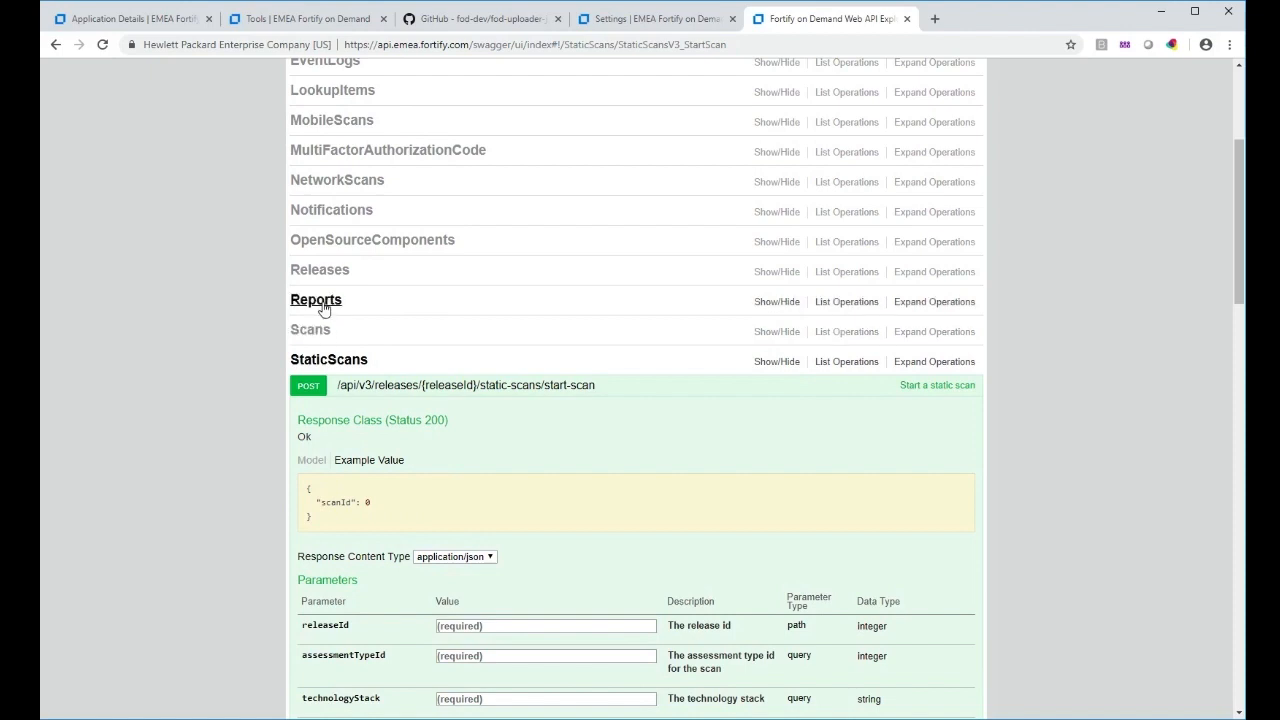
{"action": "mouse_move", "coordinate": [320, 270]}
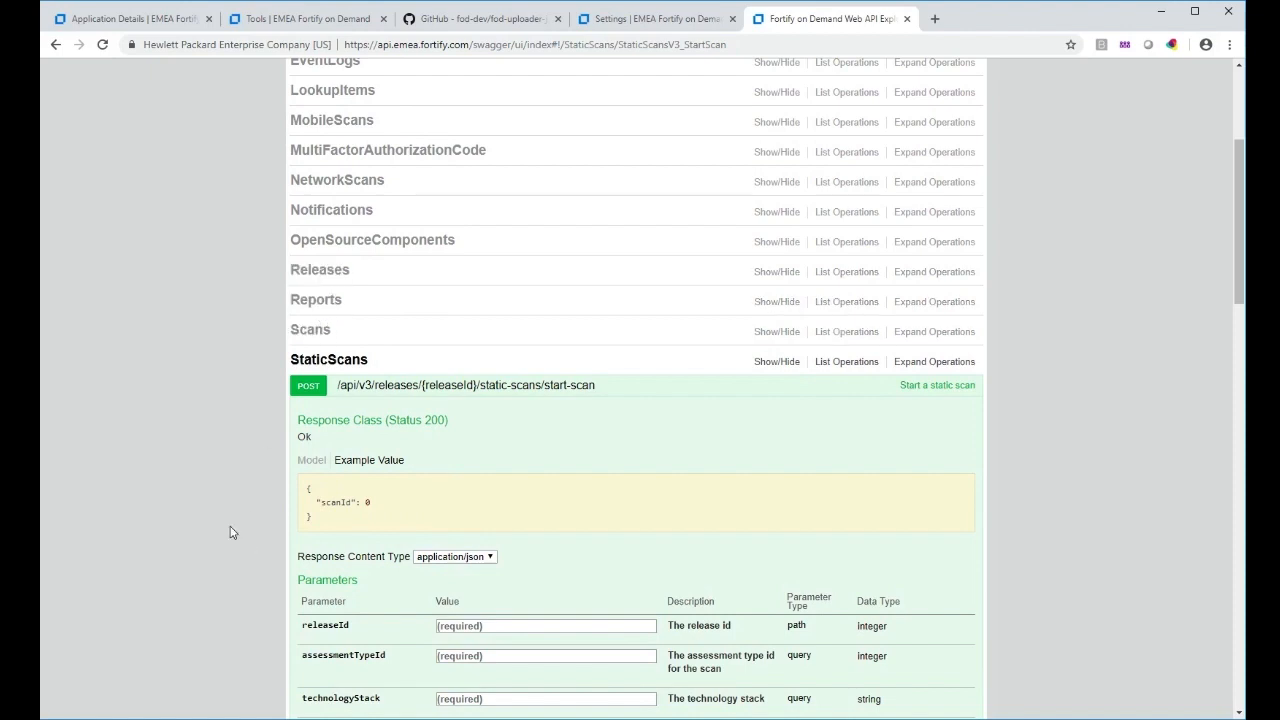
{"action": "scroll", "scroll_direction": "down", "scroll_amount": 3}
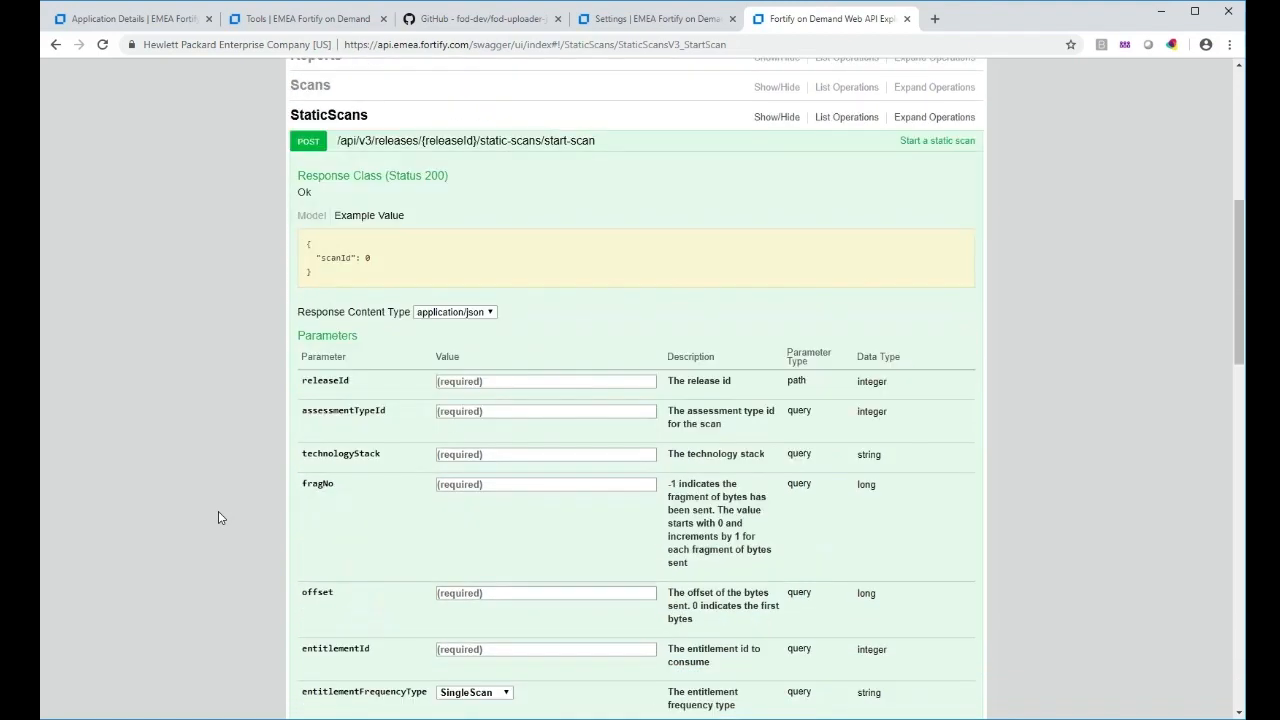
{"action": "mouse_move", "coordinate": [492, 200]}
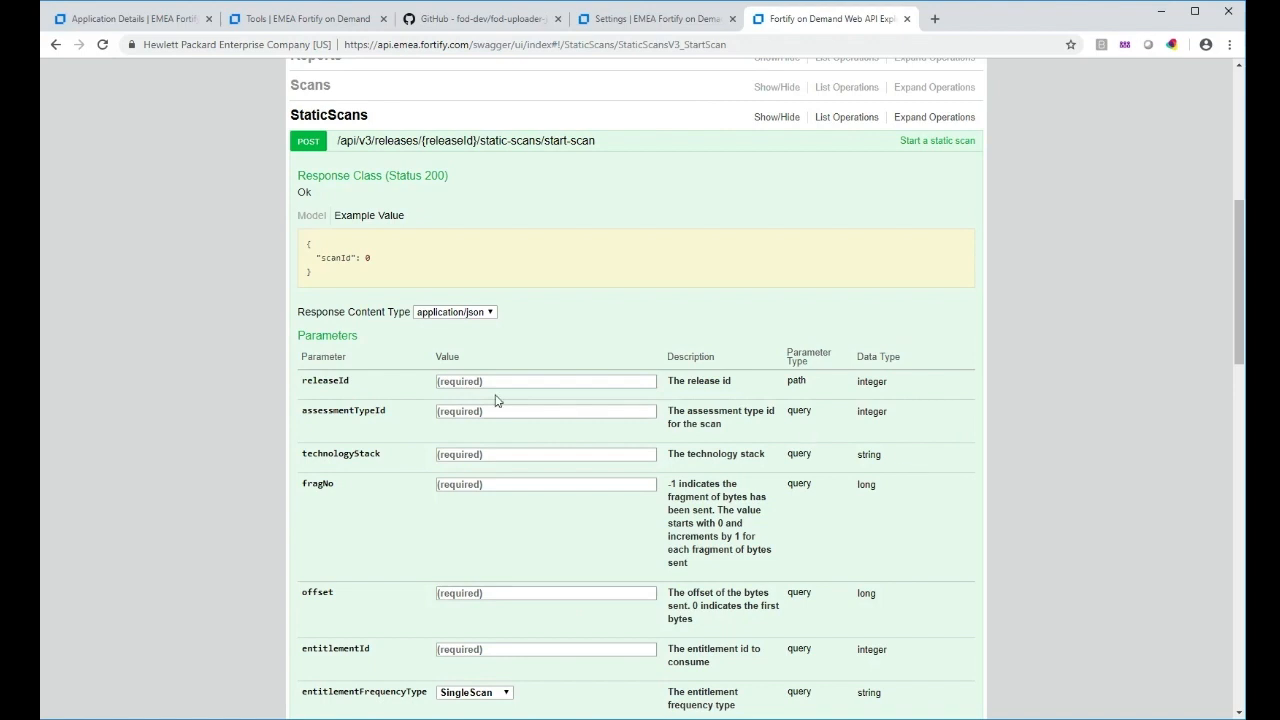
{"action": "mouse_move", "coordinate": [506, 542]}
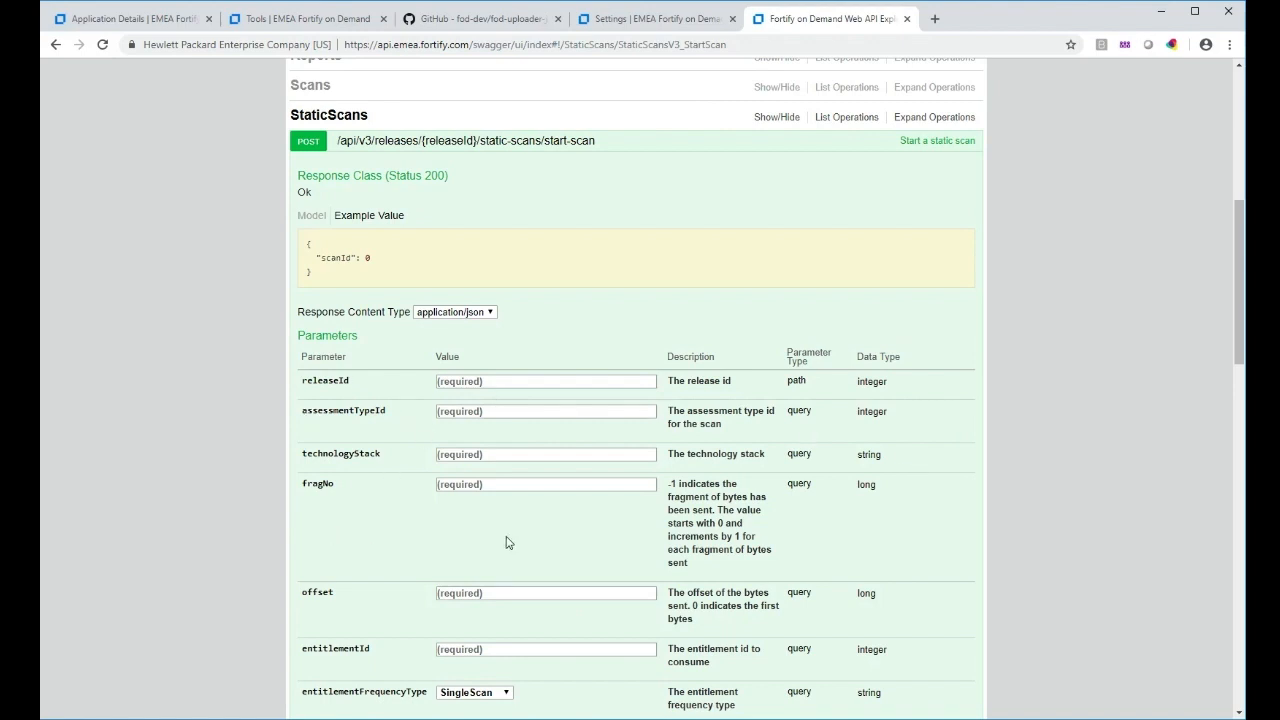
{"action": "mouse_move", "coordinate": [244, 632]}
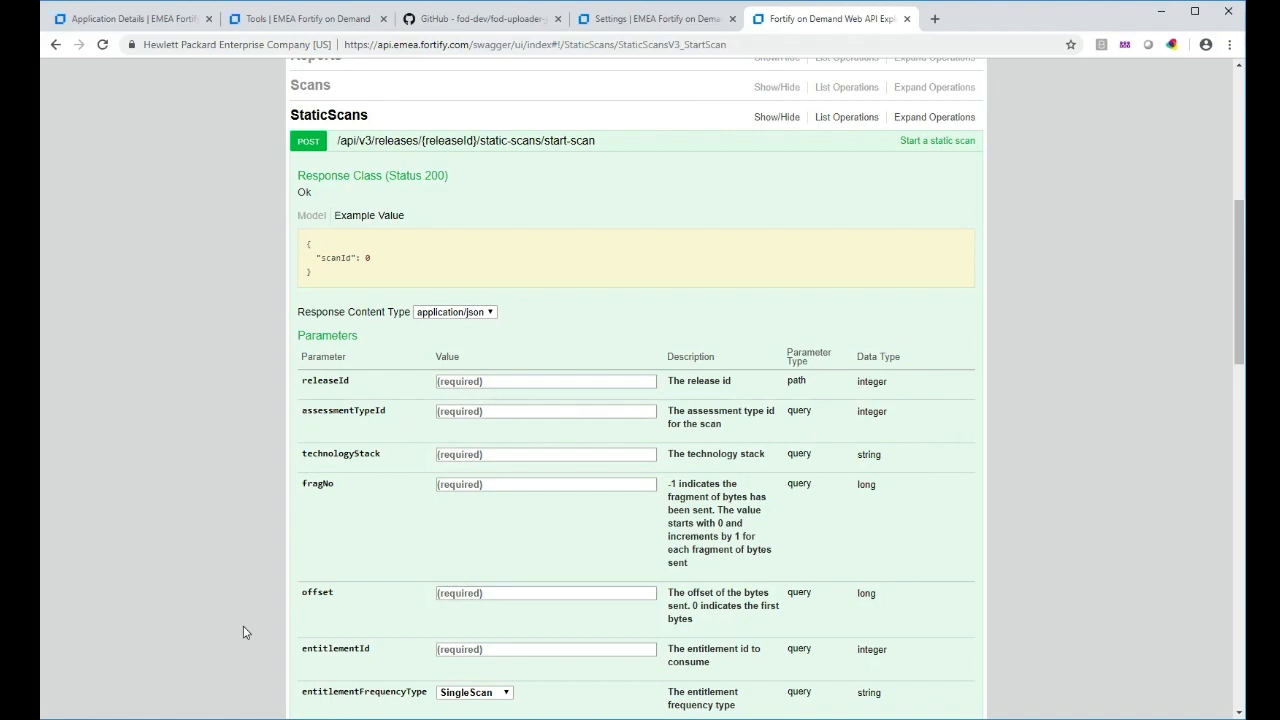
{"action": "mouse_move", "coordinate": [226, 502]}
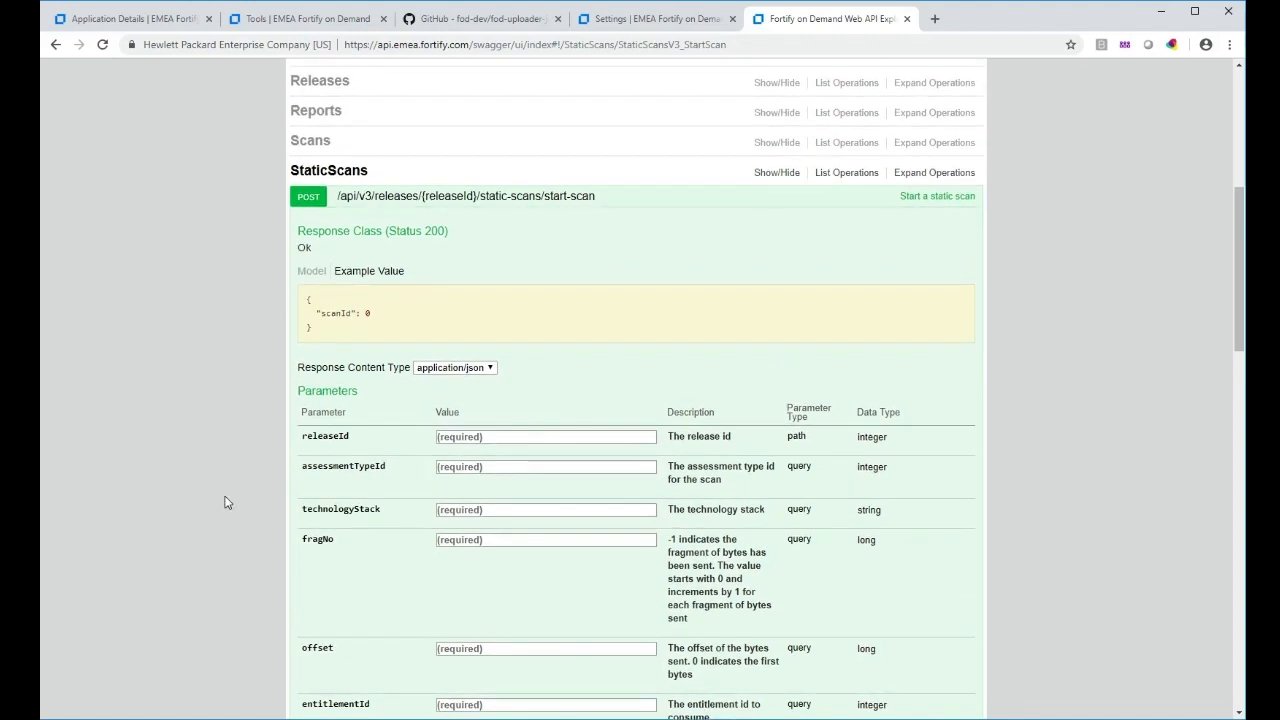
{"action": "mouse_move", "coordinate": [196, 206]}
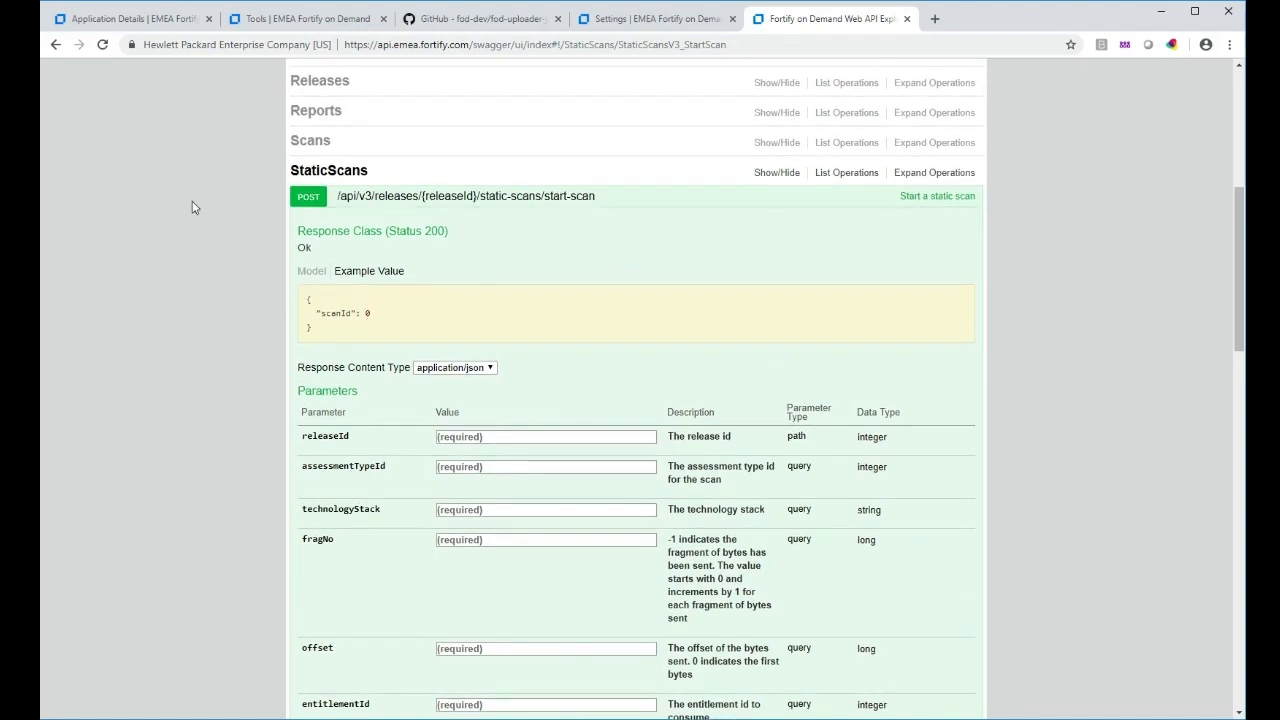
{"action": "mouse_move", "coordinate": [198, 252]}
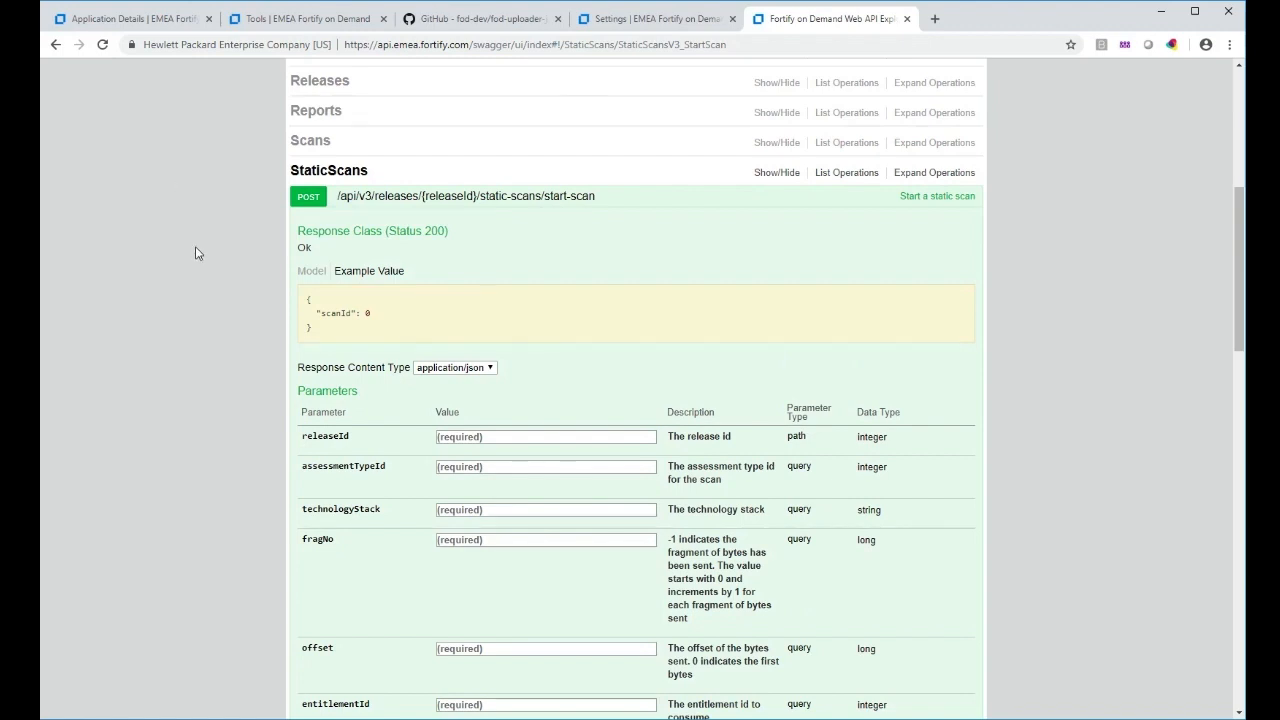
{"action": "mouse_move", "coordinate": [108, 10]}
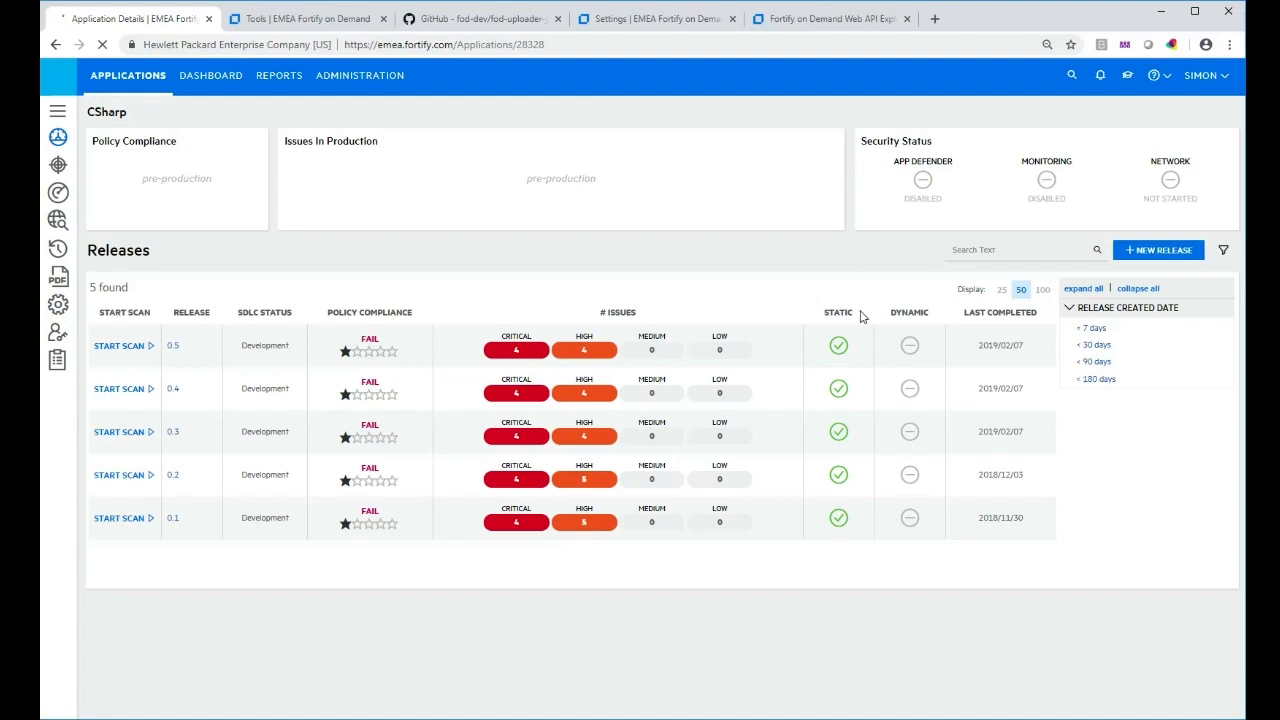
{"action": "mouse_move", "coordinate": [856, 568]}
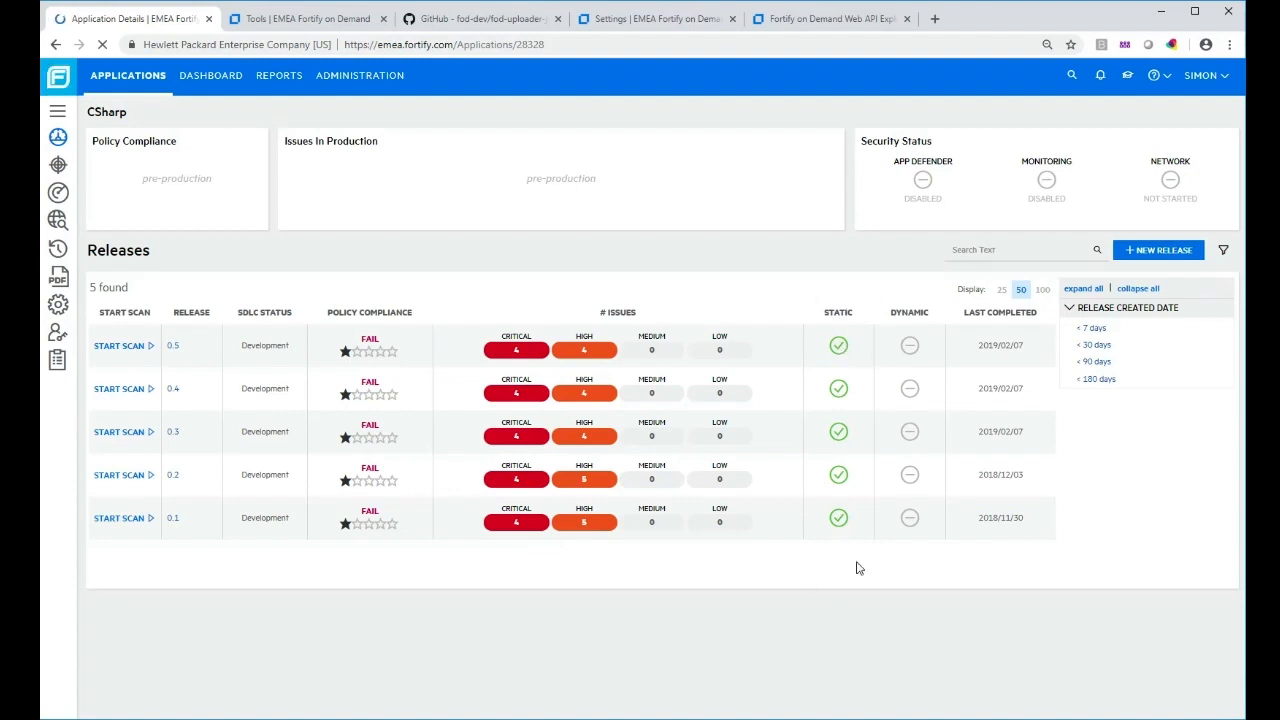